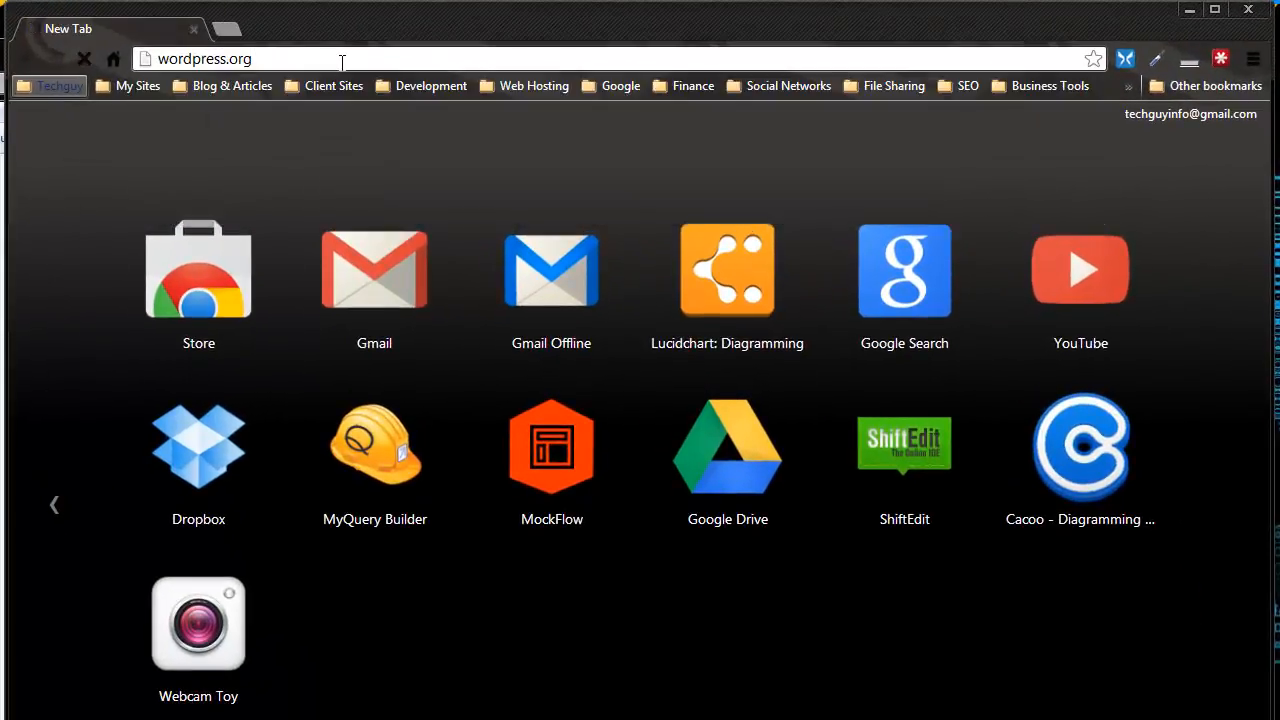
Step: Download wordpress-3.5.1.zip from the WordPress 3.5.1 page into the Downloads folder
key("Return")
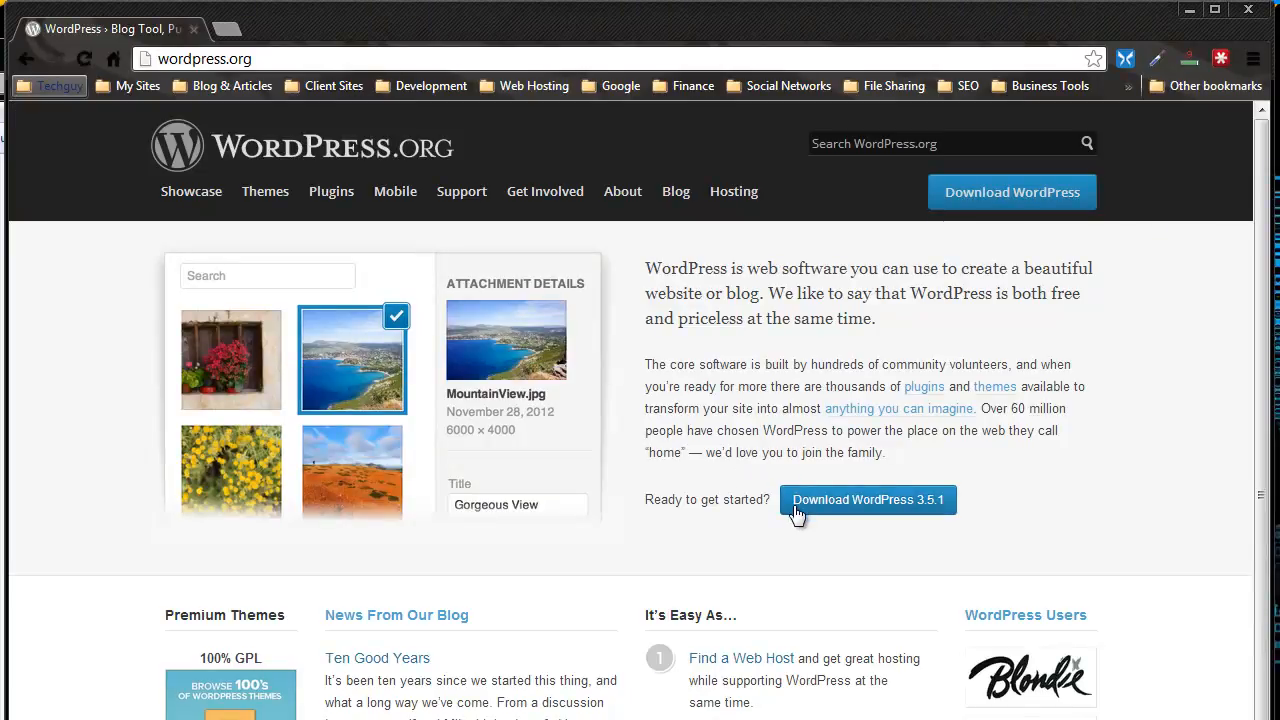
mouse_move(858, 504)
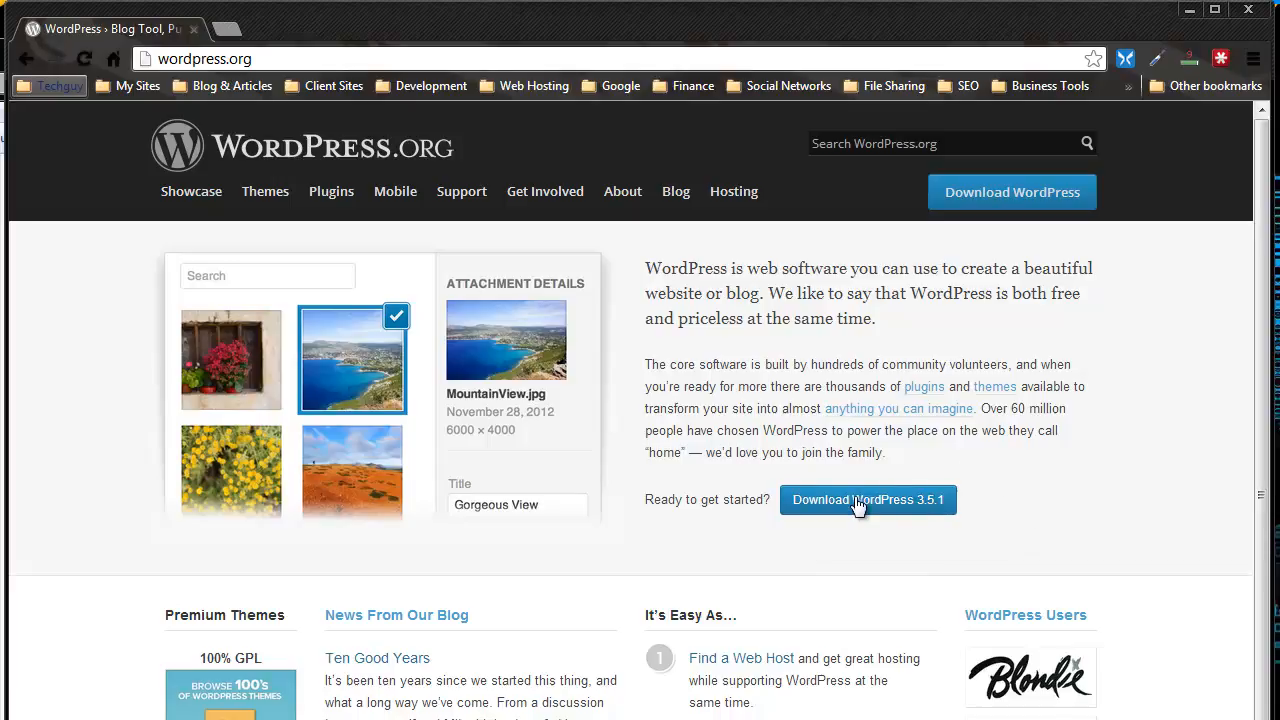
left_click(868, 500)
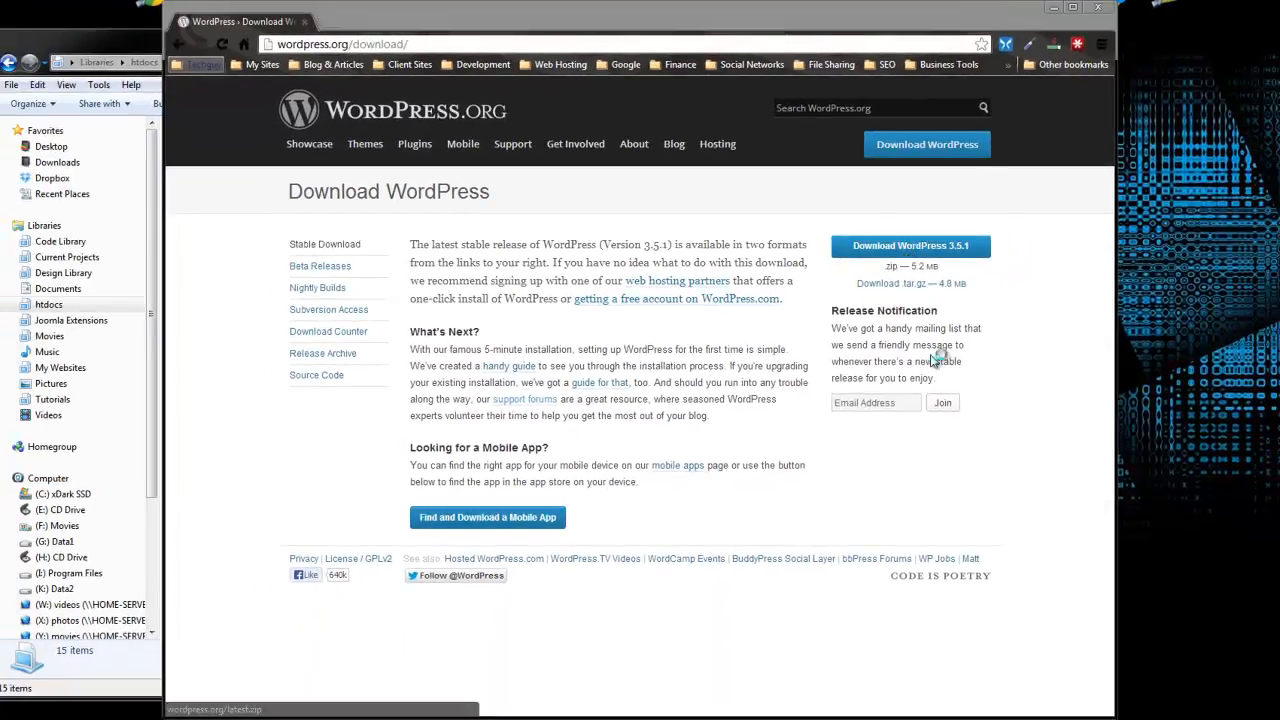
left_click(910, 246)
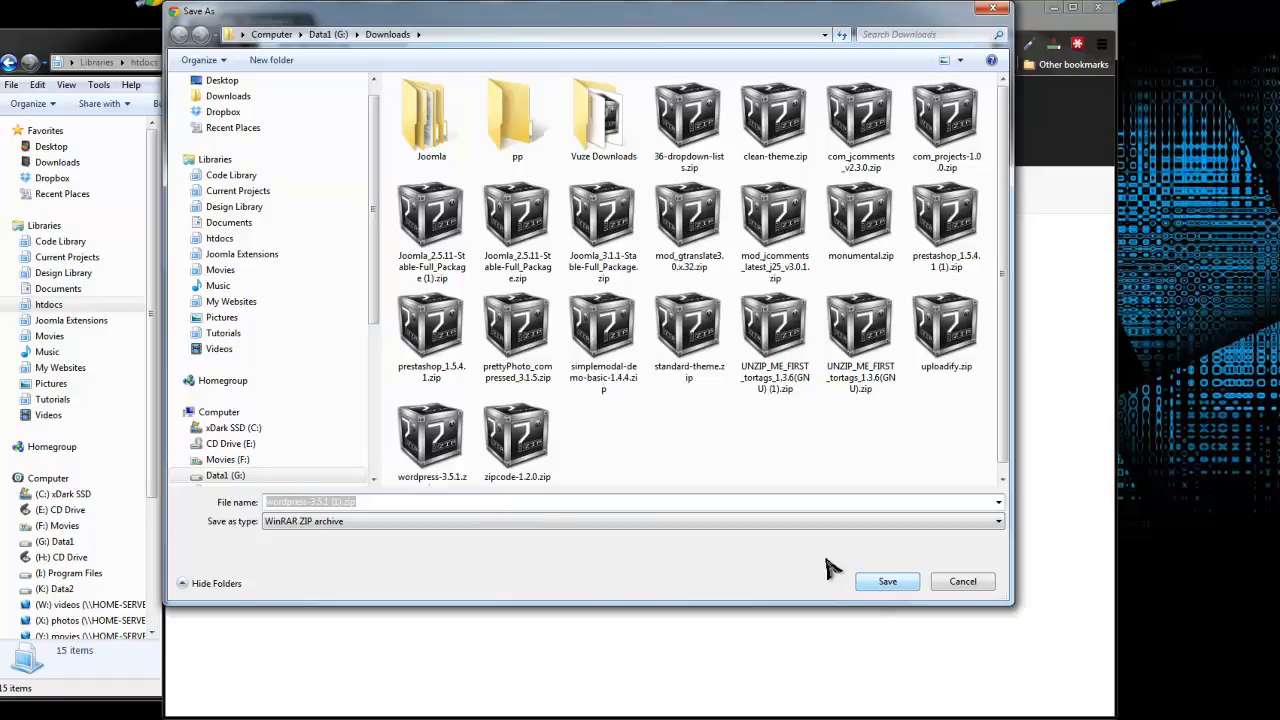
left_click(432, 430)
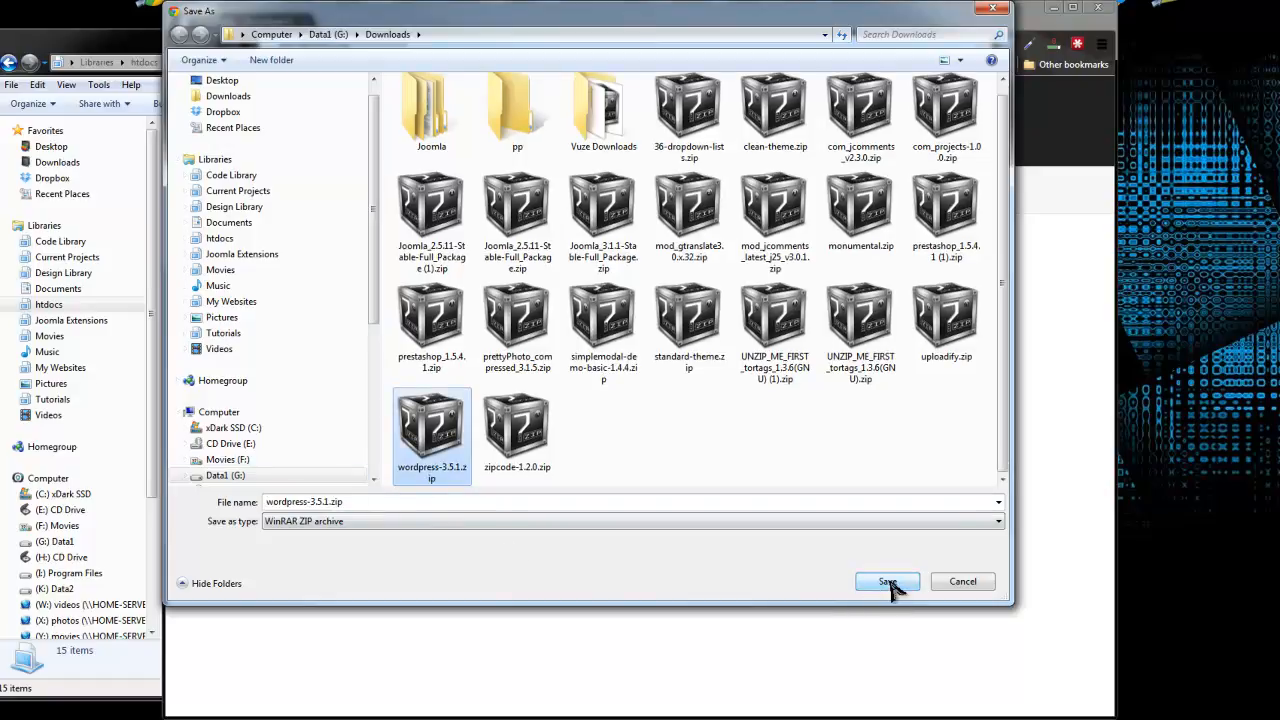
left_click(886, 580)
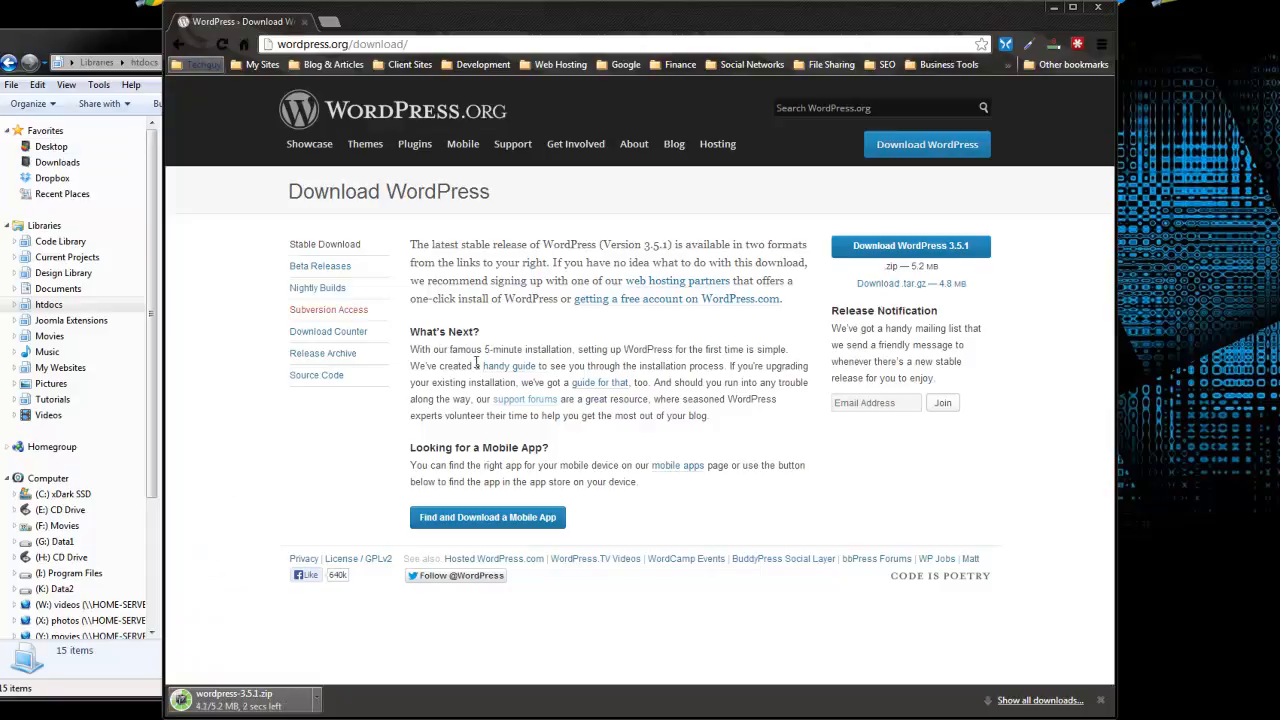
mouse_move(344, 428)
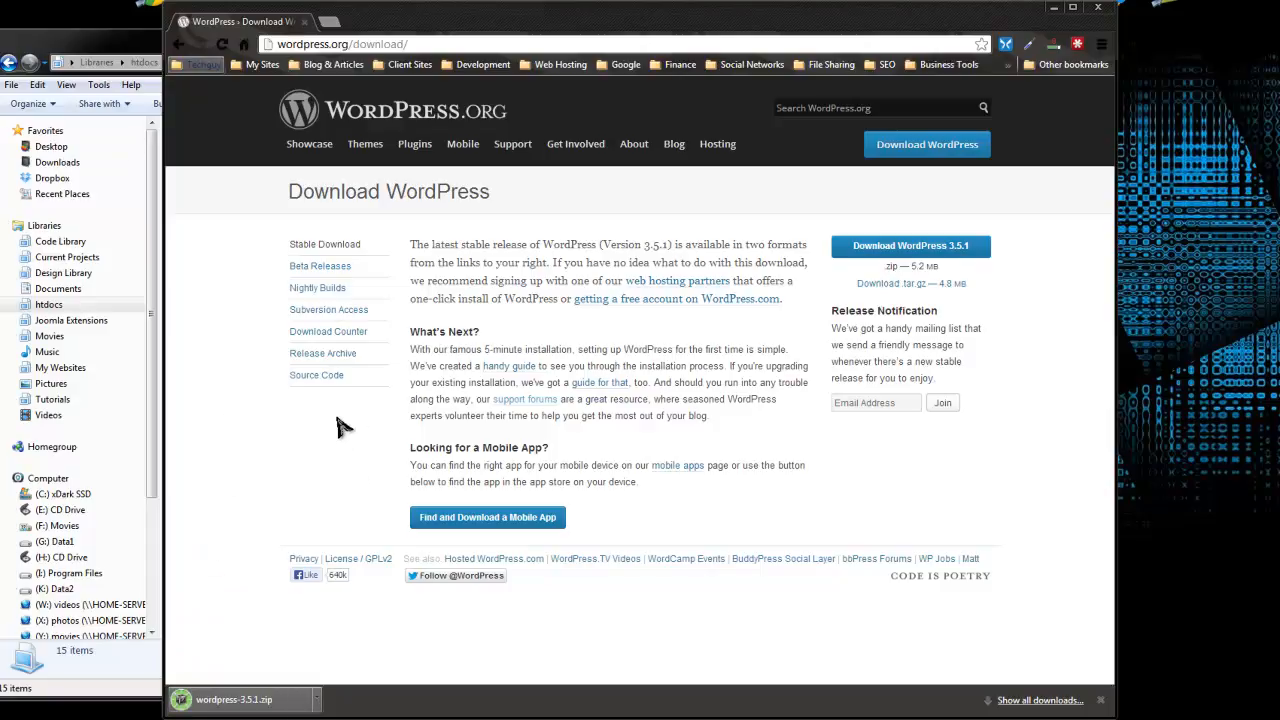
mouse_move(316, 376)
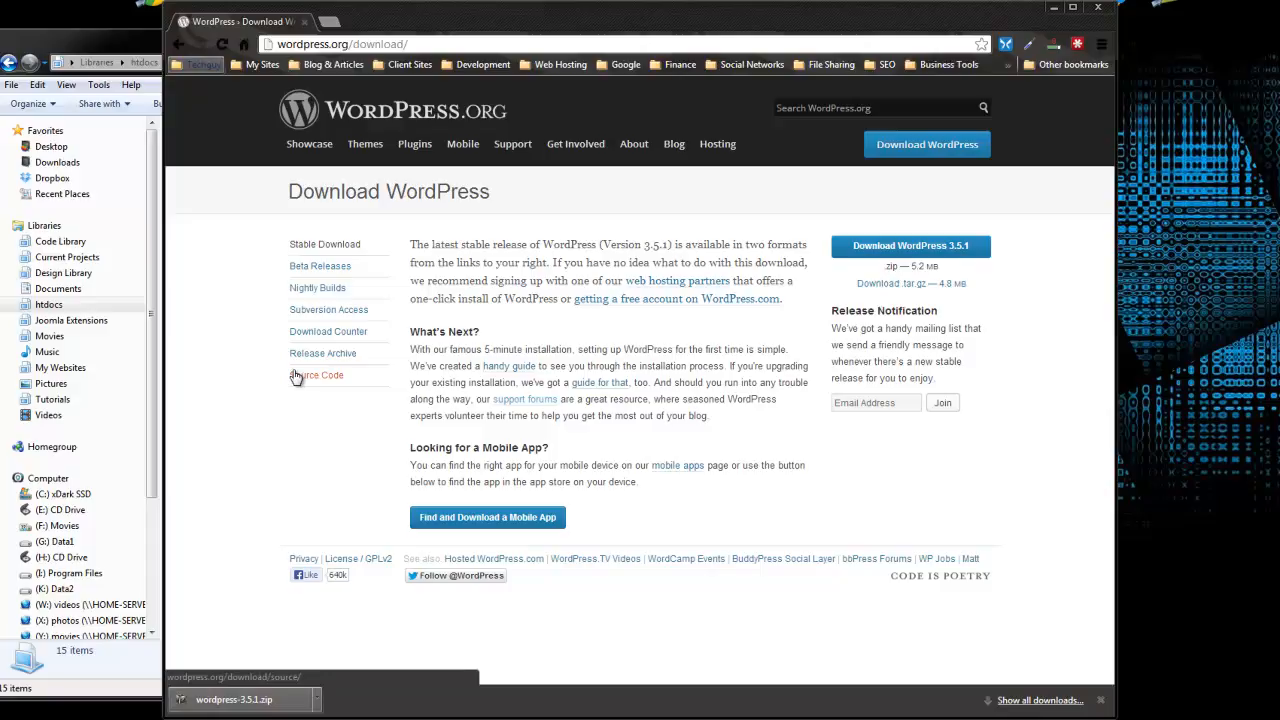
mouse_move(414, 144)
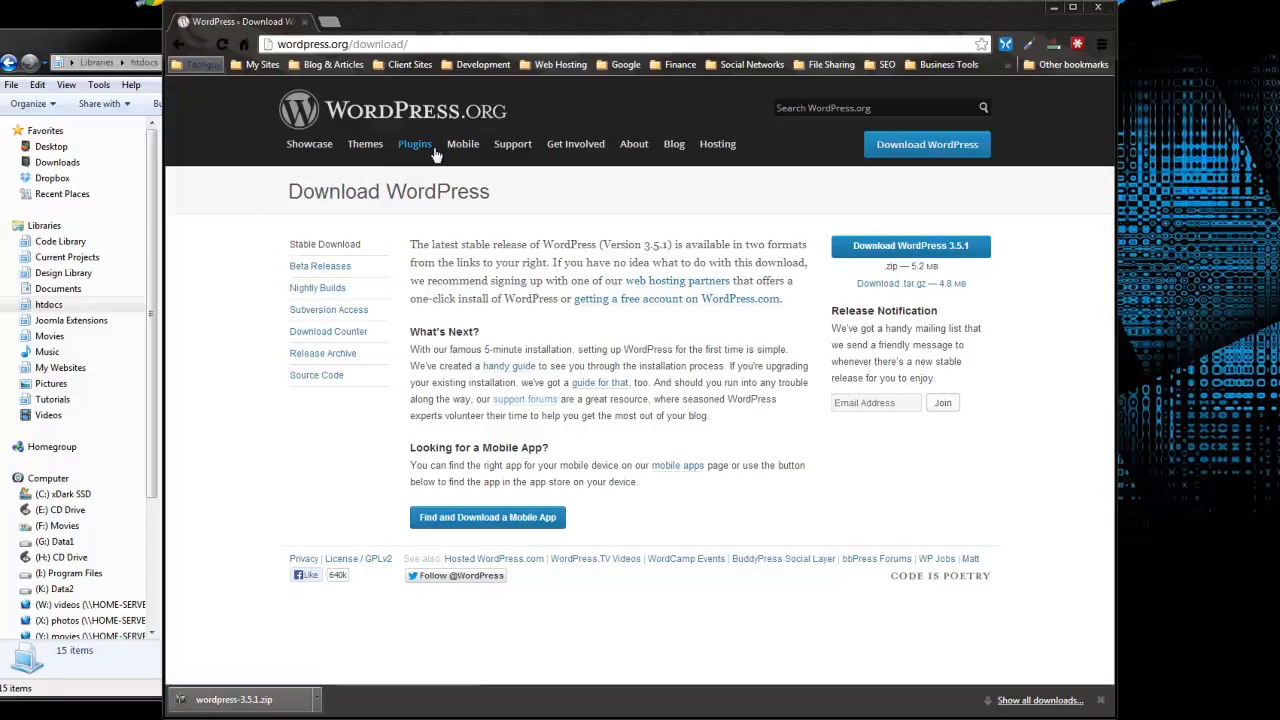
mouse_move(414, 144)
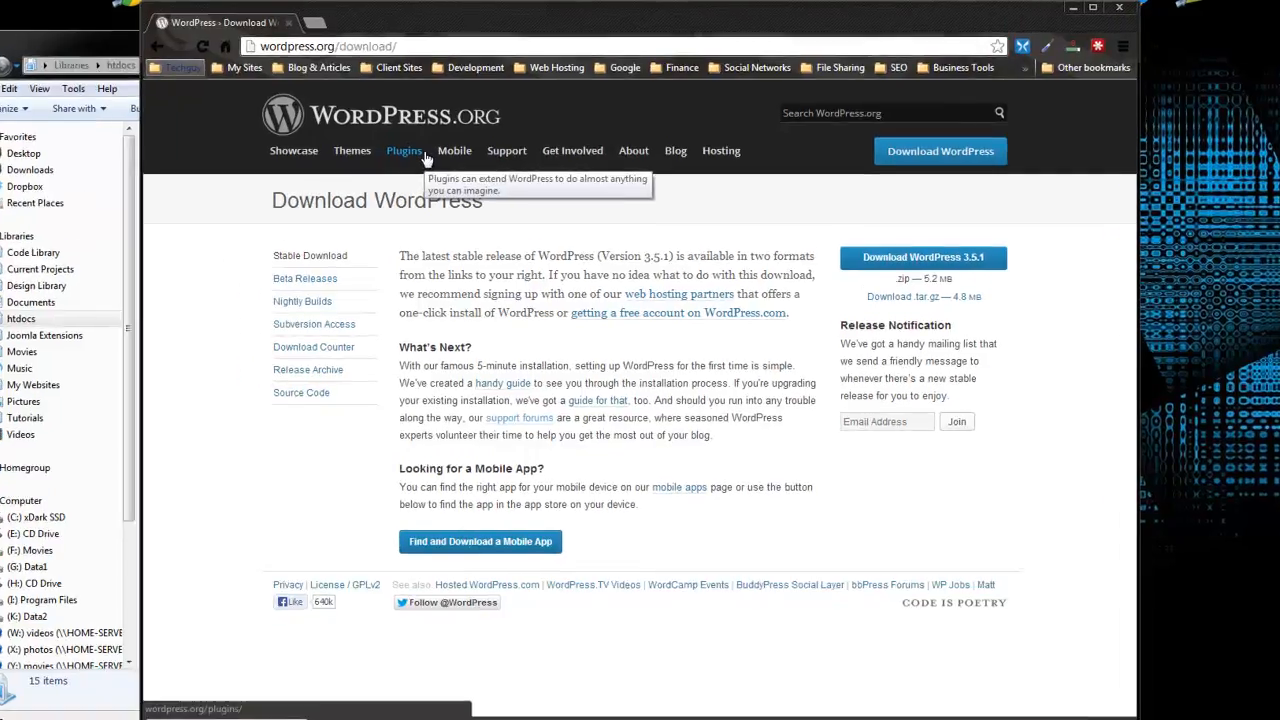
Step: Start a fresh browser tab while the zip finishes downloading
left_click(312, 22)
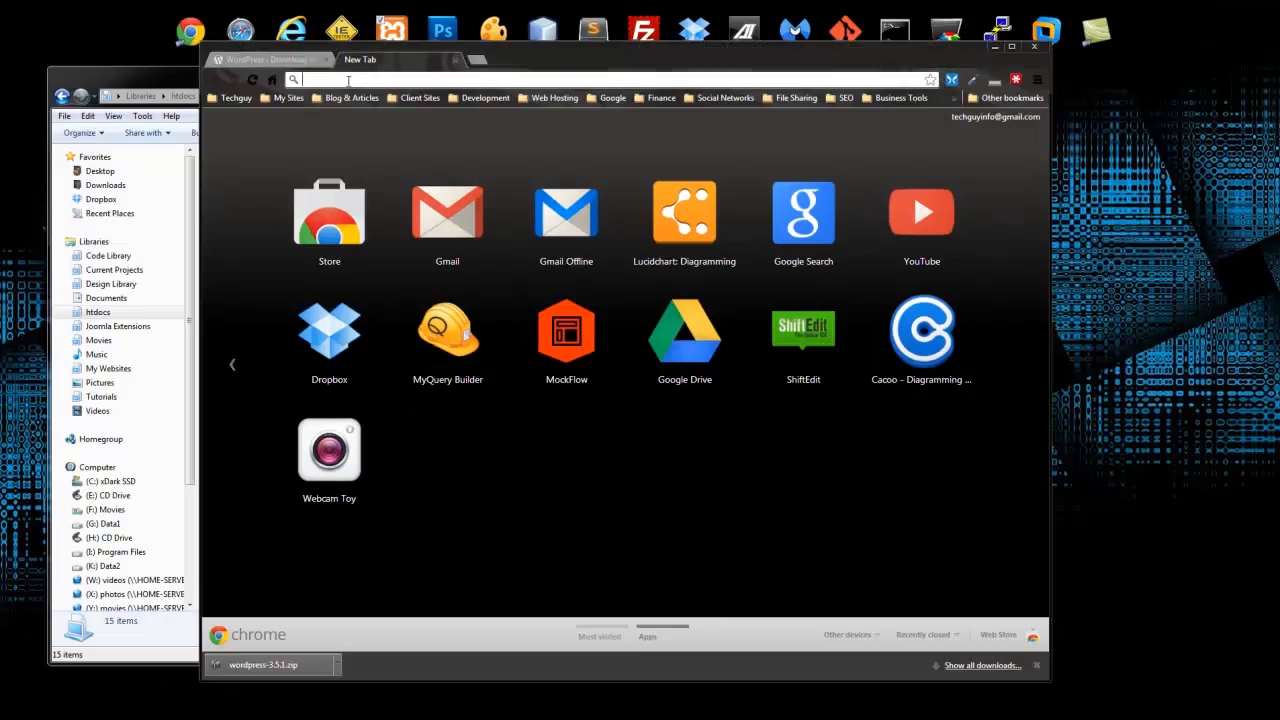
Step: Log in to localhost/phpmyadmin as root and reach the home overview
type("localhost/phpmyadmin/")
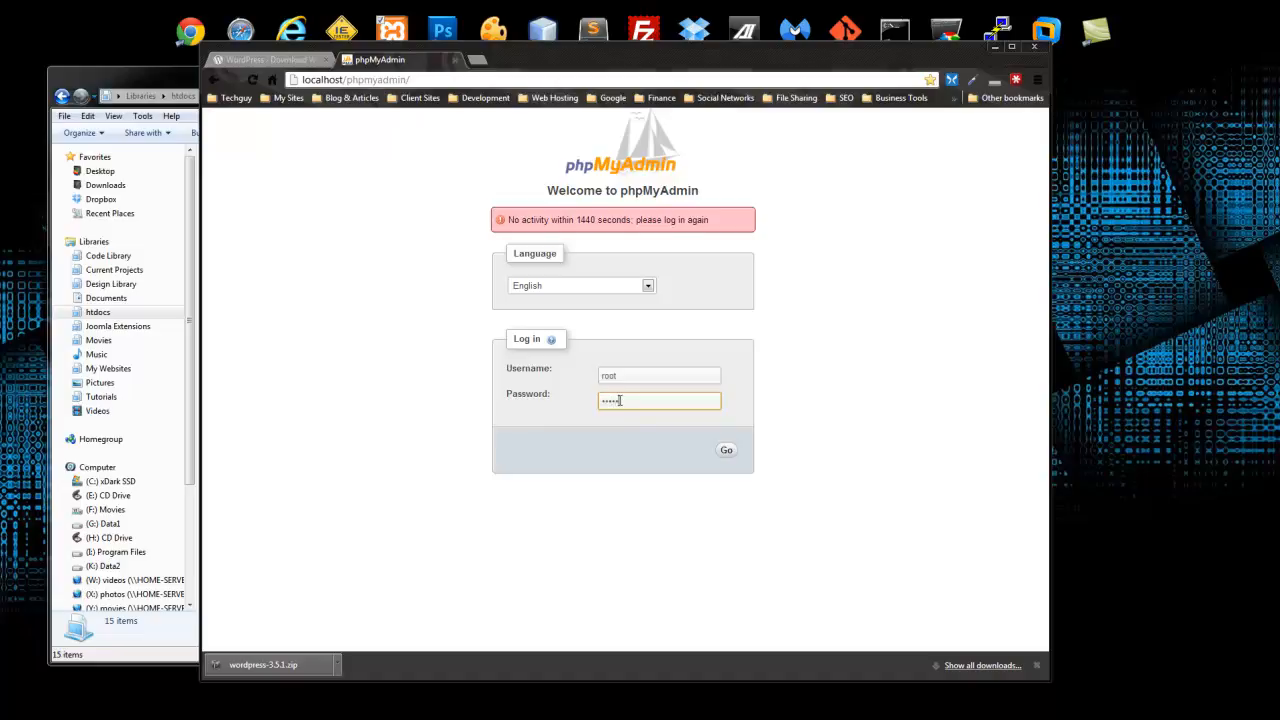
left_click(726, 448)
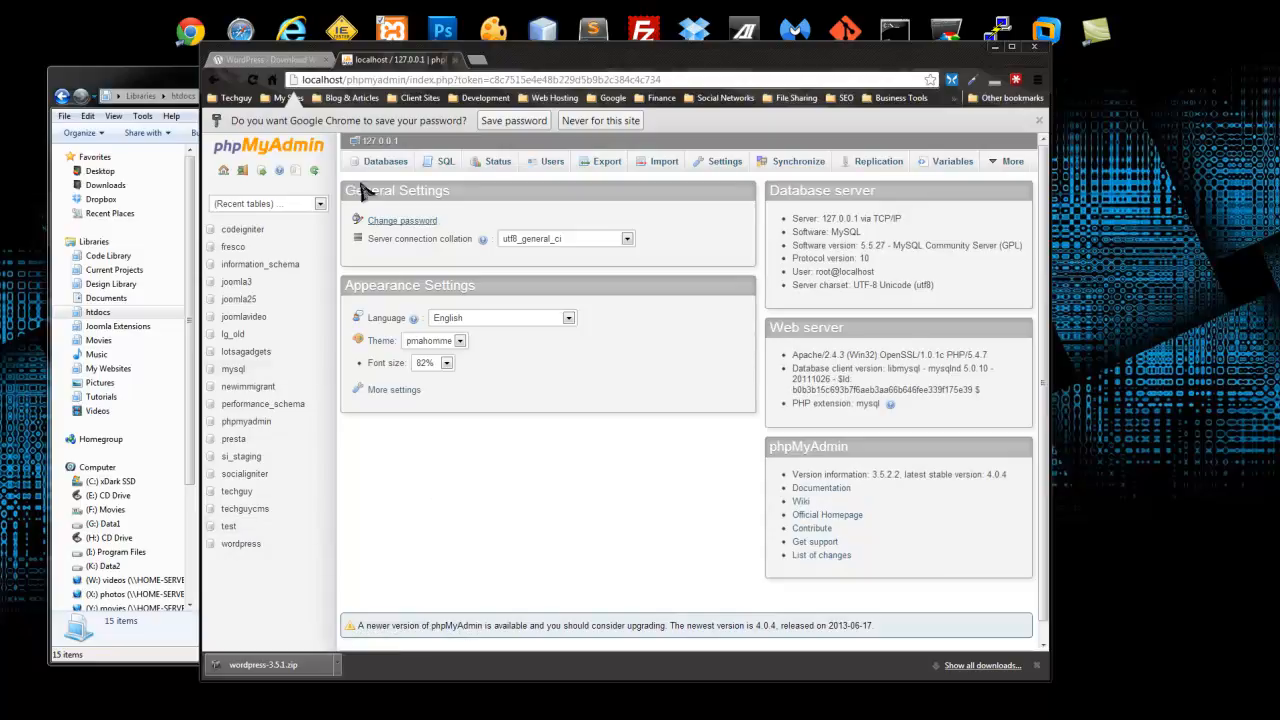
Step: Enter mywebdev as the new database name on the Databases page
left_click(384, 160)
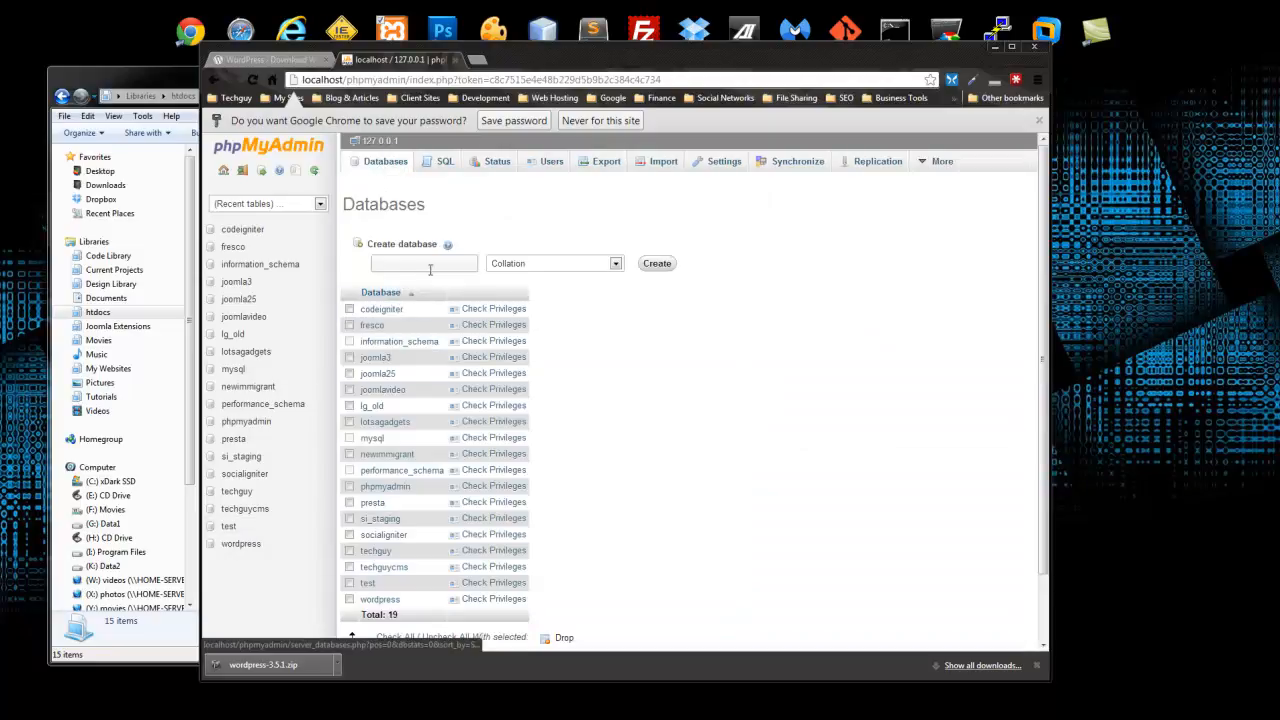
left_click(424, 264)
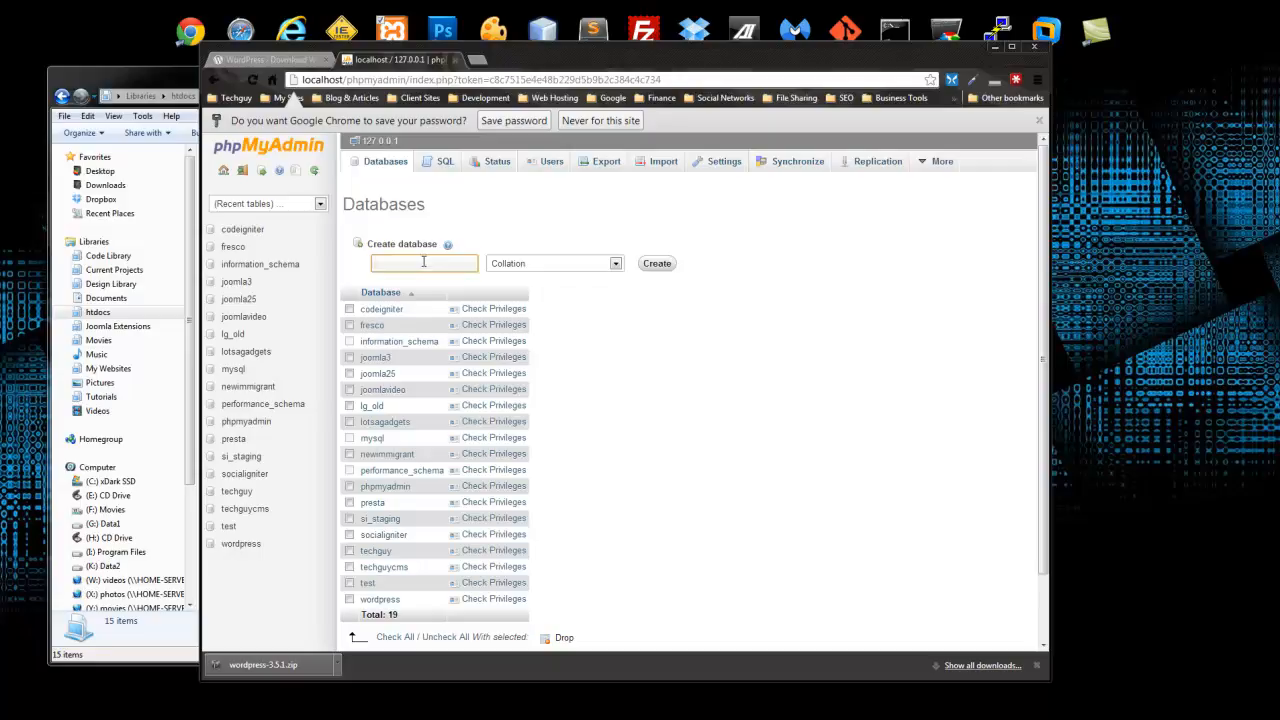
type("mywebdev")
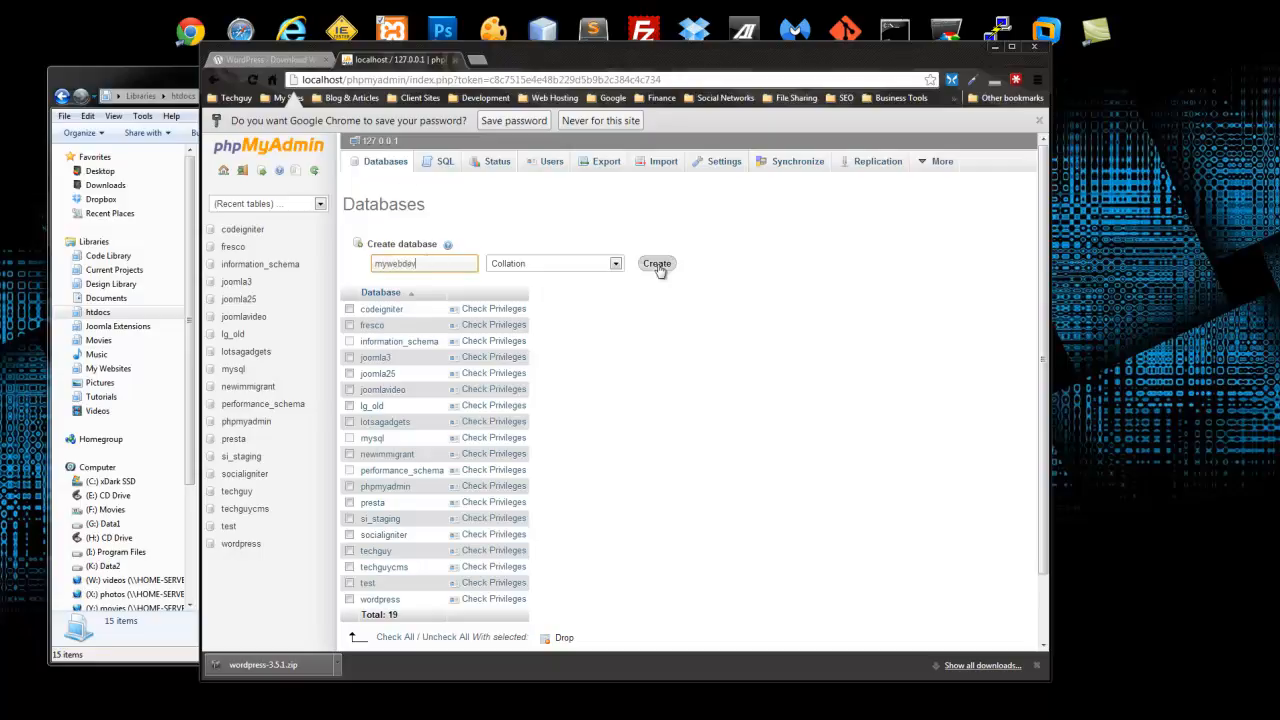
Step: Create the empty mywebdev database
left_click(656, 264)
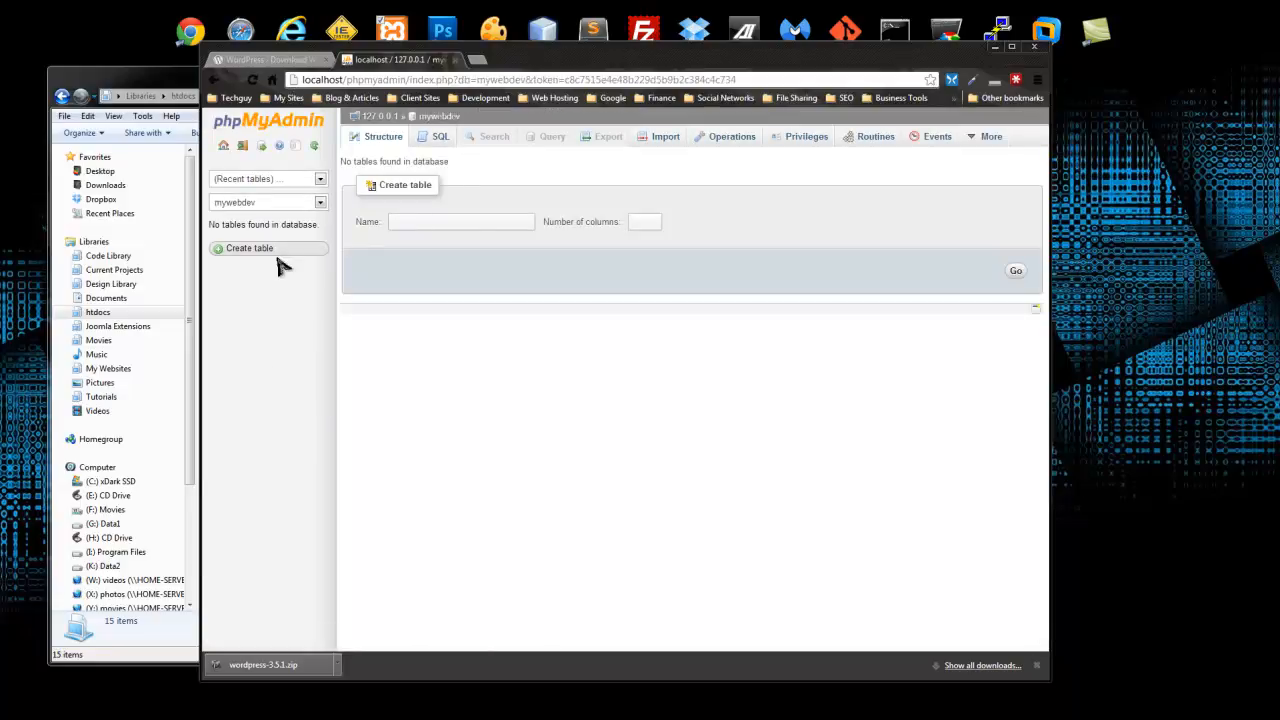
mouse_move(736, 308)
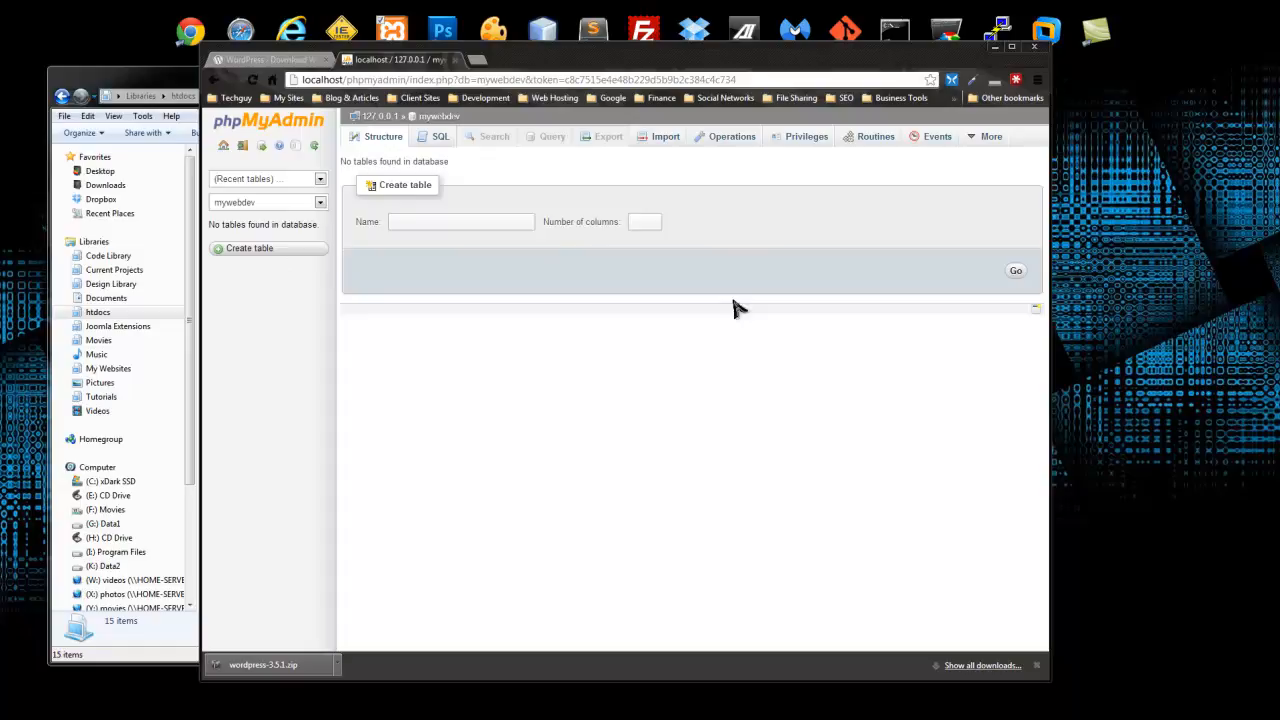
mouse_move(590, 344)
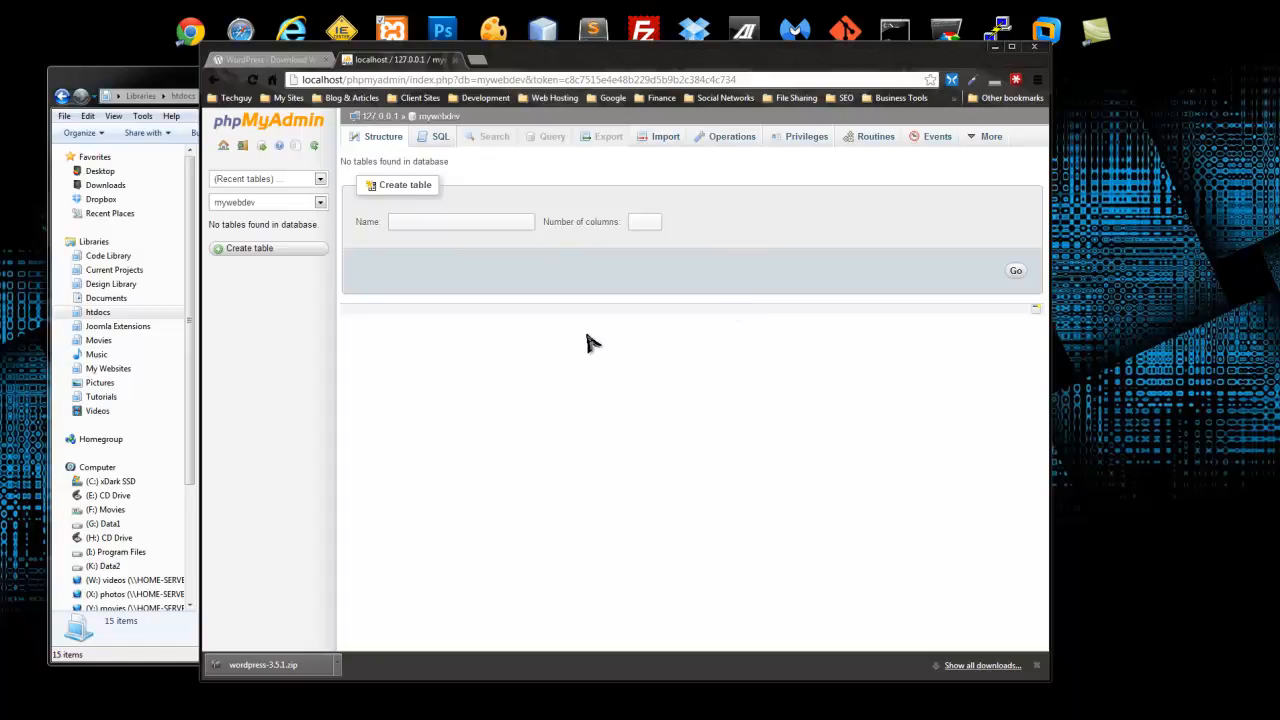
mouse_move(836, 280)
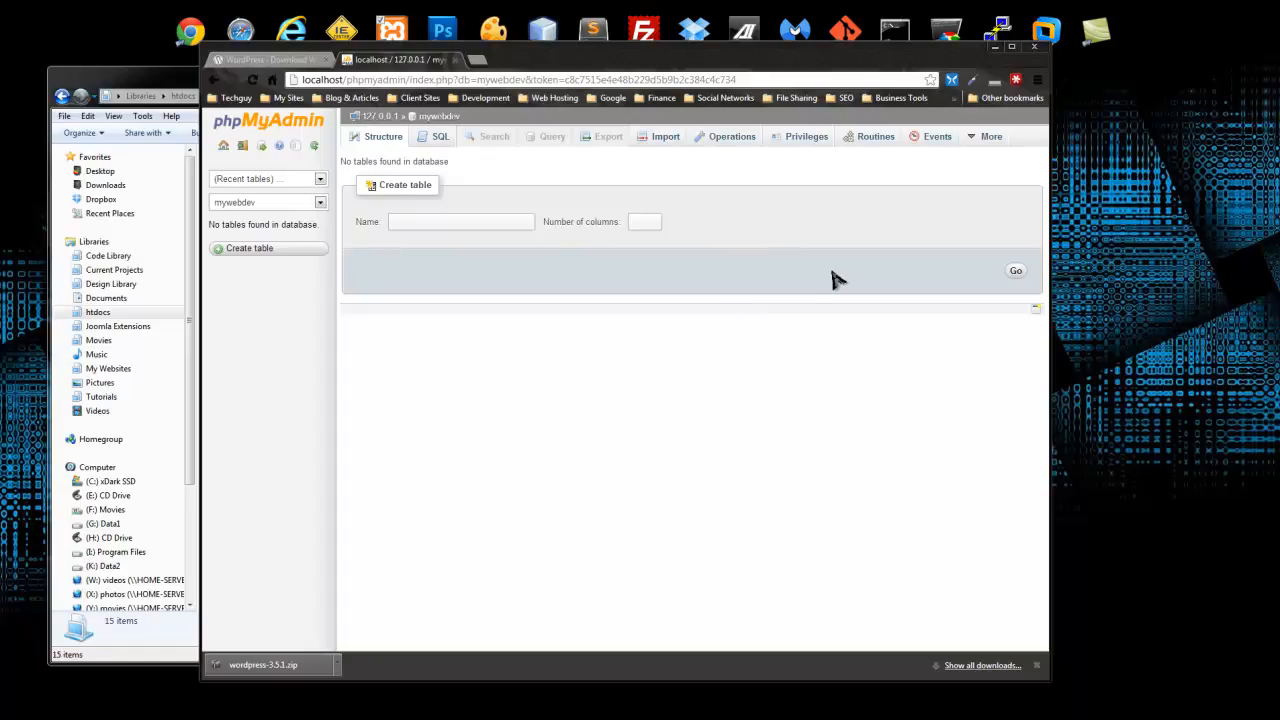
mouse_move(208, 72)
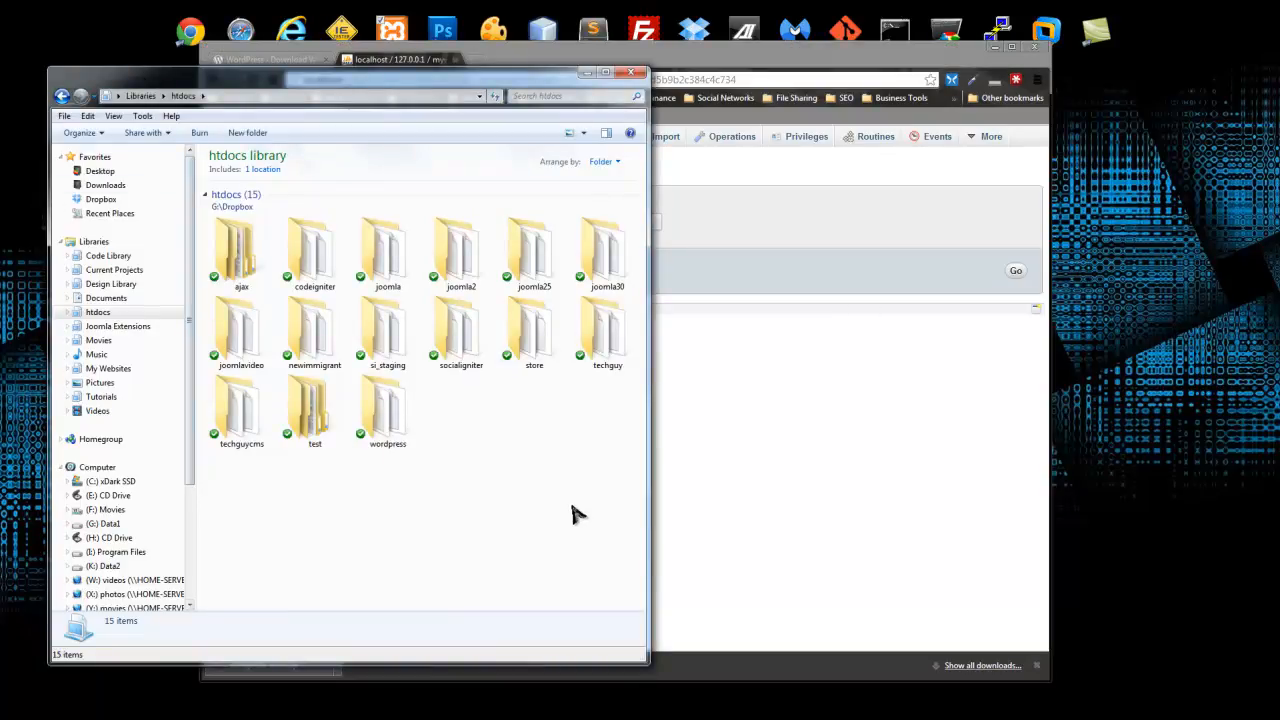
mouse_move(204, 296)
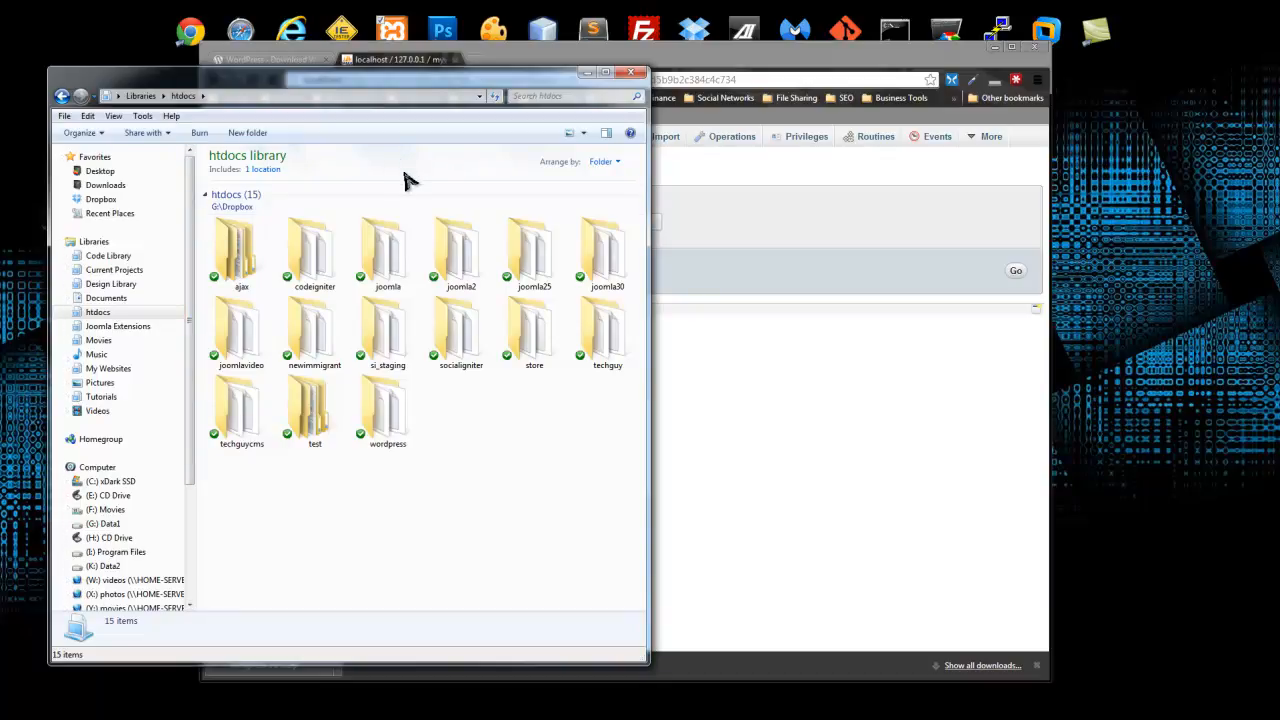
mouse_move(210, 162)
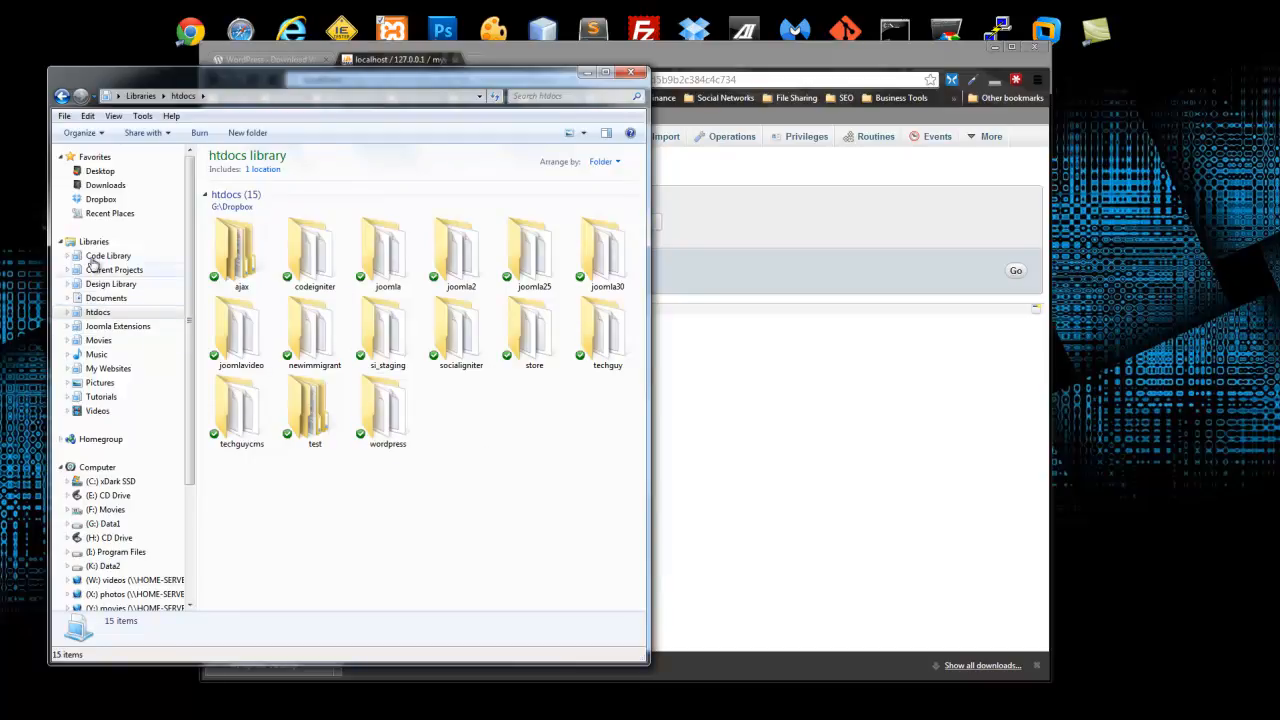
Step: Add a mywebdev folder inside htdocs and view its empty contents
left_click(98, 312)
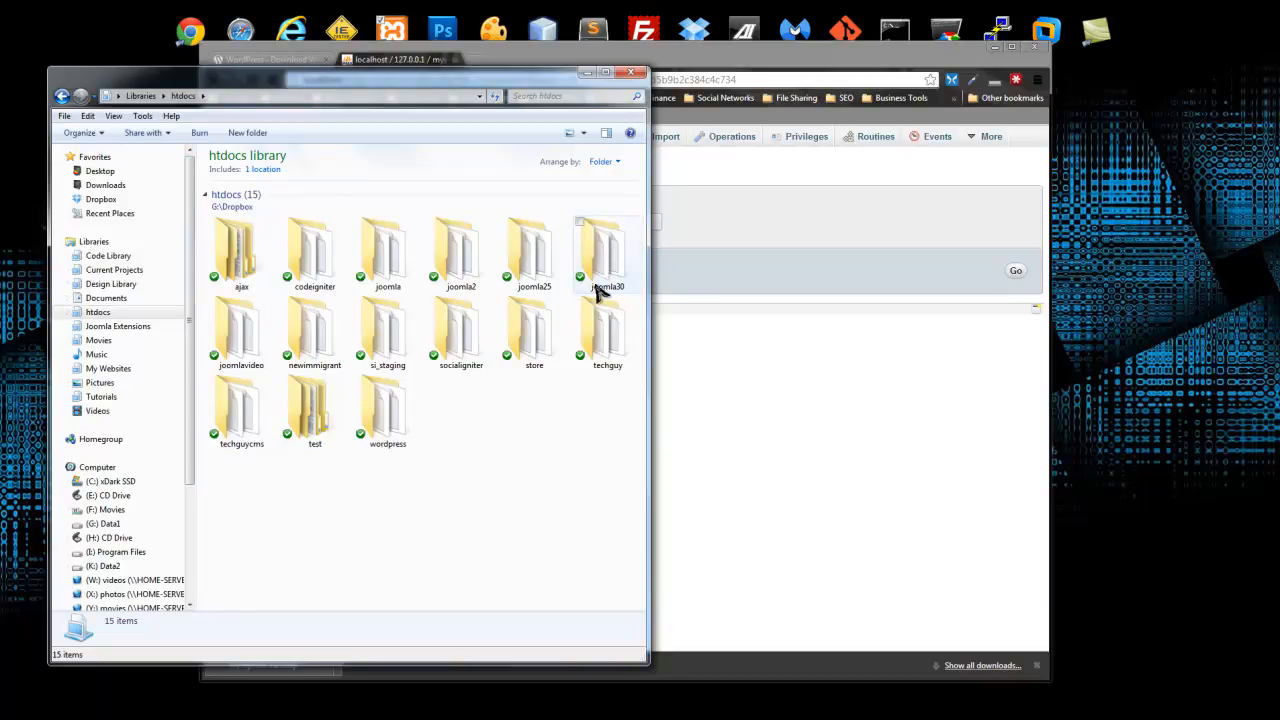
mouse_move(500, 424)
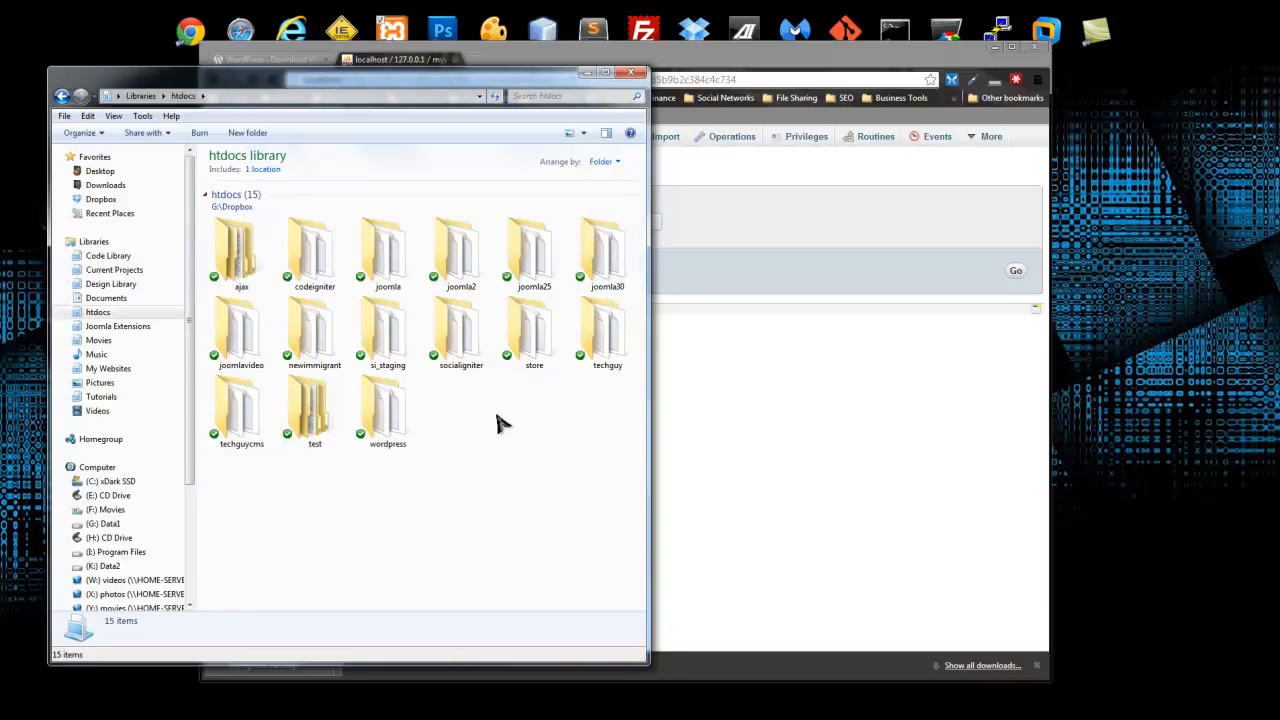
right_click(504, 424)
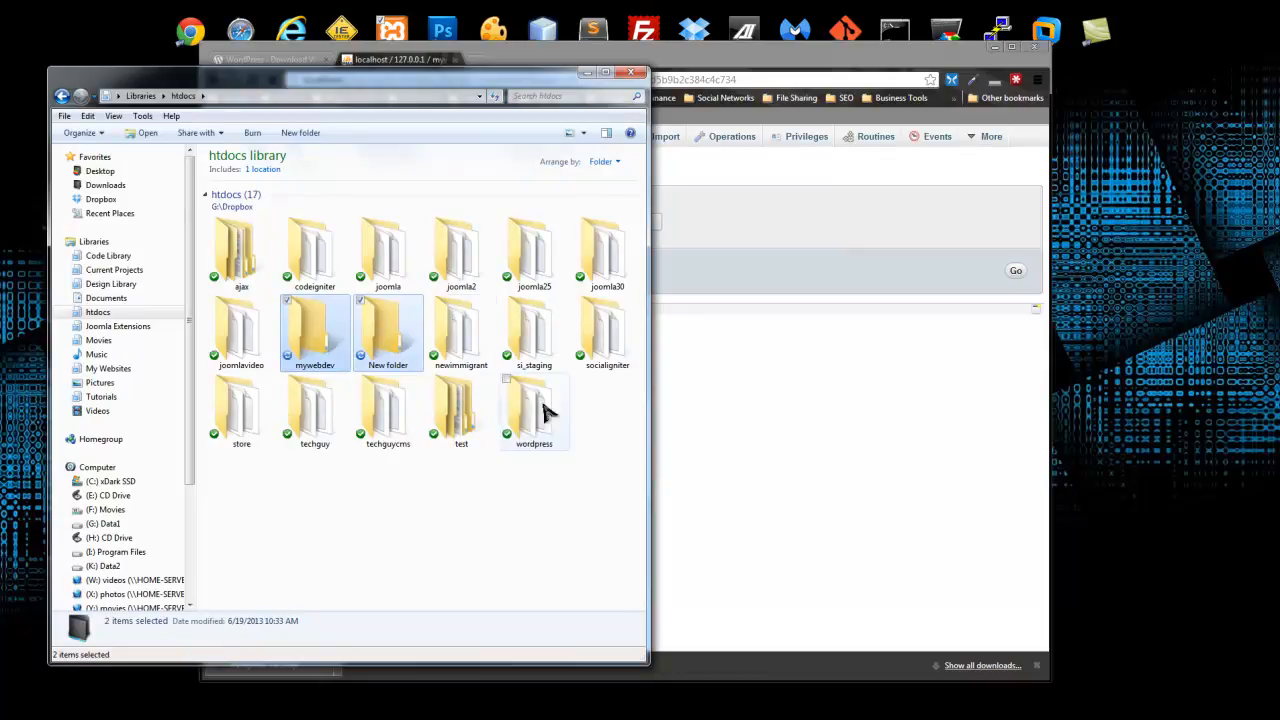
double_click(314, 330)
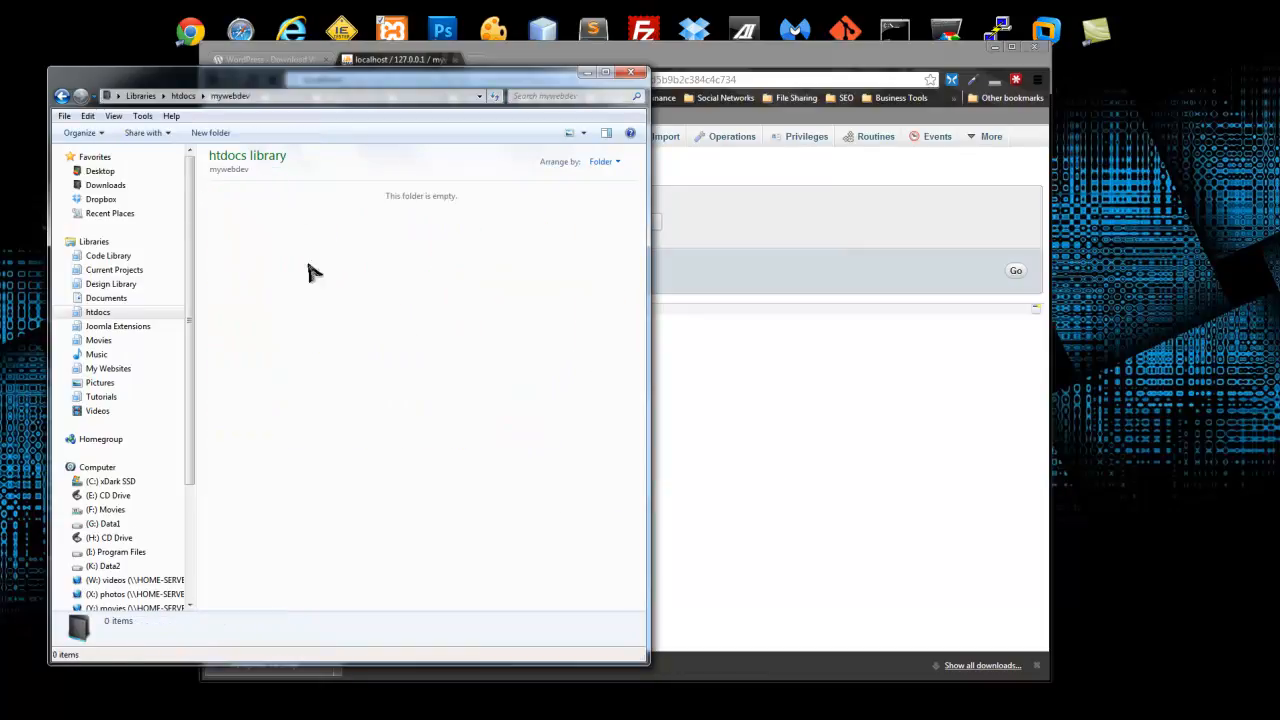
mouse_move(316, 270)
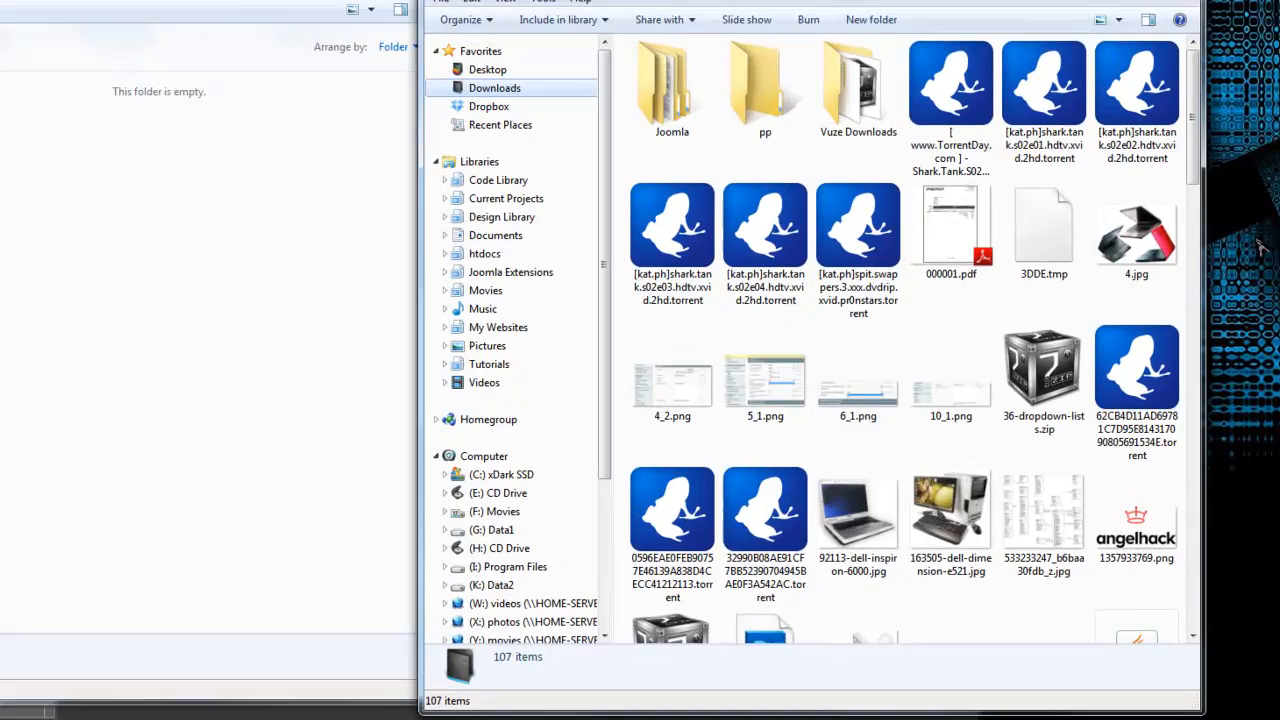
Step: Scroll the Downloads folder down to wordpress-3.5.1.zip
scroll("down", 3)
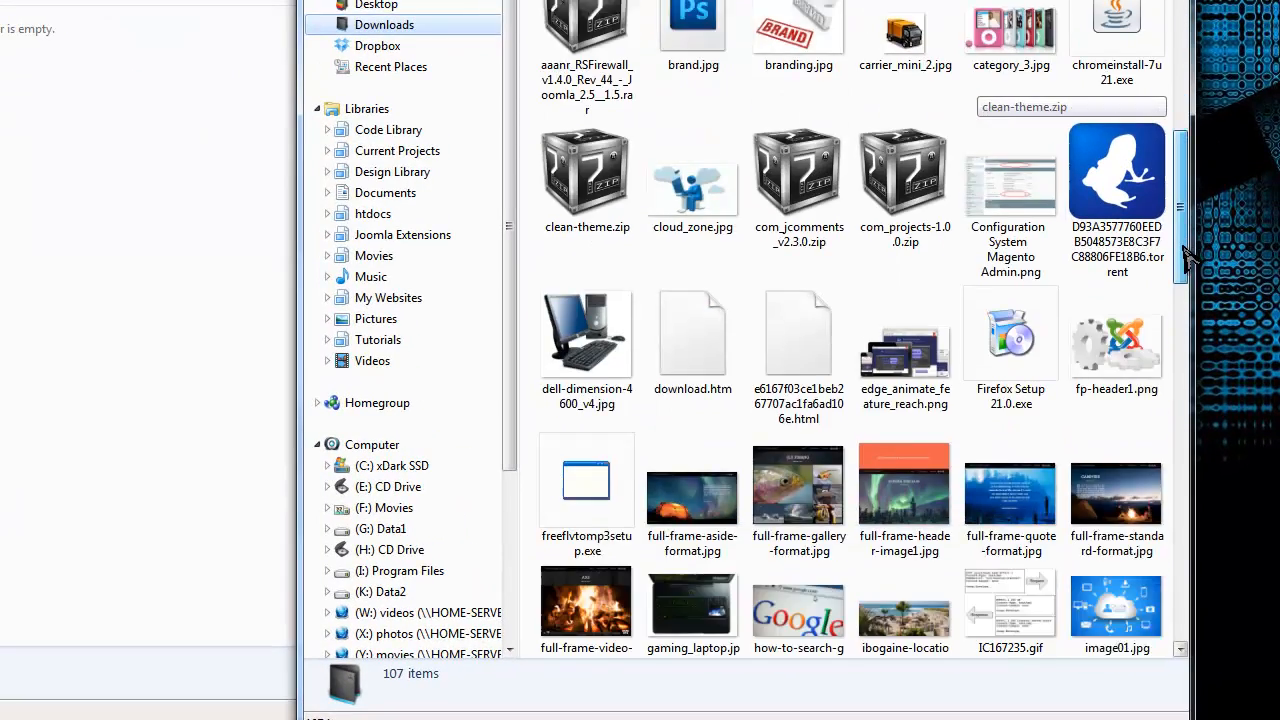
scroll("down", 3)
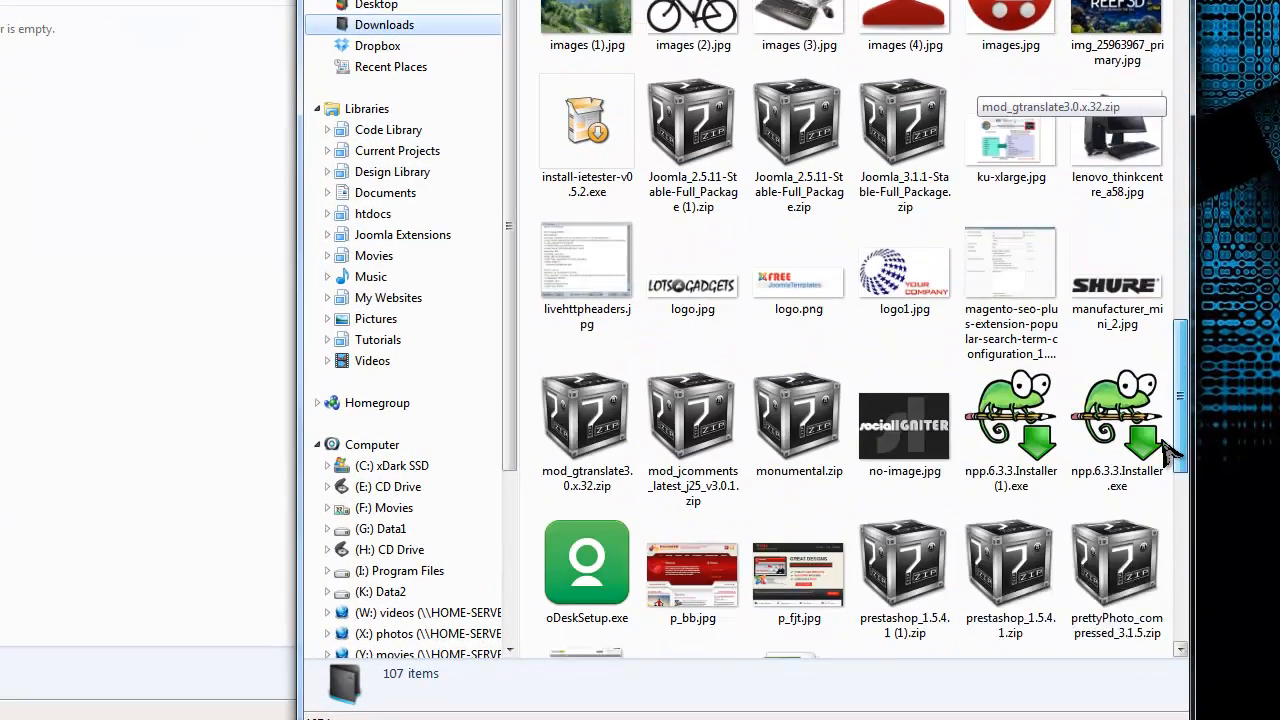
scroll("down", 3)
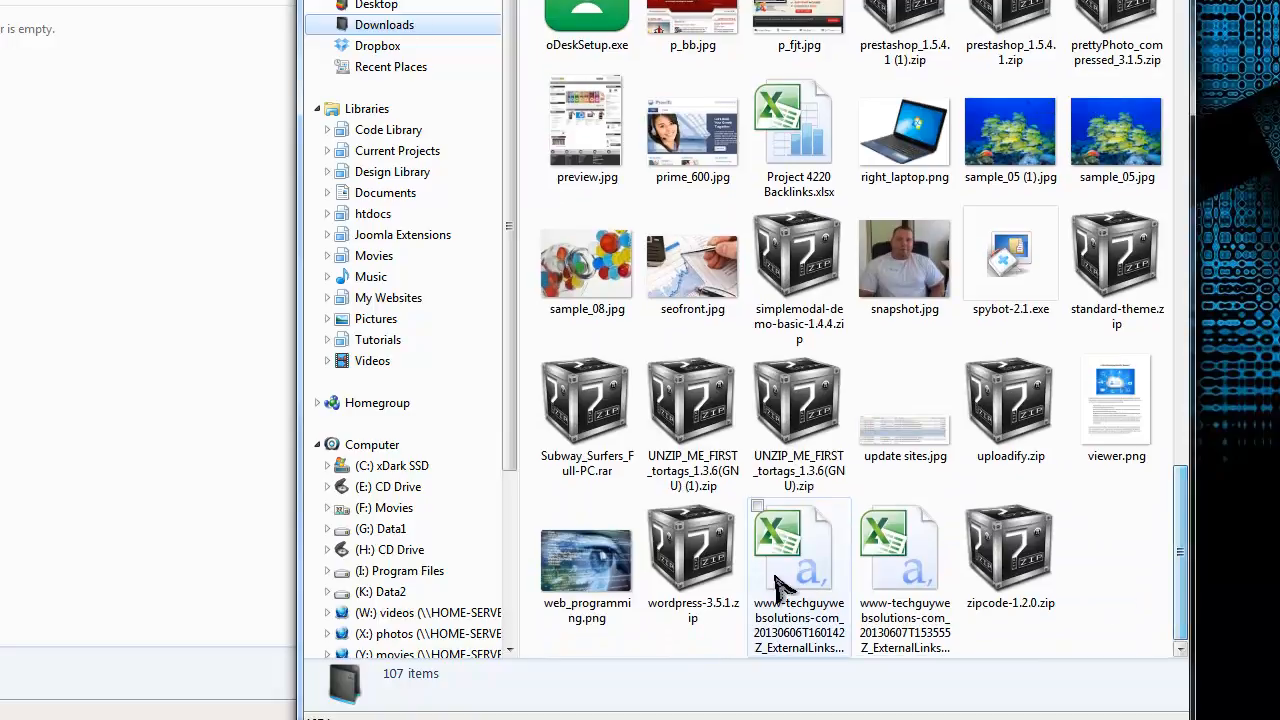
Step: Extract all files from the archive's wordpress folder into htdocs\mywebdev
double_click(692, 548)
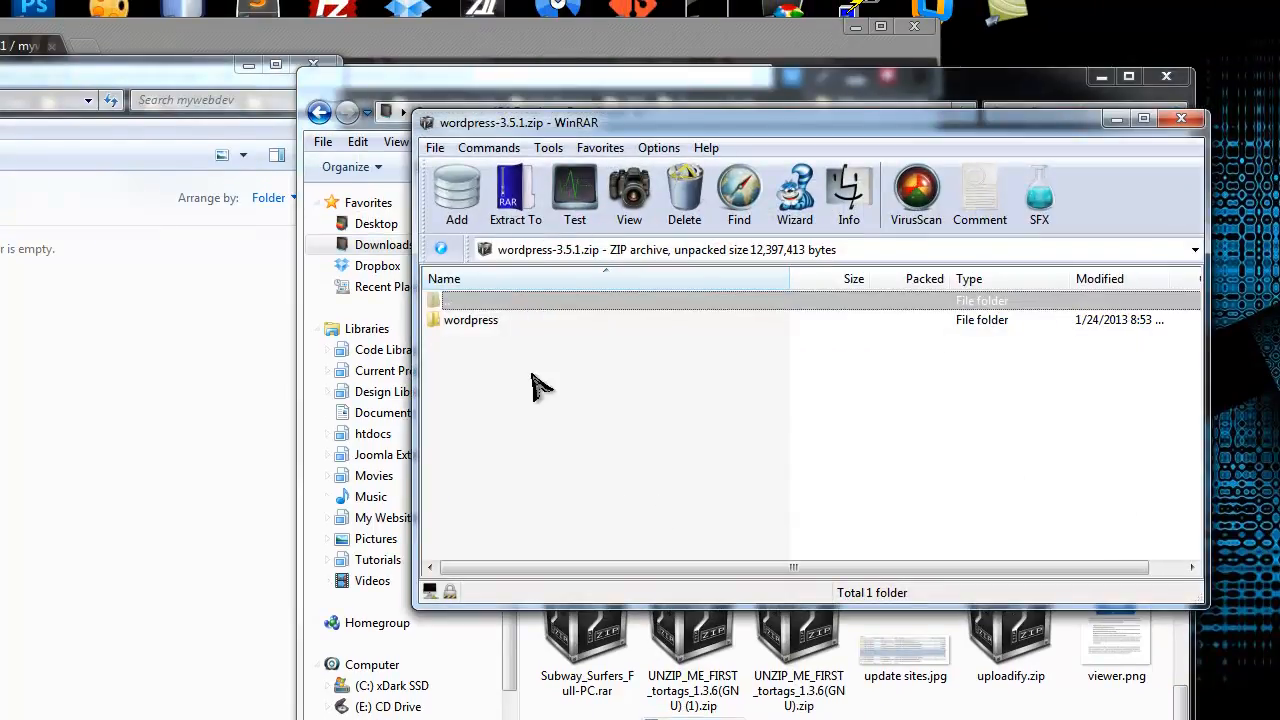
mouse_move(484, 336)
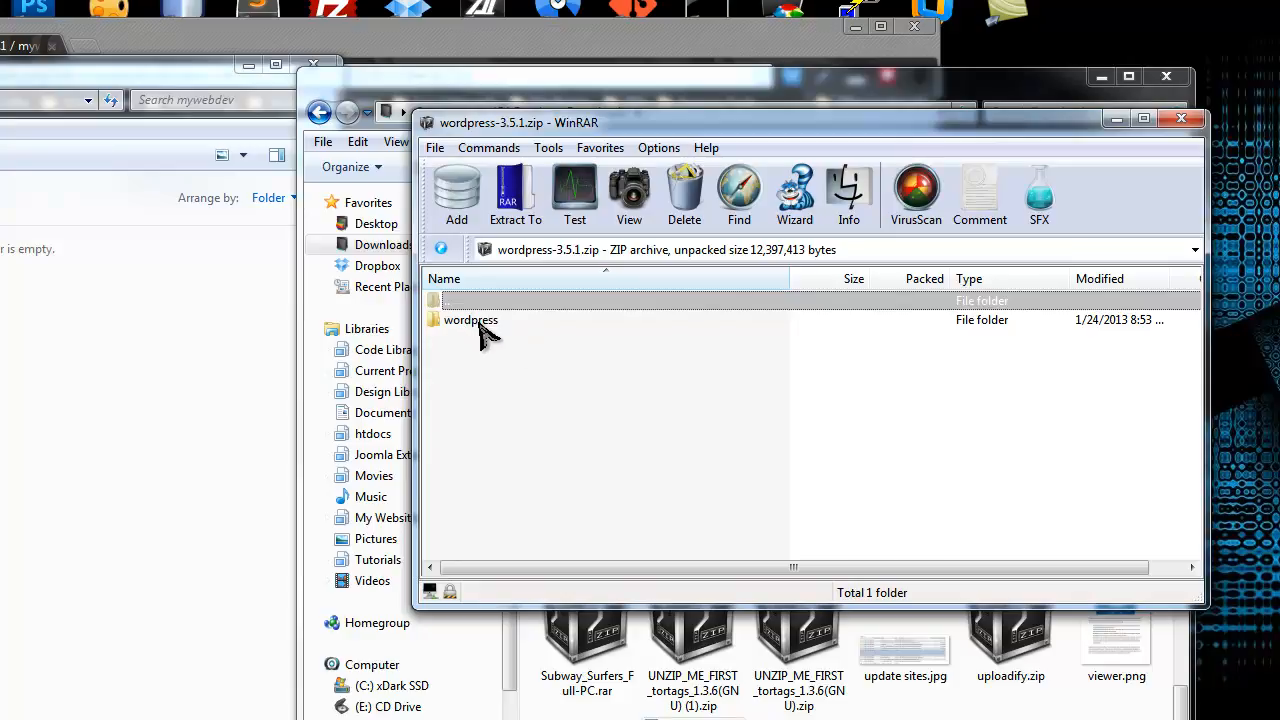
double_click(470, 320)
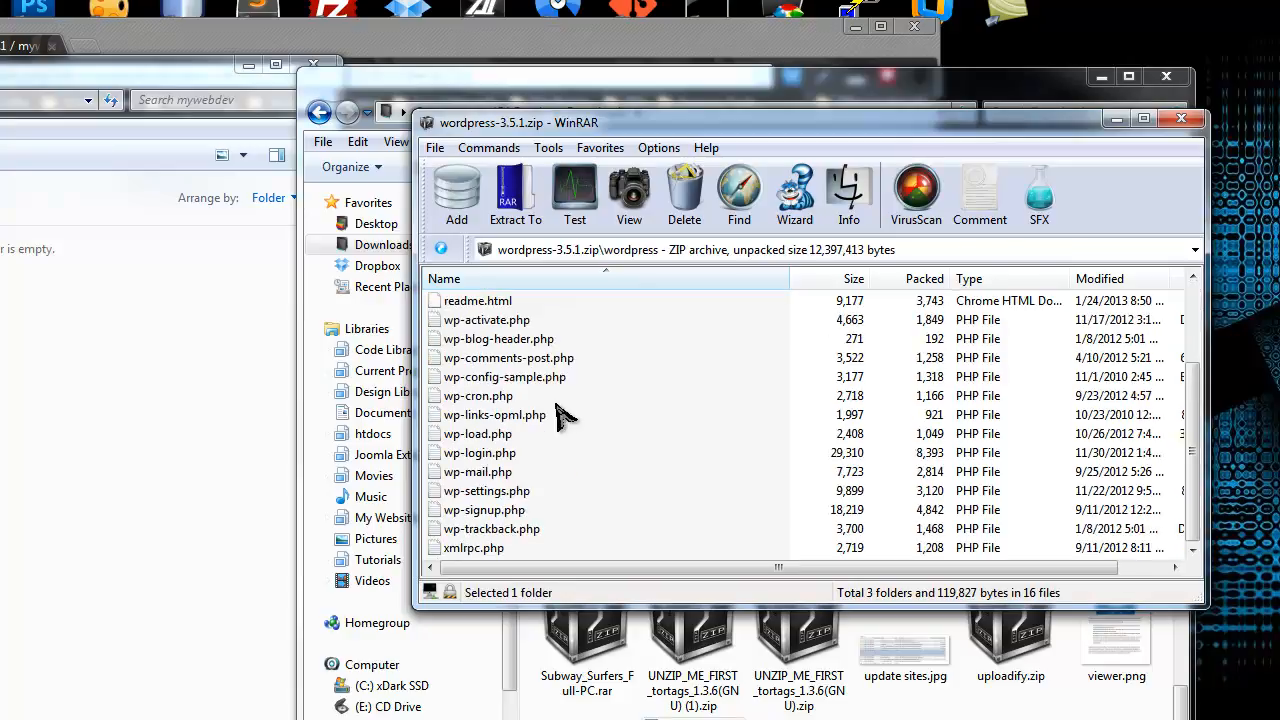
scroll("up", 3)
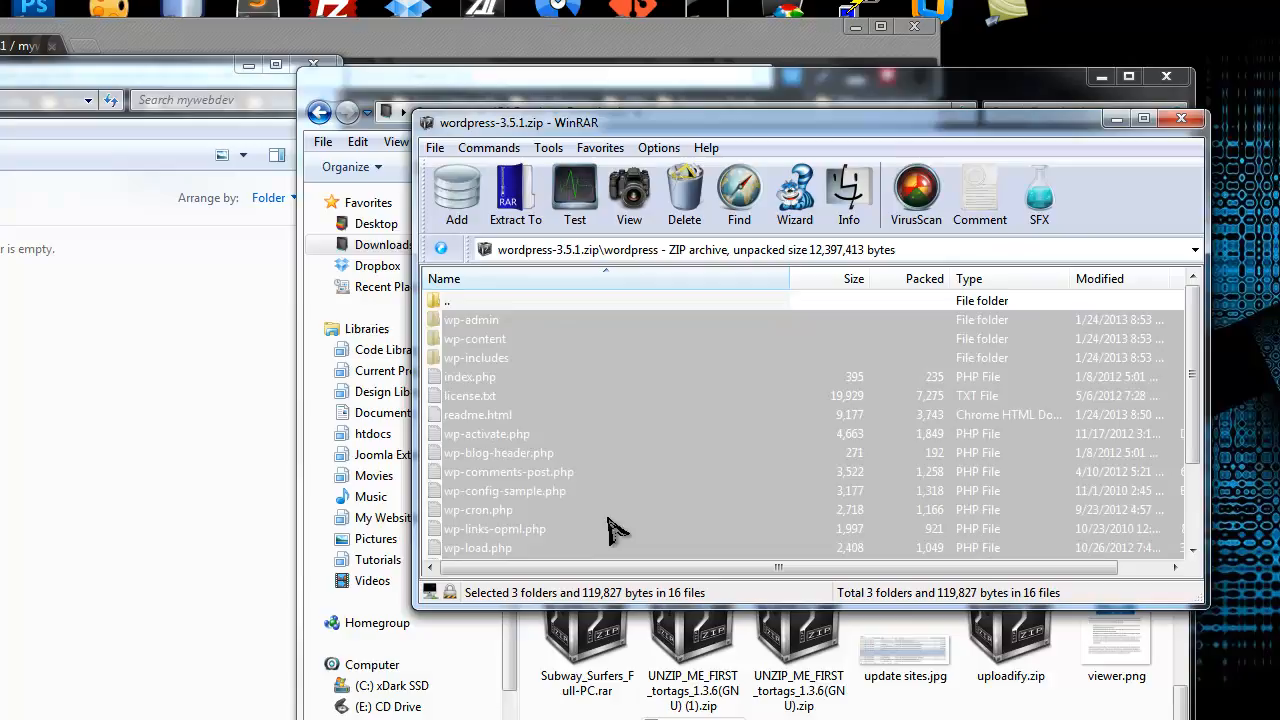
left_click(516, 190)
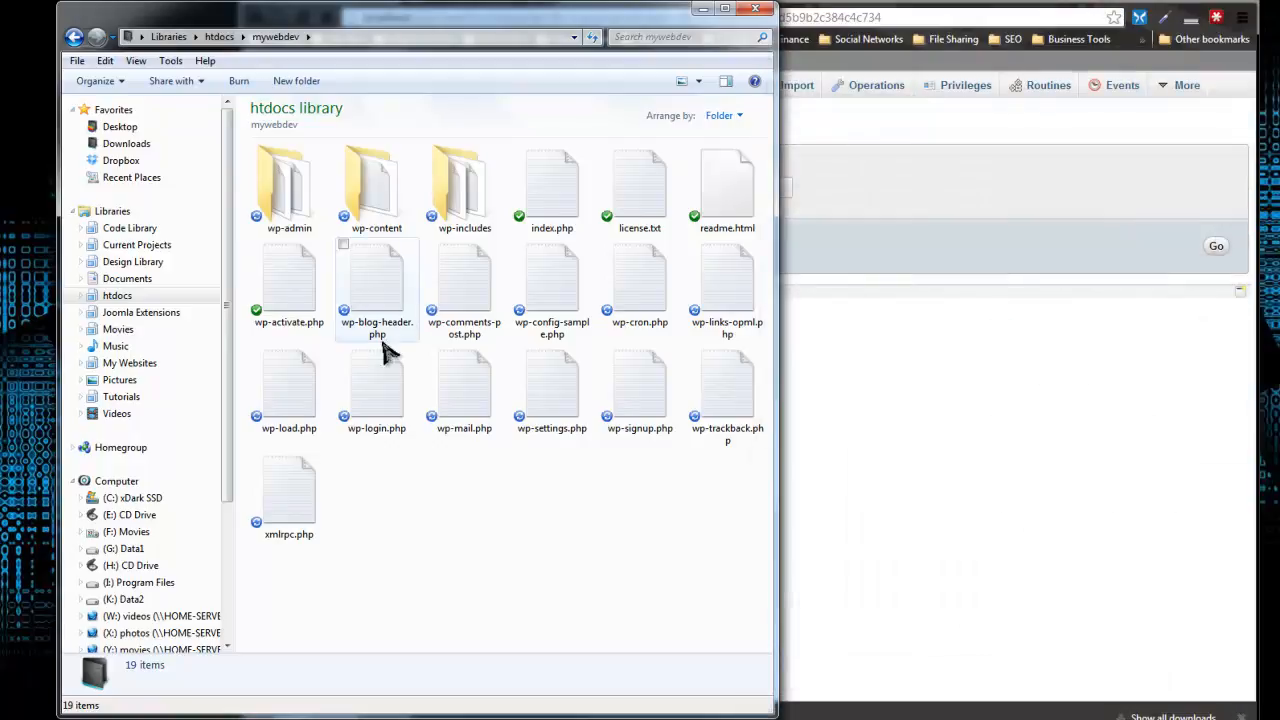
mouse_move(700, 412)
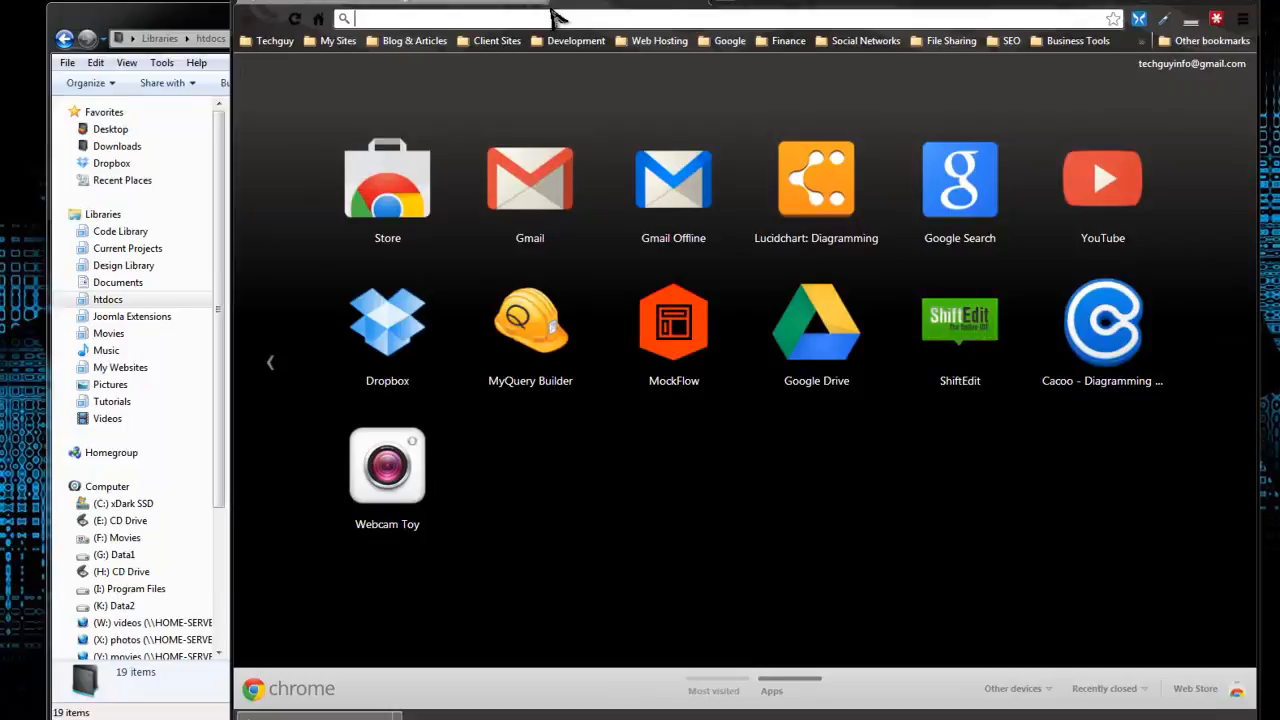
Step: Browse to localhost/mywebdev, which reports wp-config.php is missing
type("localhost")
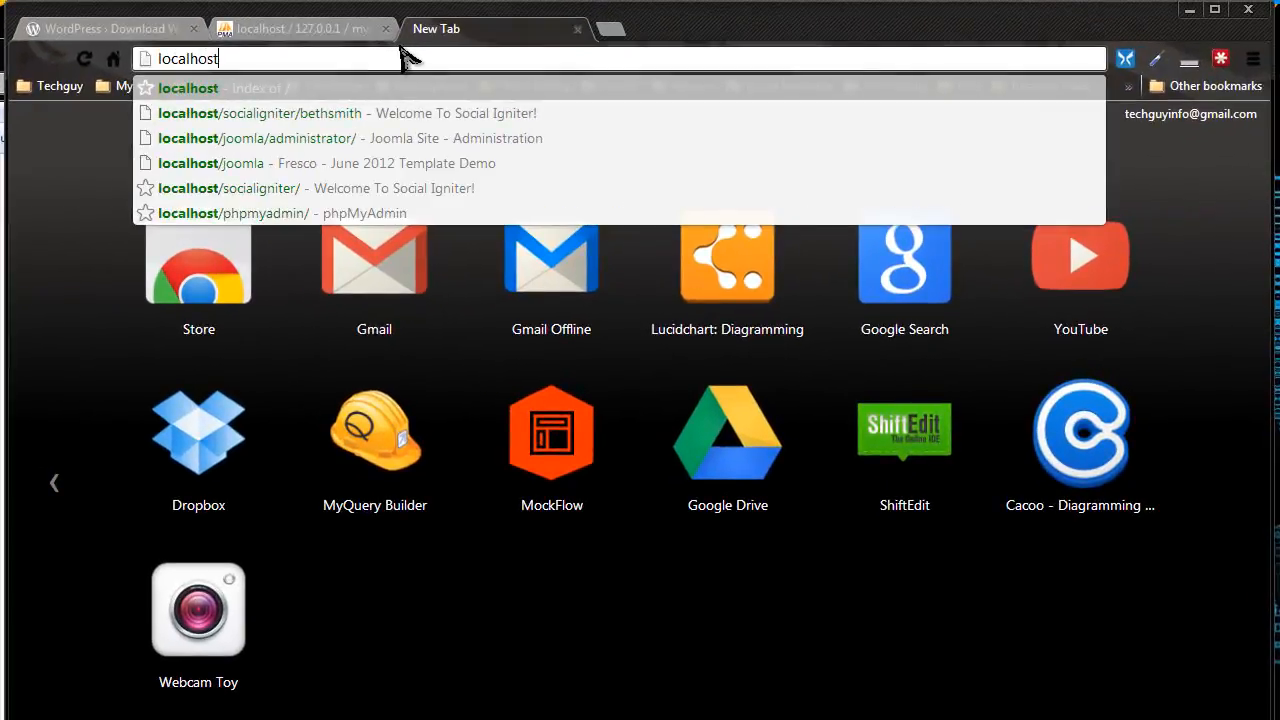
type("/mywebdev/")
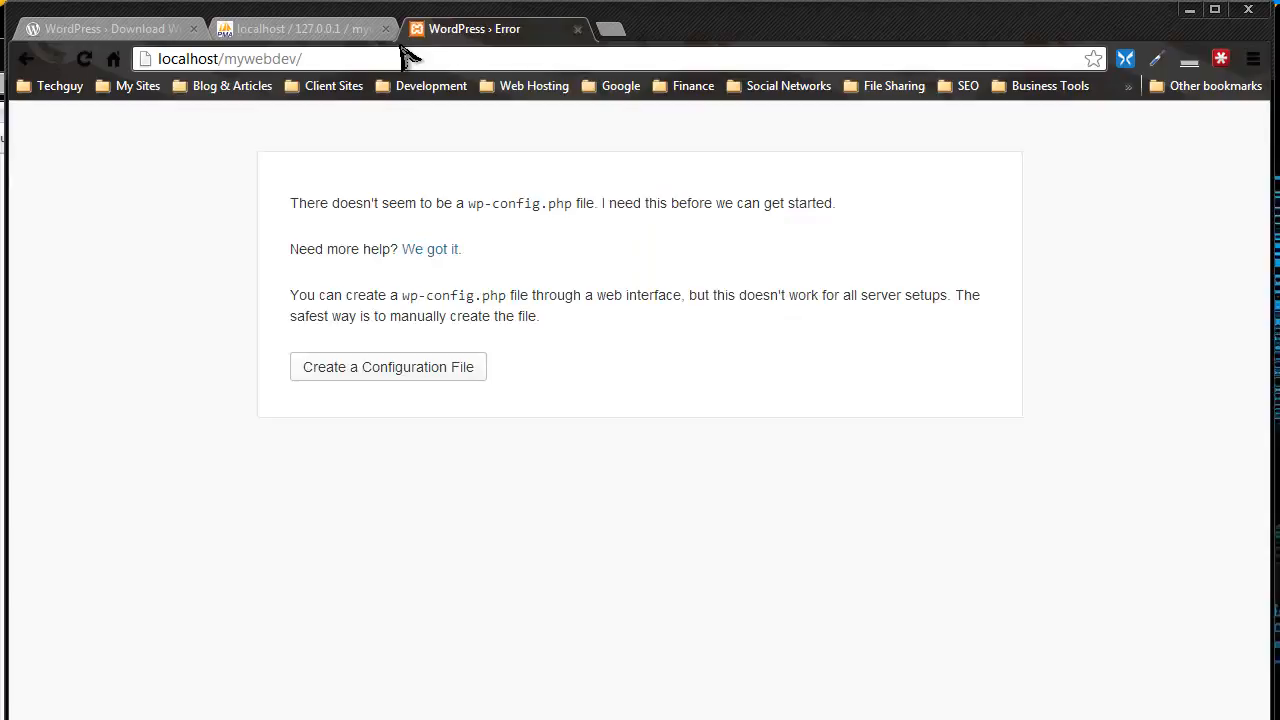
mouse_move(388, 250)
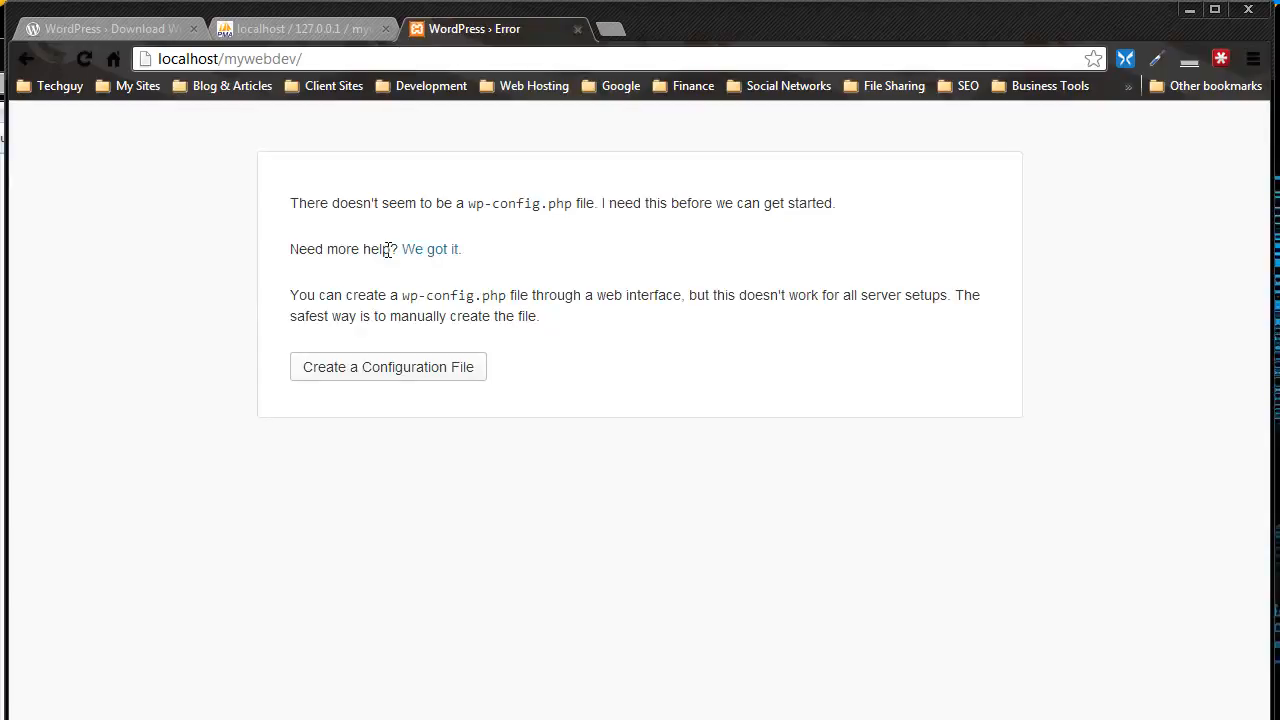
double_click(516, 204)
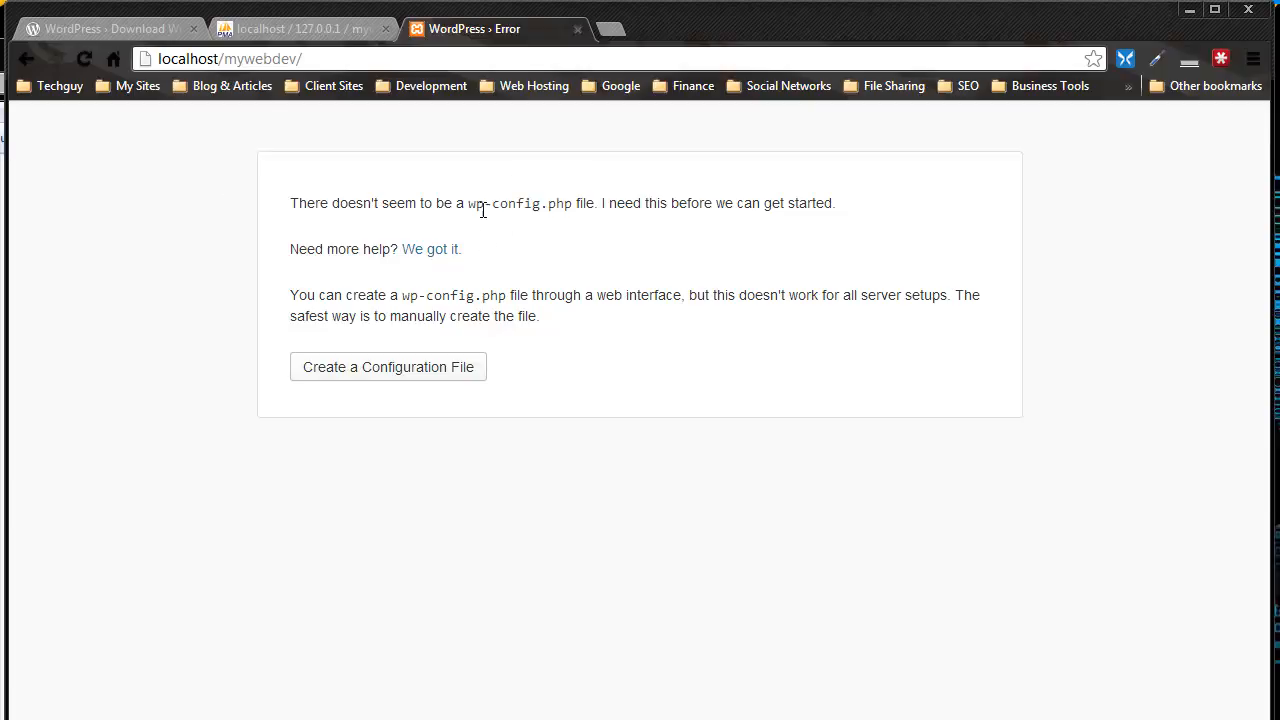
mouse_move(540, 210)
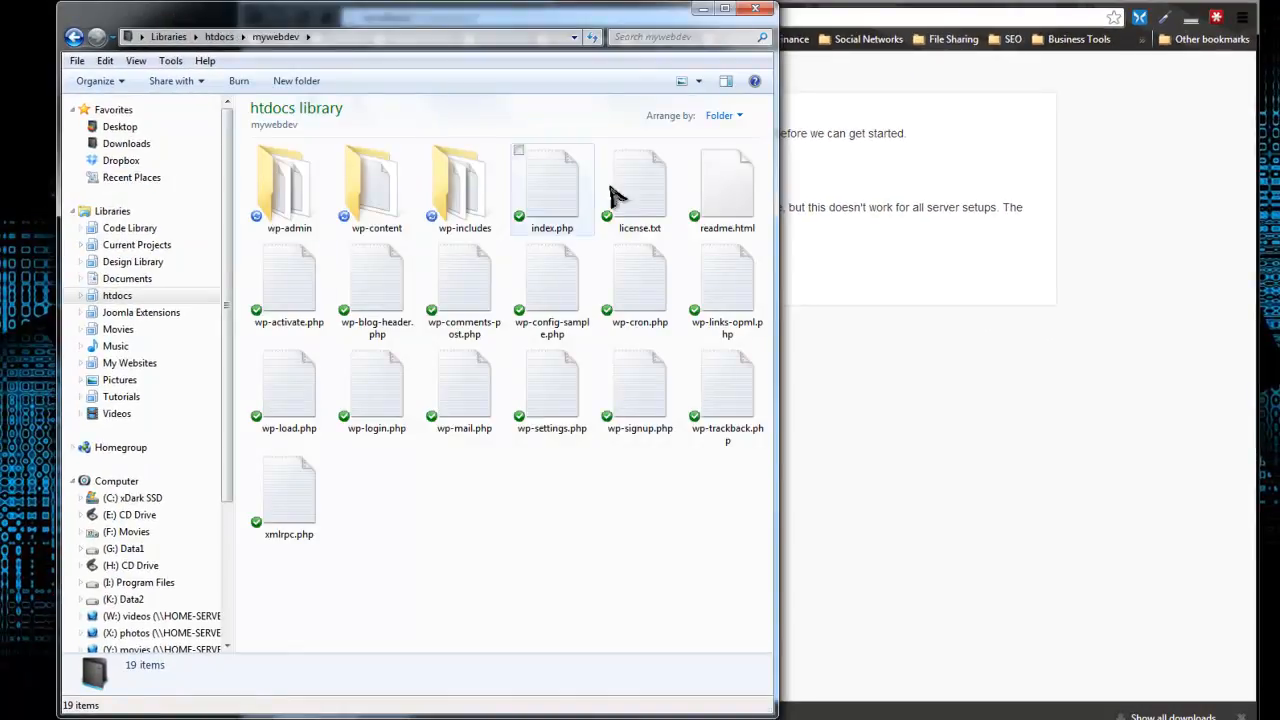
mouse_move(516, 220)
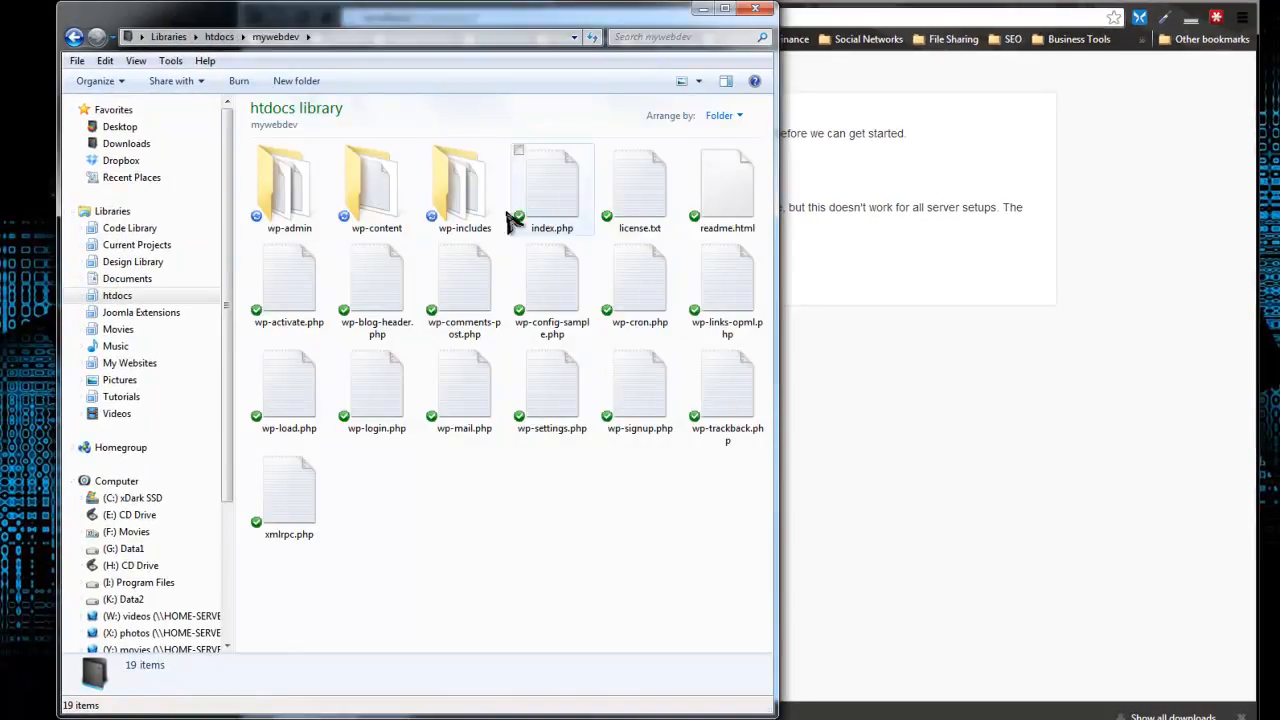
mouse_move(376, 384)
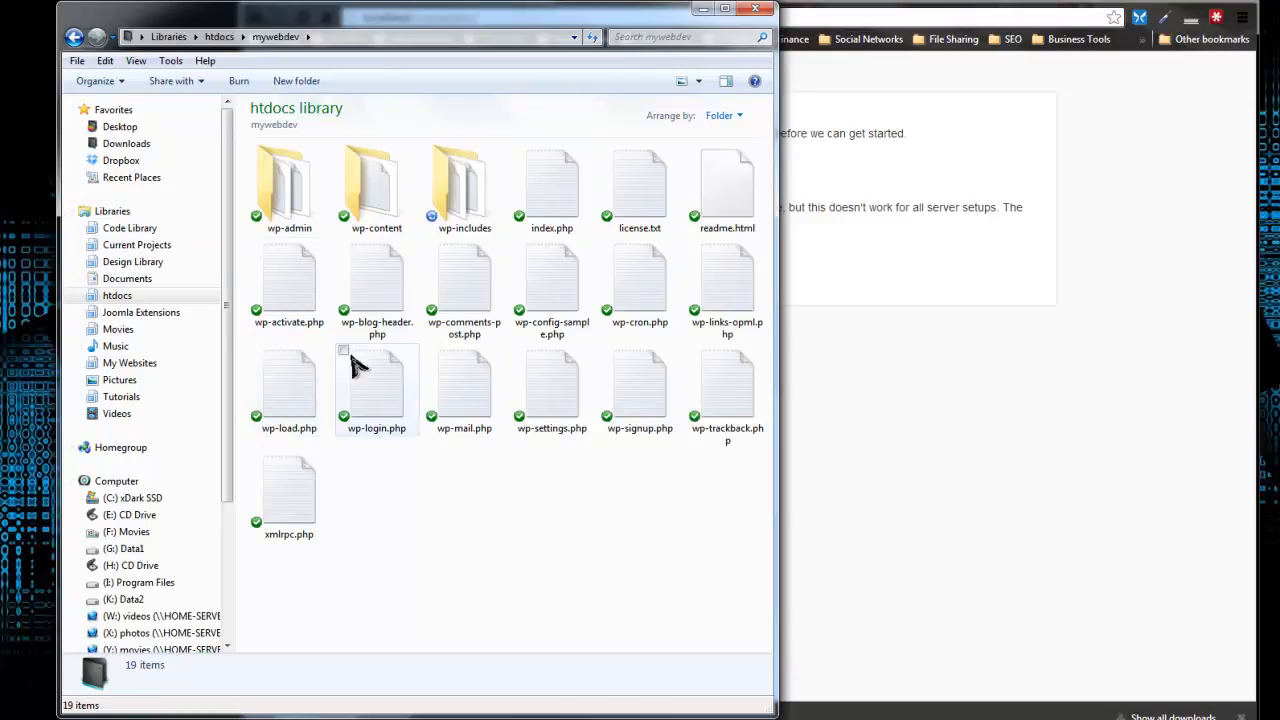
mouse_move(300, 368)
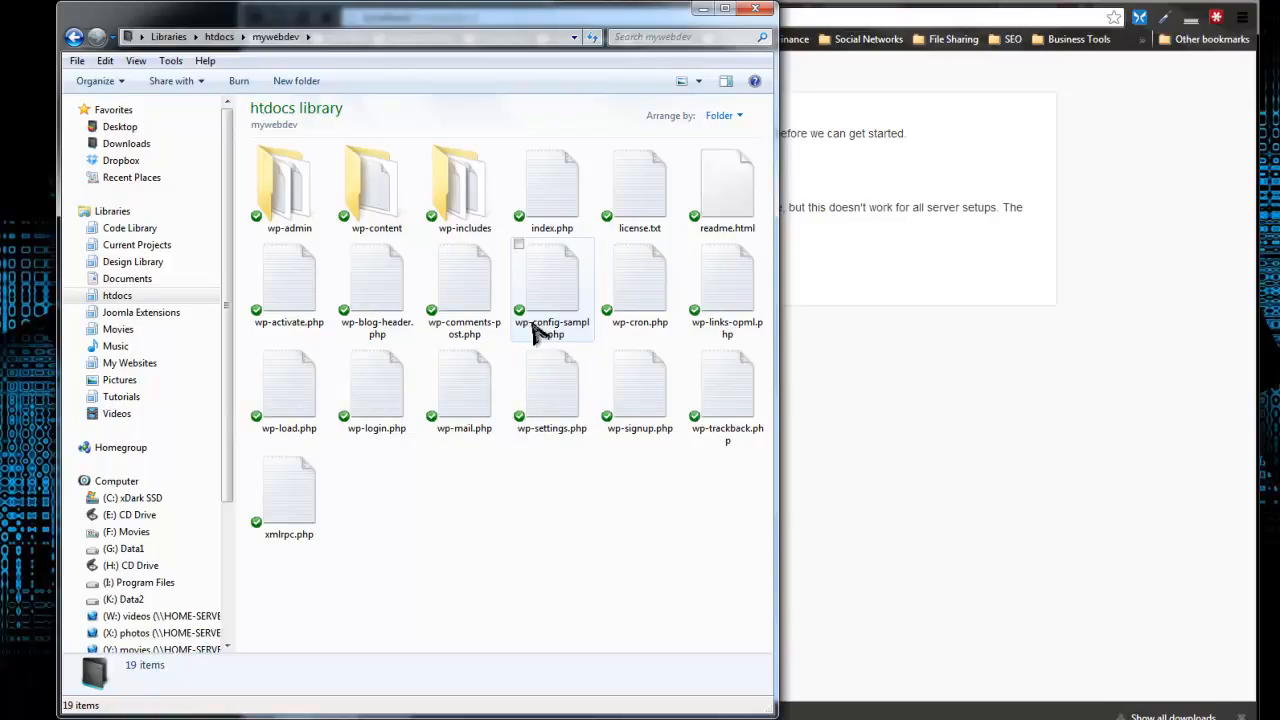
Step: Duplicate wp-config-sample.php as wp-config.php and select it for editing
left_click(552, 280)
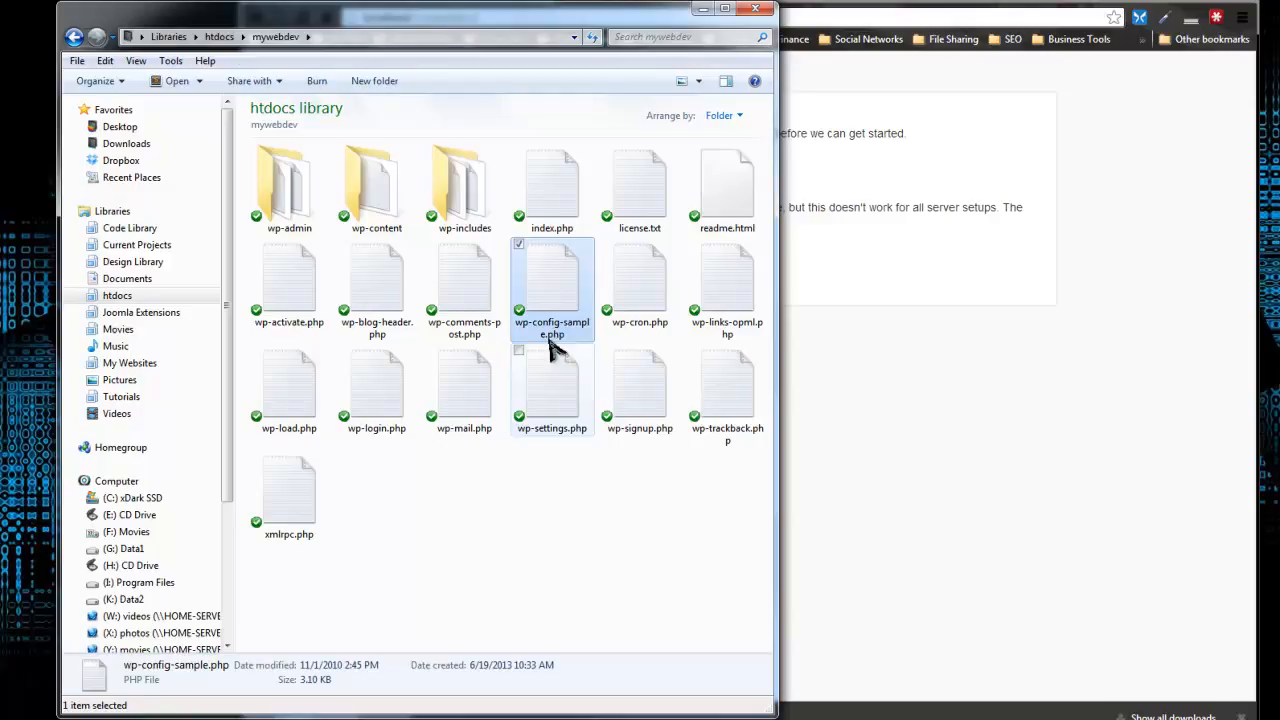
mouse_move(548, 338)
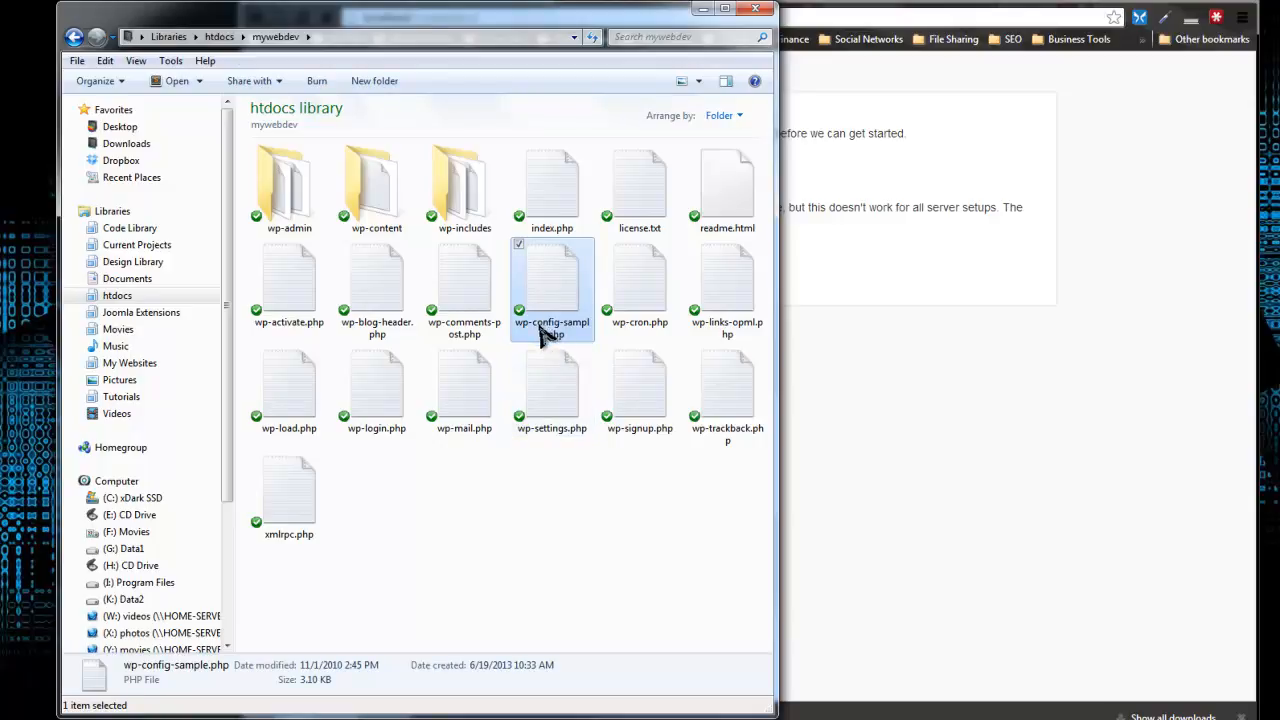
left_click(552, 328)
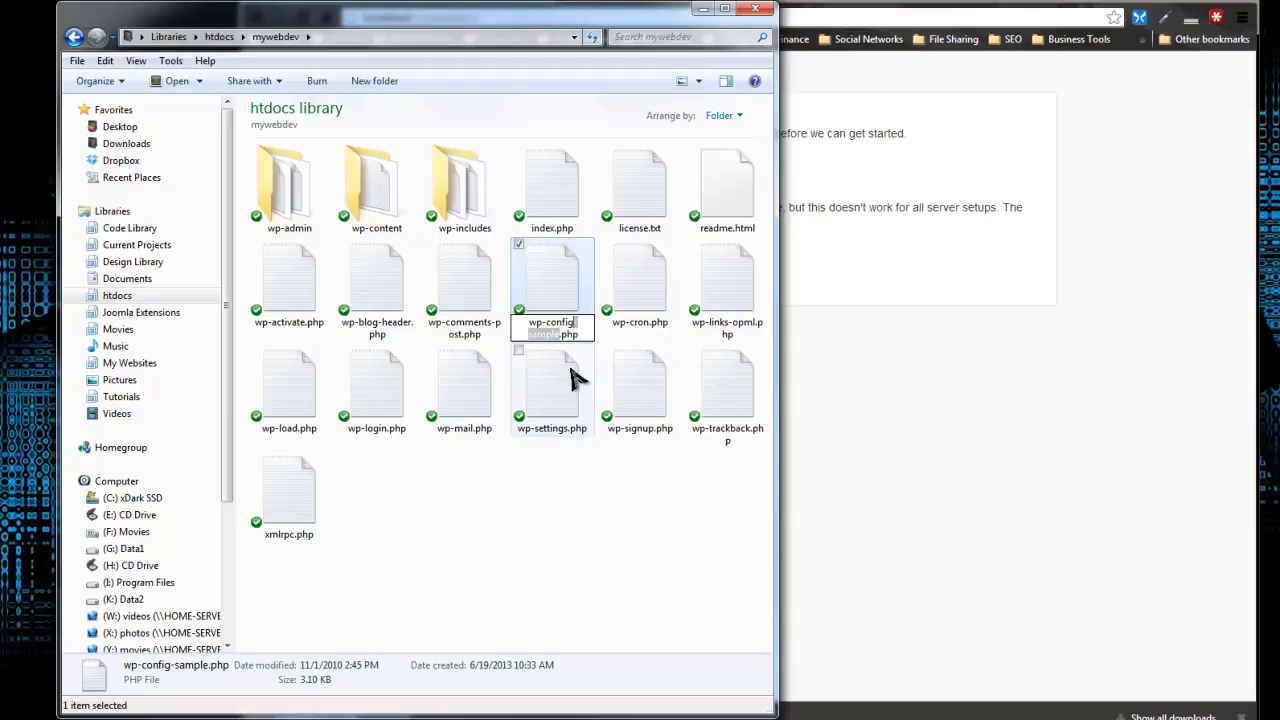
left_click(552, 388)
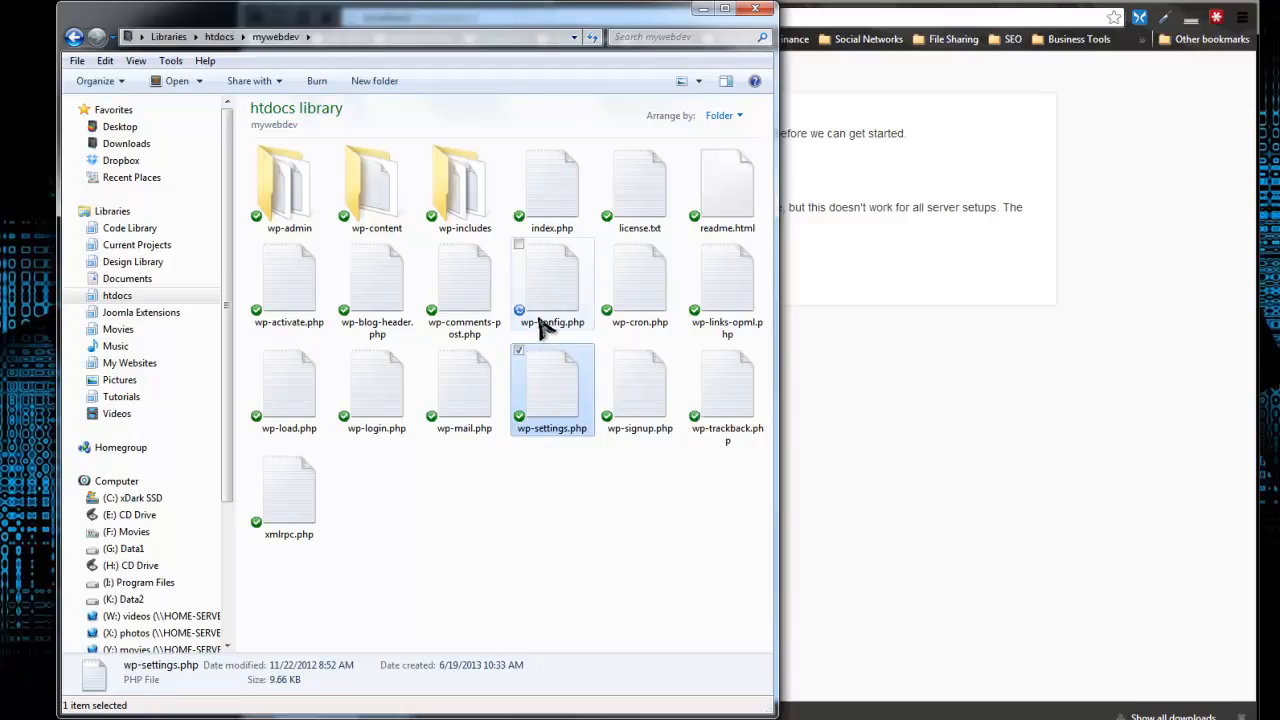
left_click(552, 280)
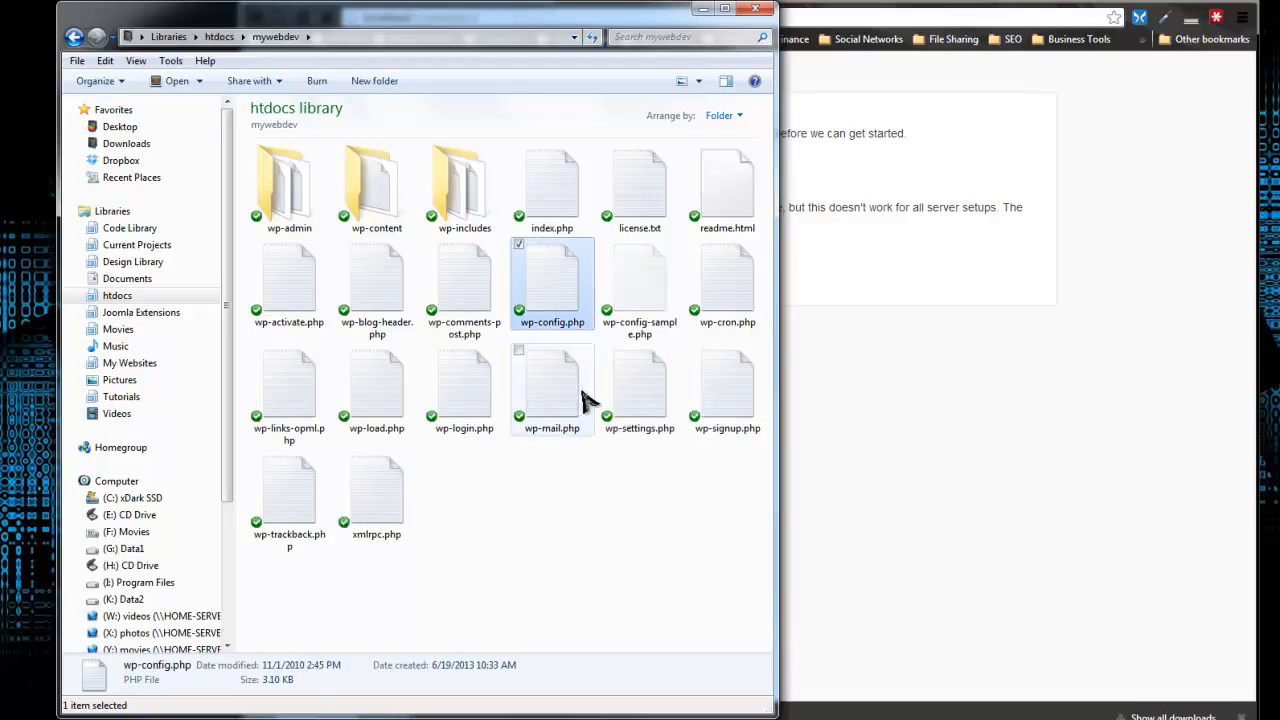
mouse_move(552, 276)
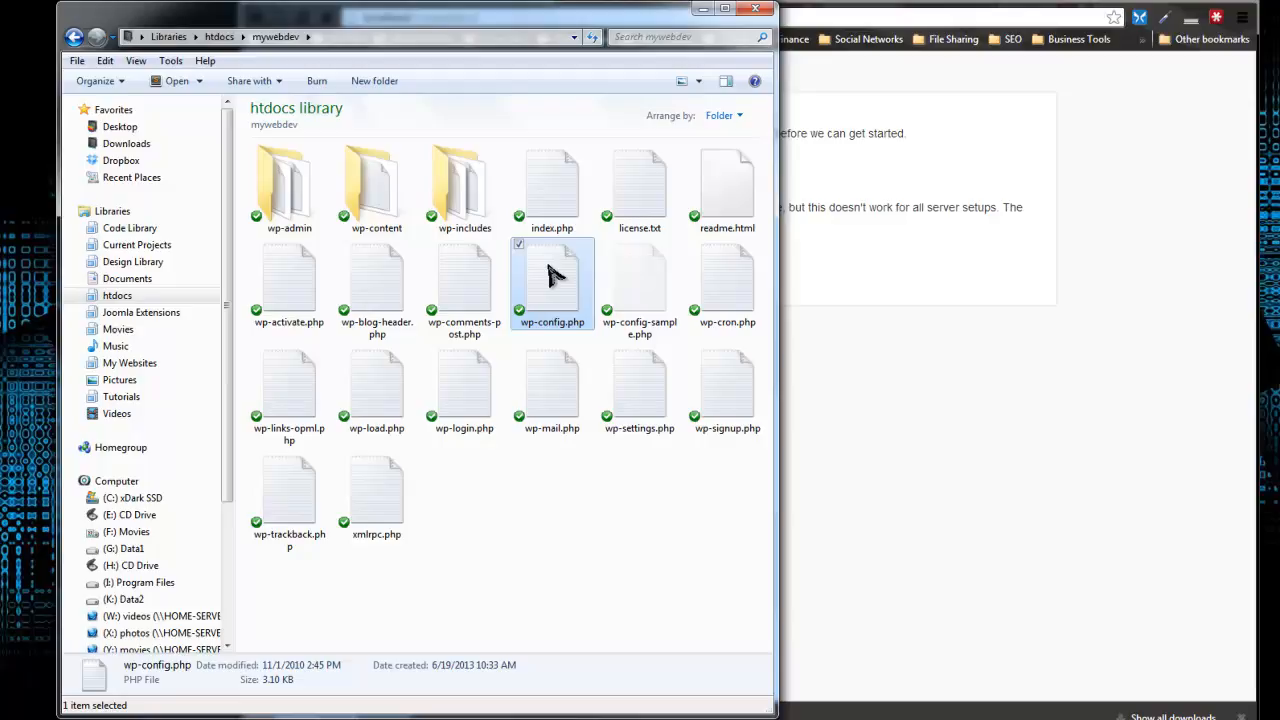
mouse_move(556, 284)
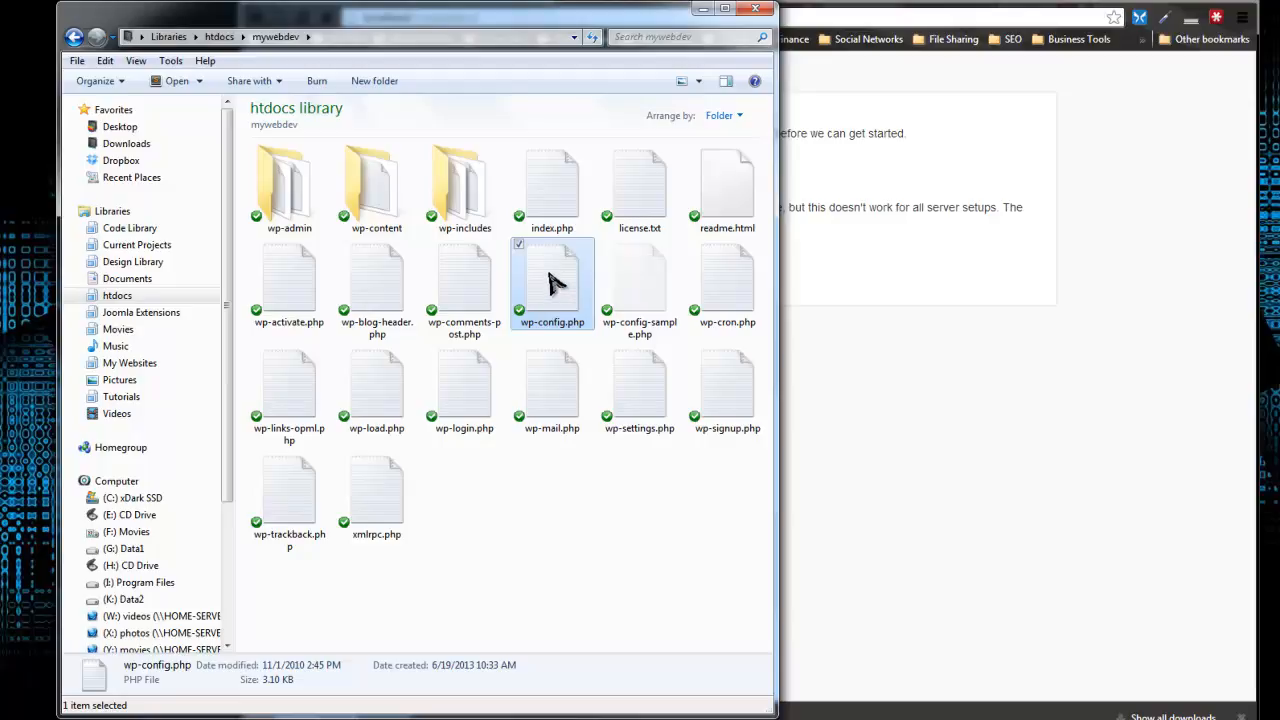
mouse_move(596, 348)
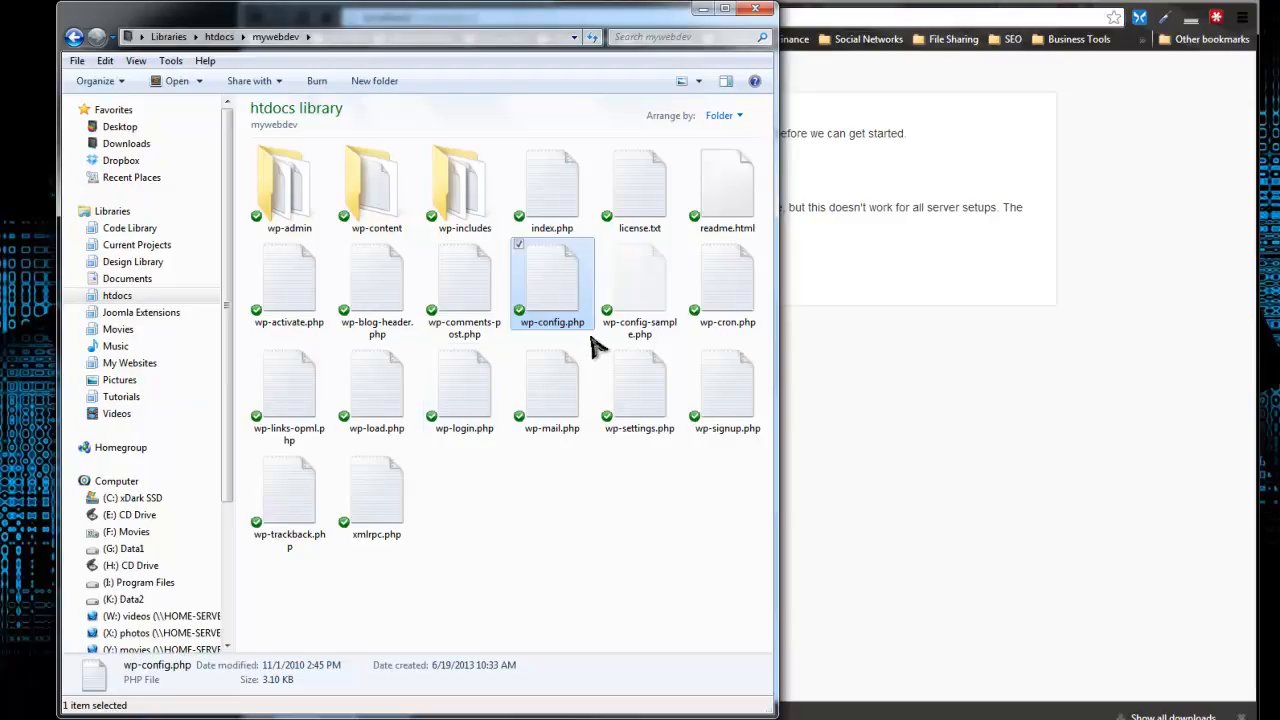
mouse_move(596, 300)
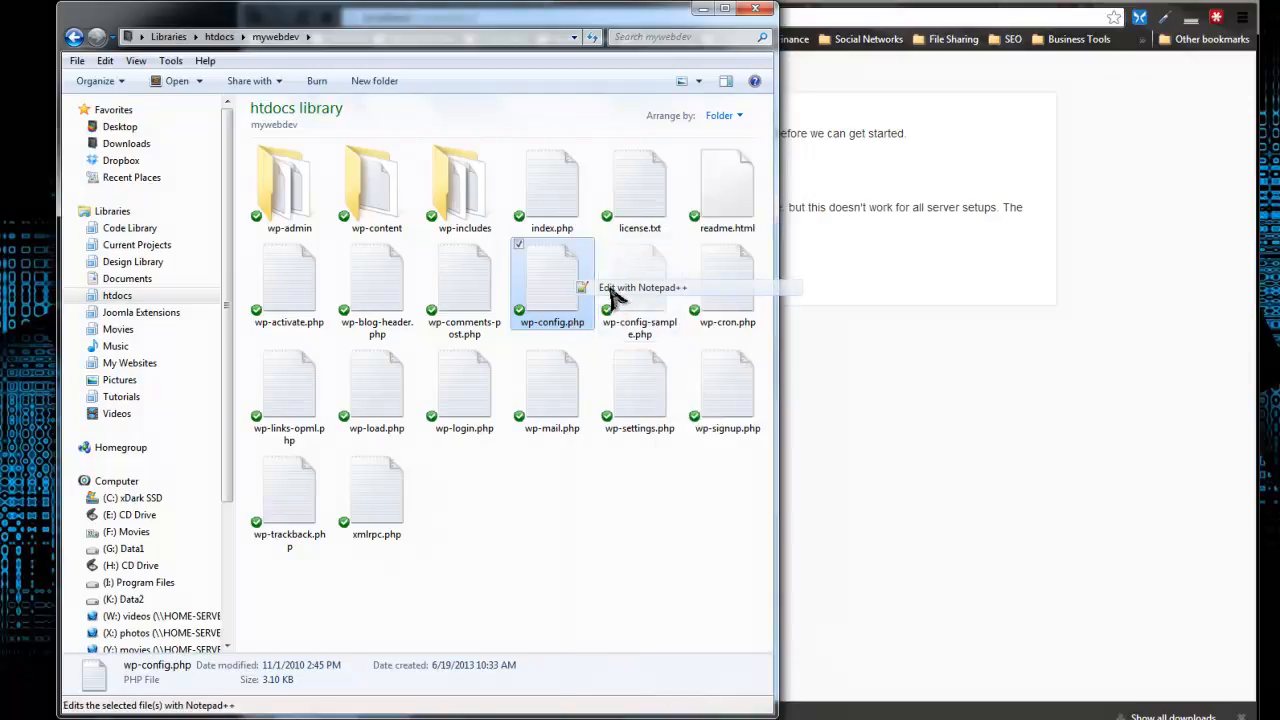
Step: Replace the DB_NAME placeholder in wp-config.php with the mywebdev database name
left_click(644, 288)
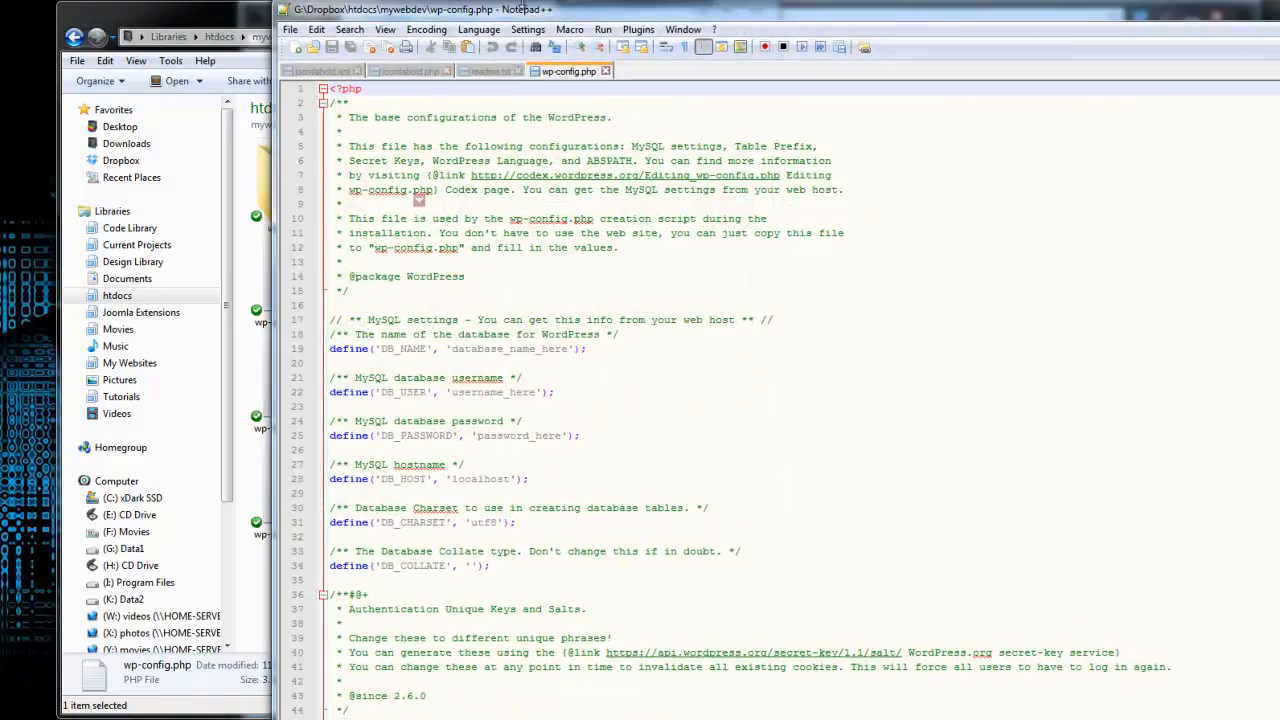
mouse_move(490, 72)
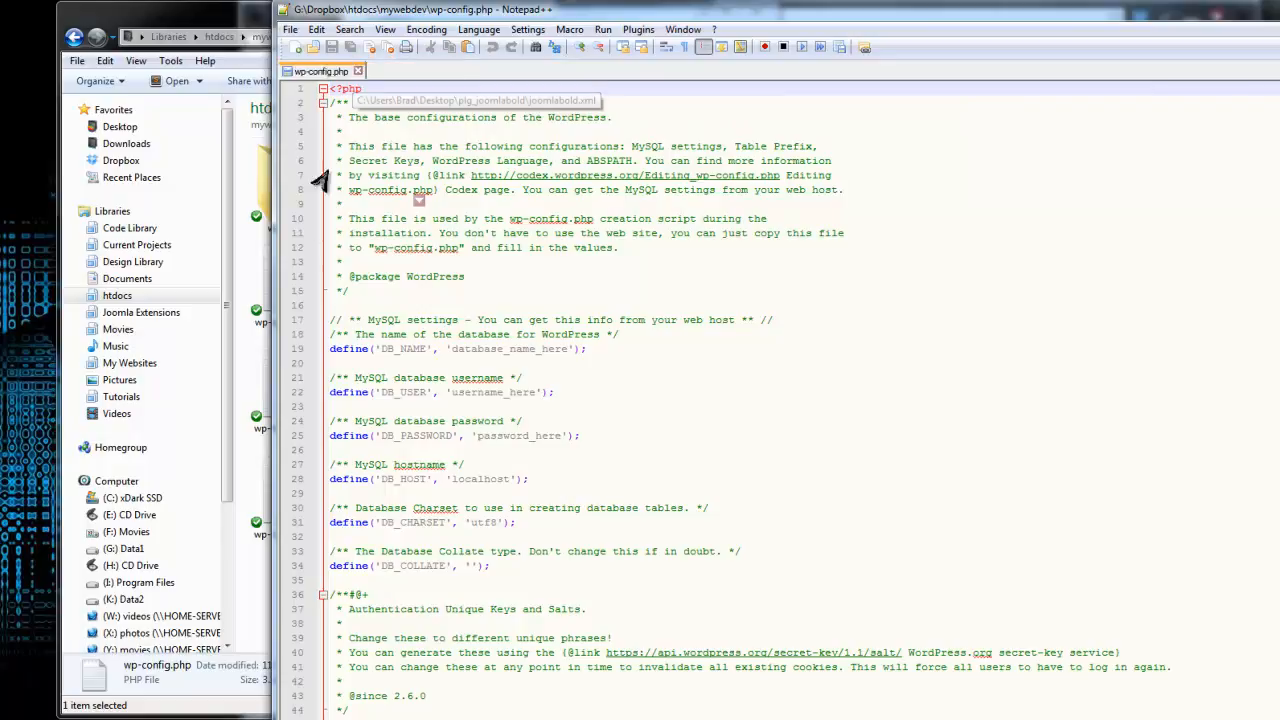
scroll("down", 3)
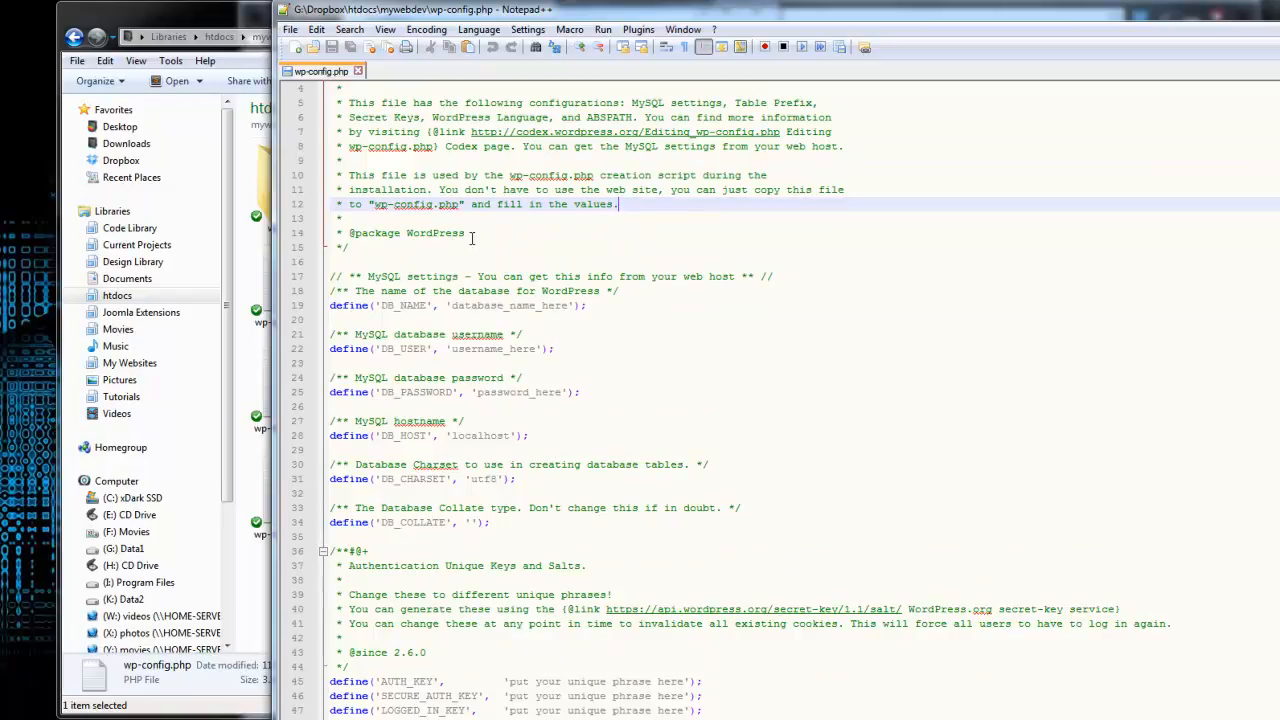
scroll("down", 3)
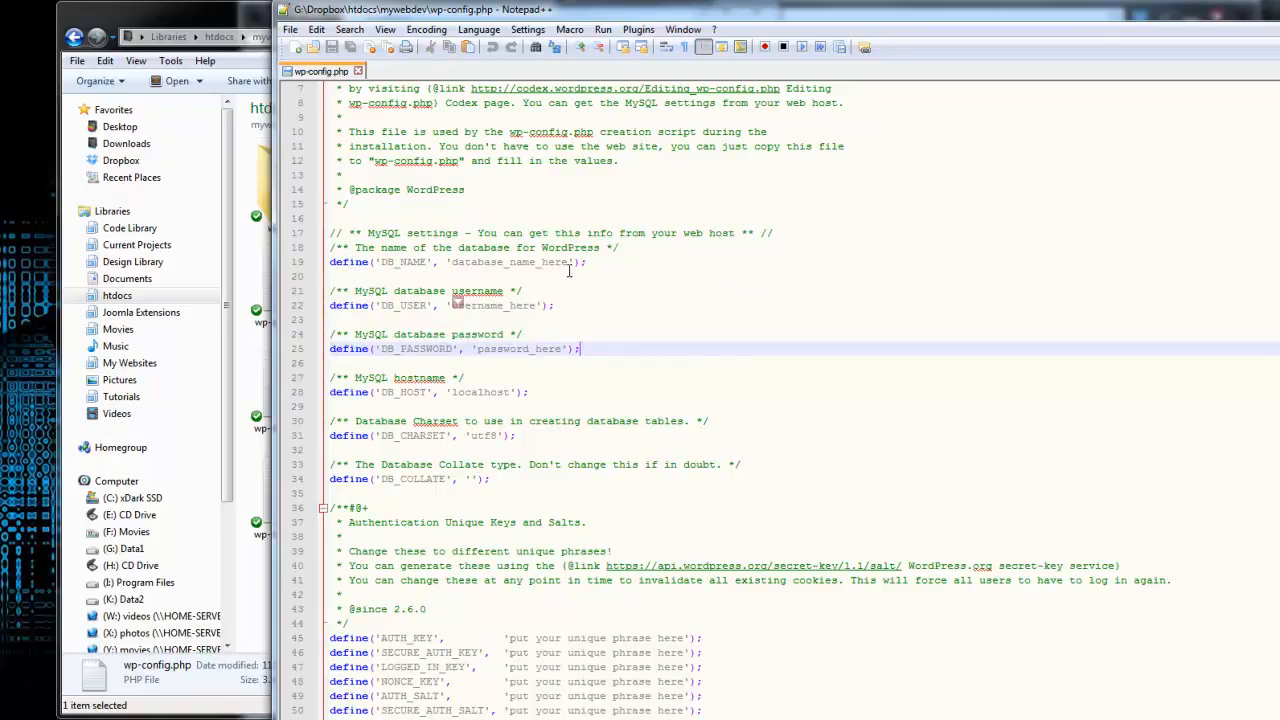
double_click(508, 260)
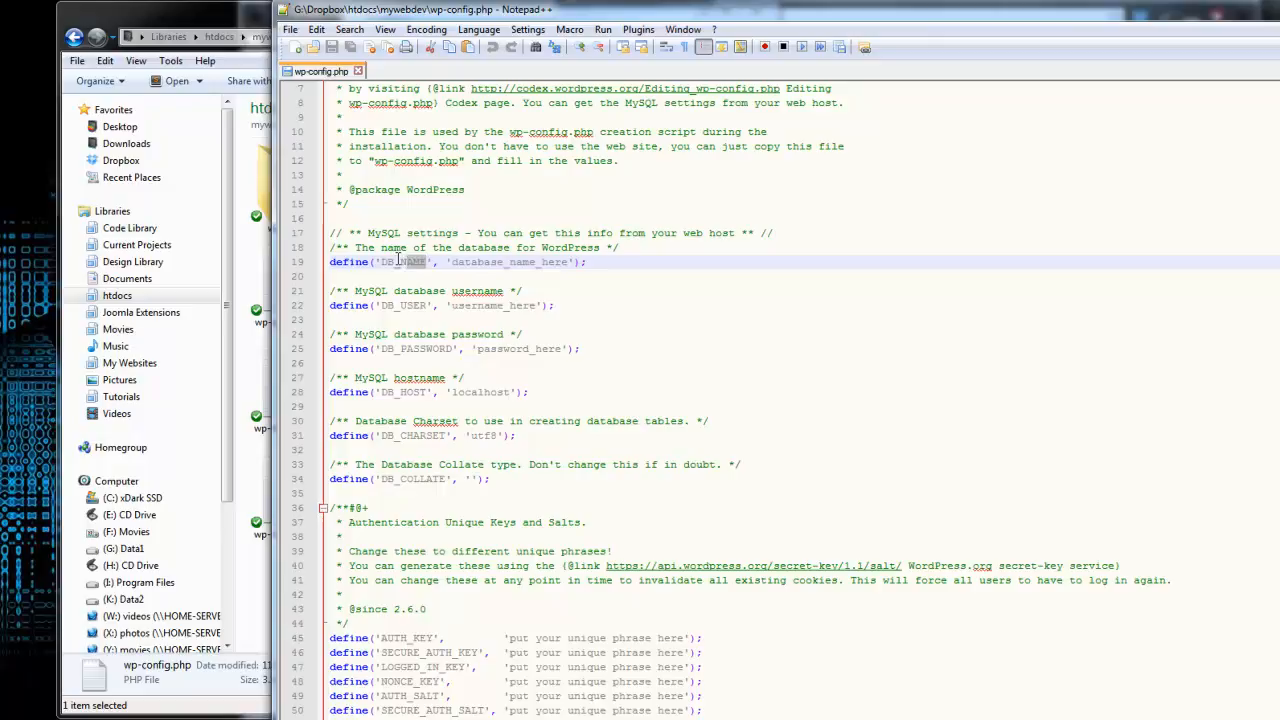
double_click(402, 262)
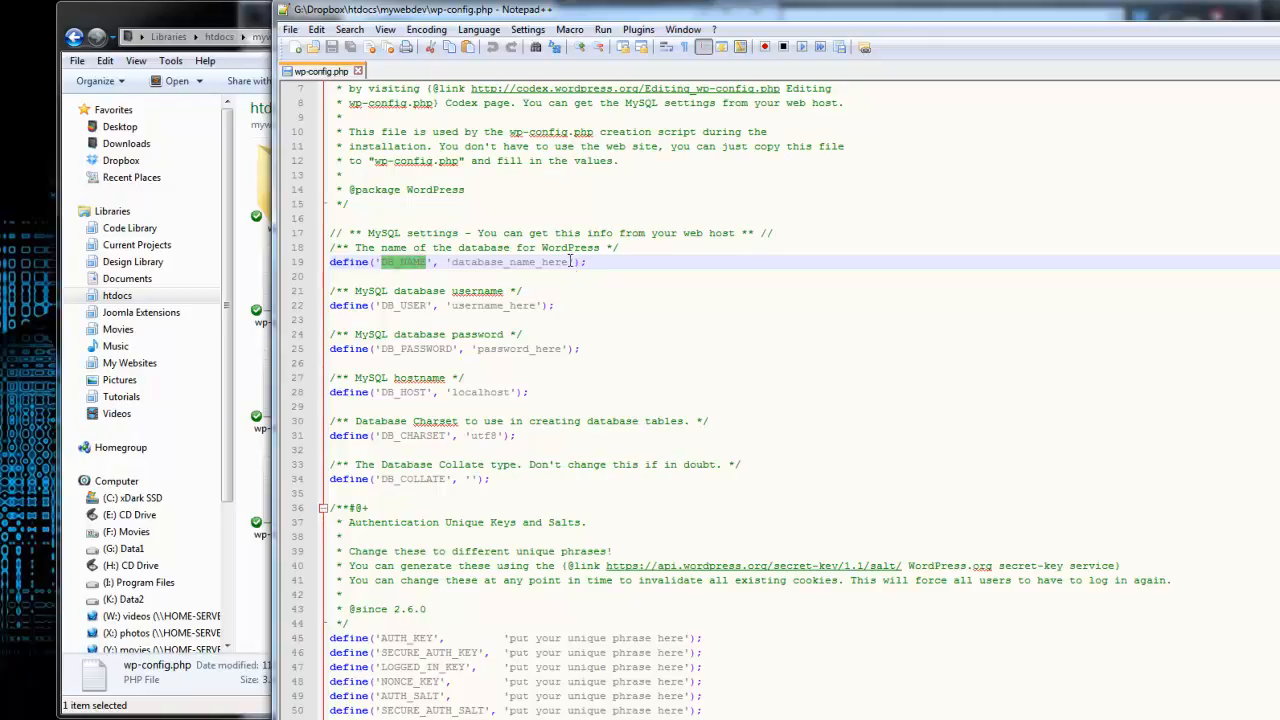
double_click(510, 262)
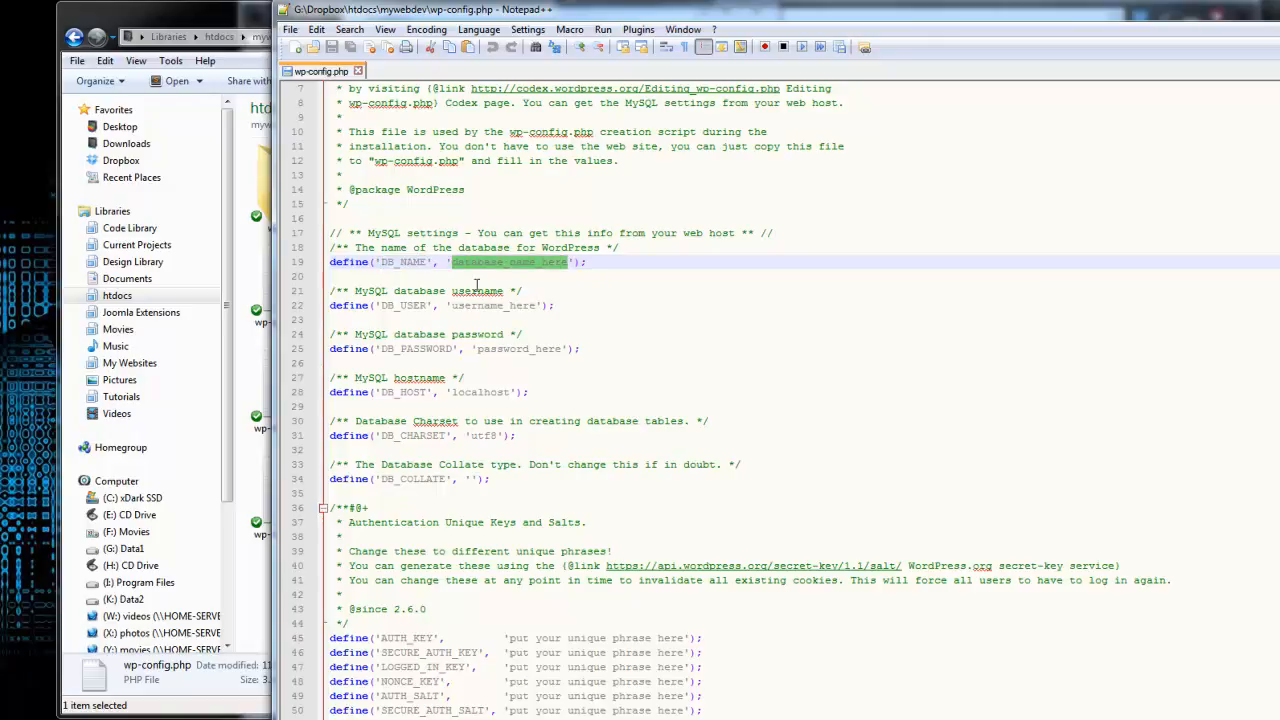
type("myde")
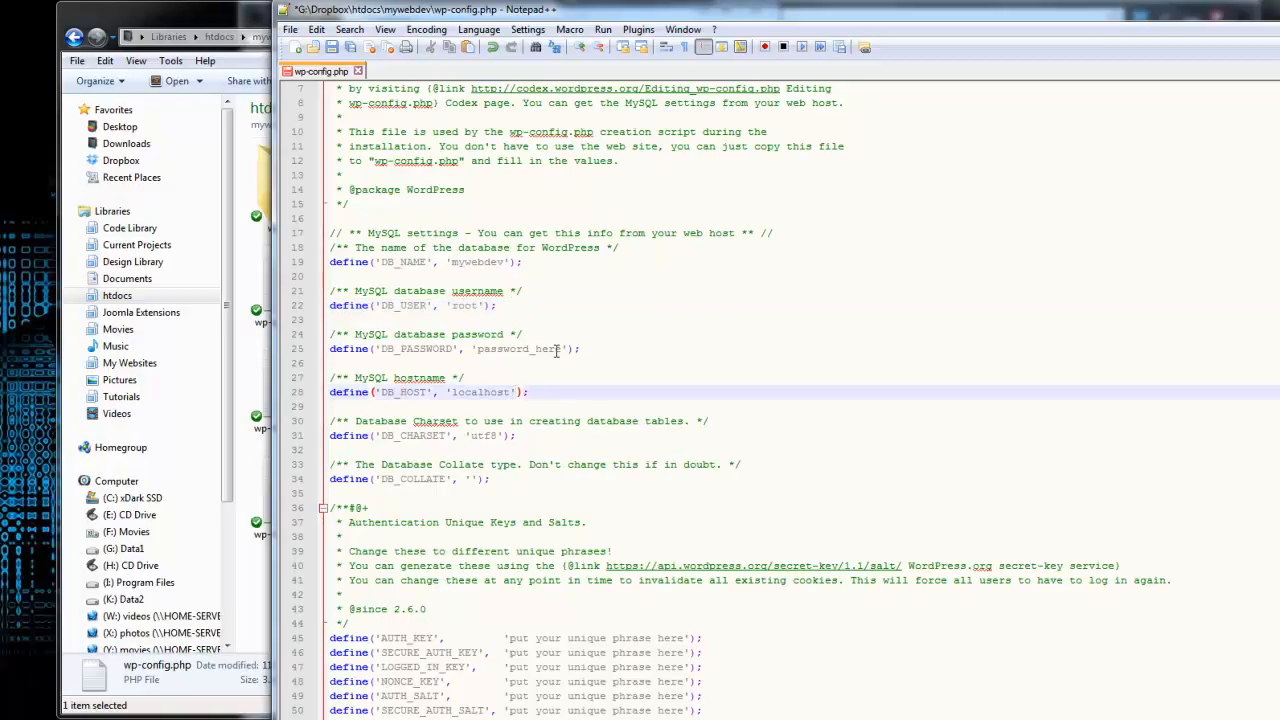
Step: Select the DB_PASSWORD placeholder and the localhost DB_HOST value for editing
double_click(518, 348)
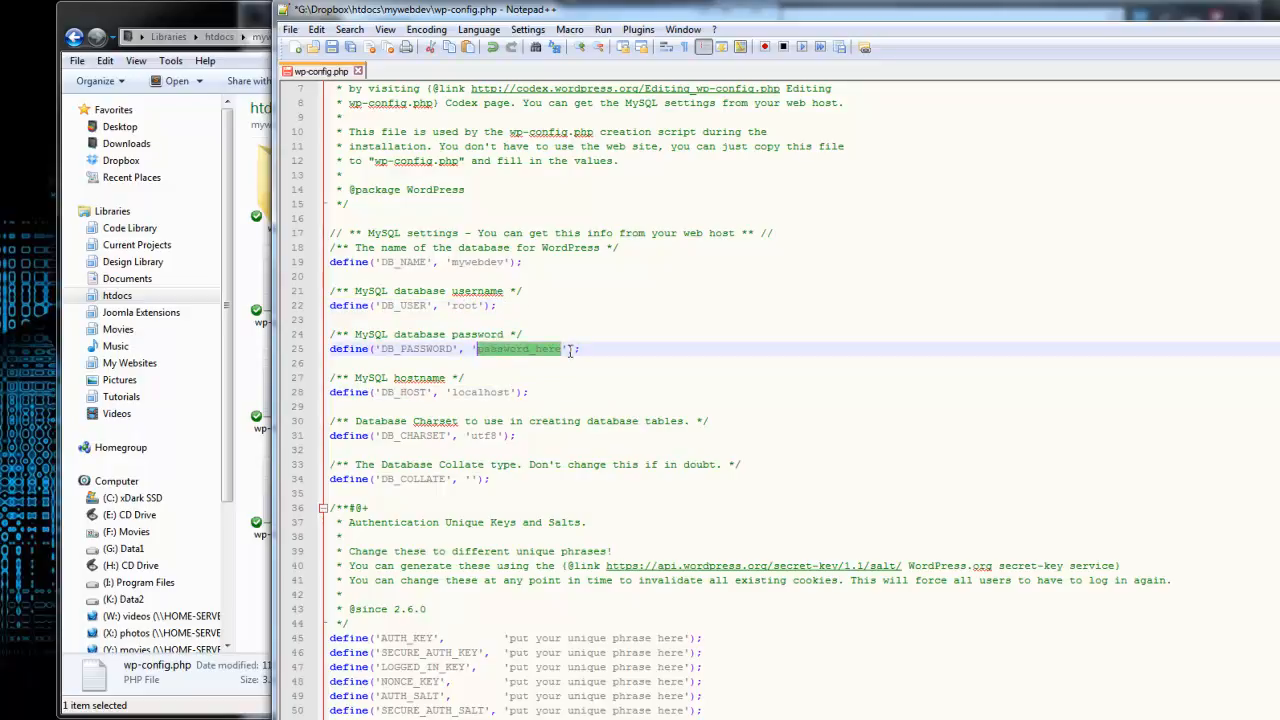
mouse_move(628, 368)
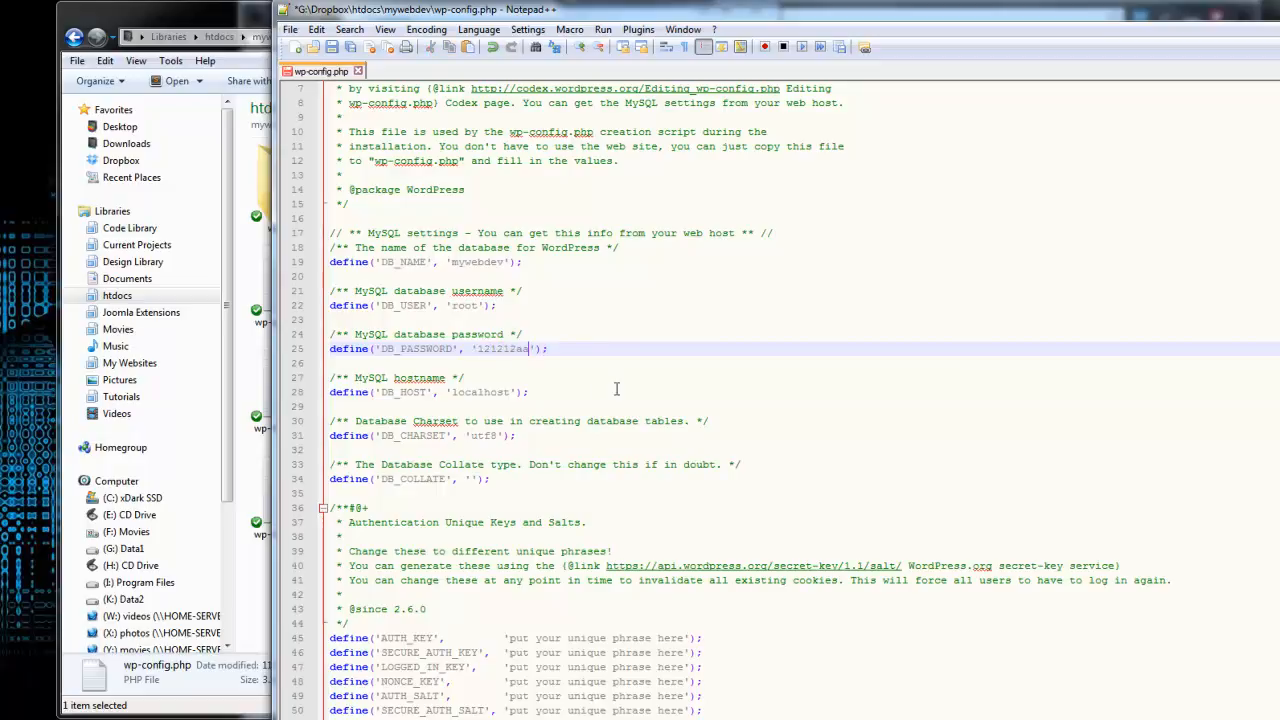
scroll("down", 3)
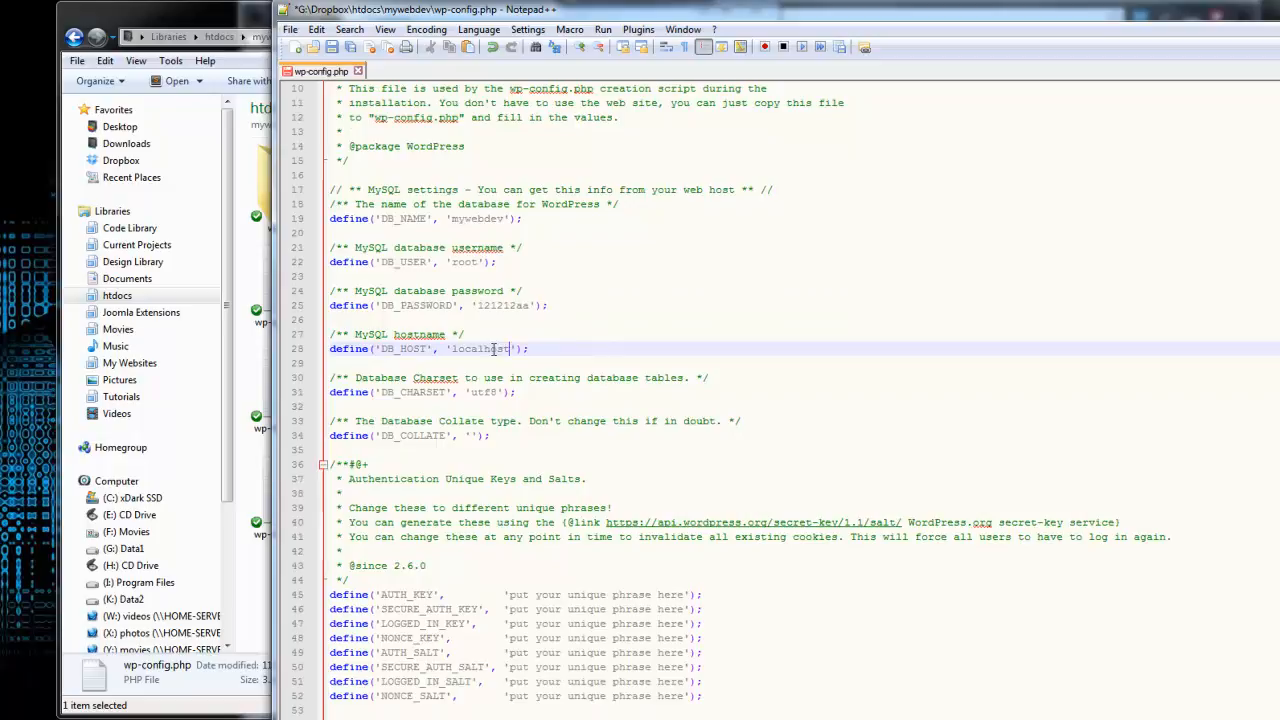
double_click(480, 348)
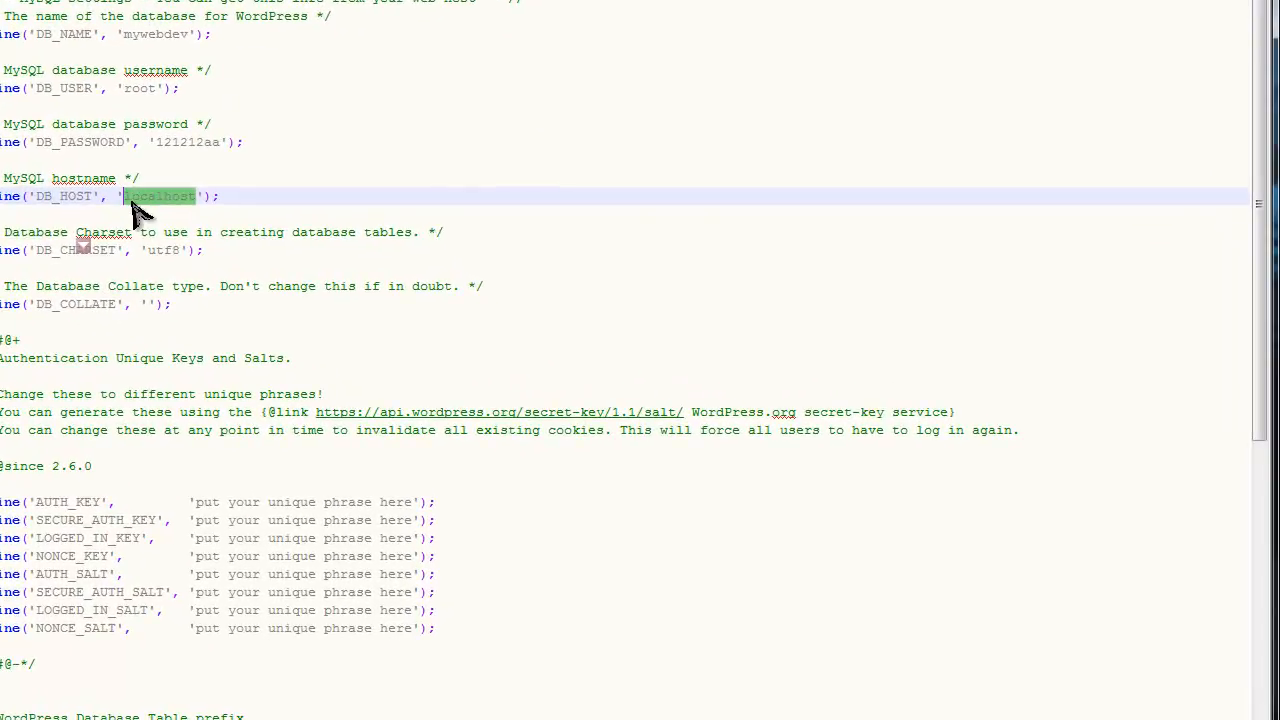
mouse_move(64, 196)
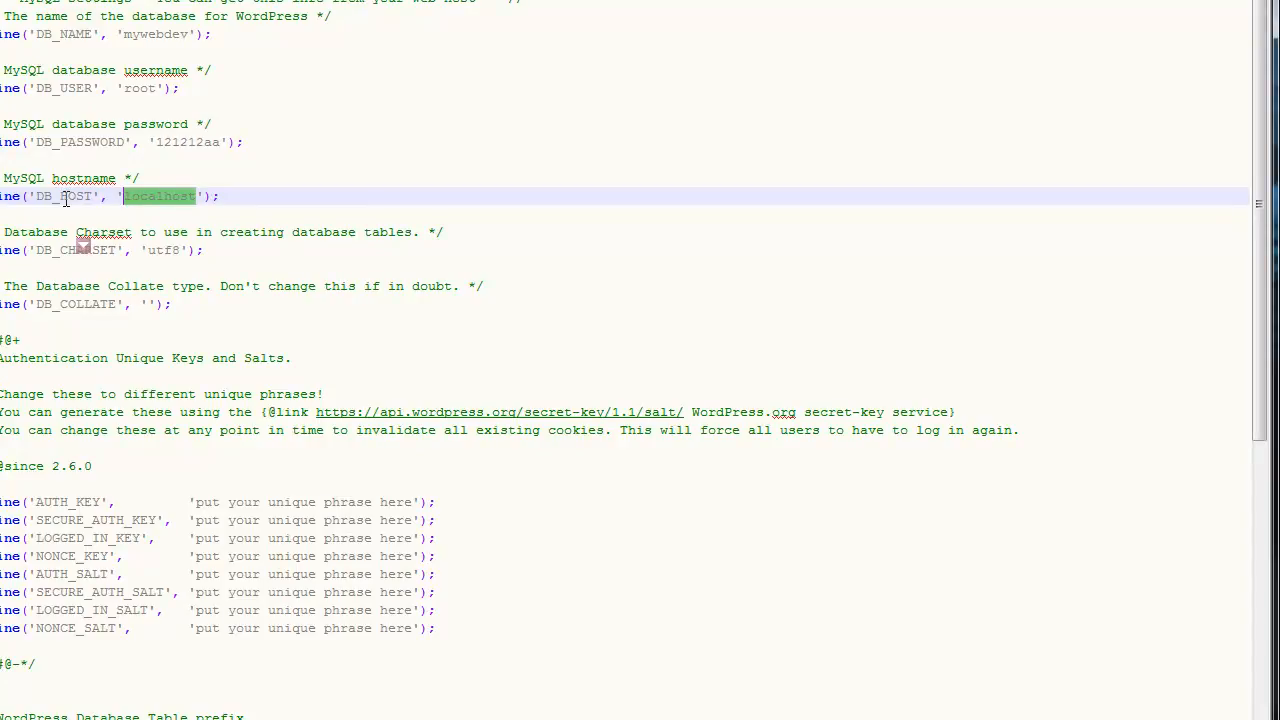
mouse_move(136, 204)
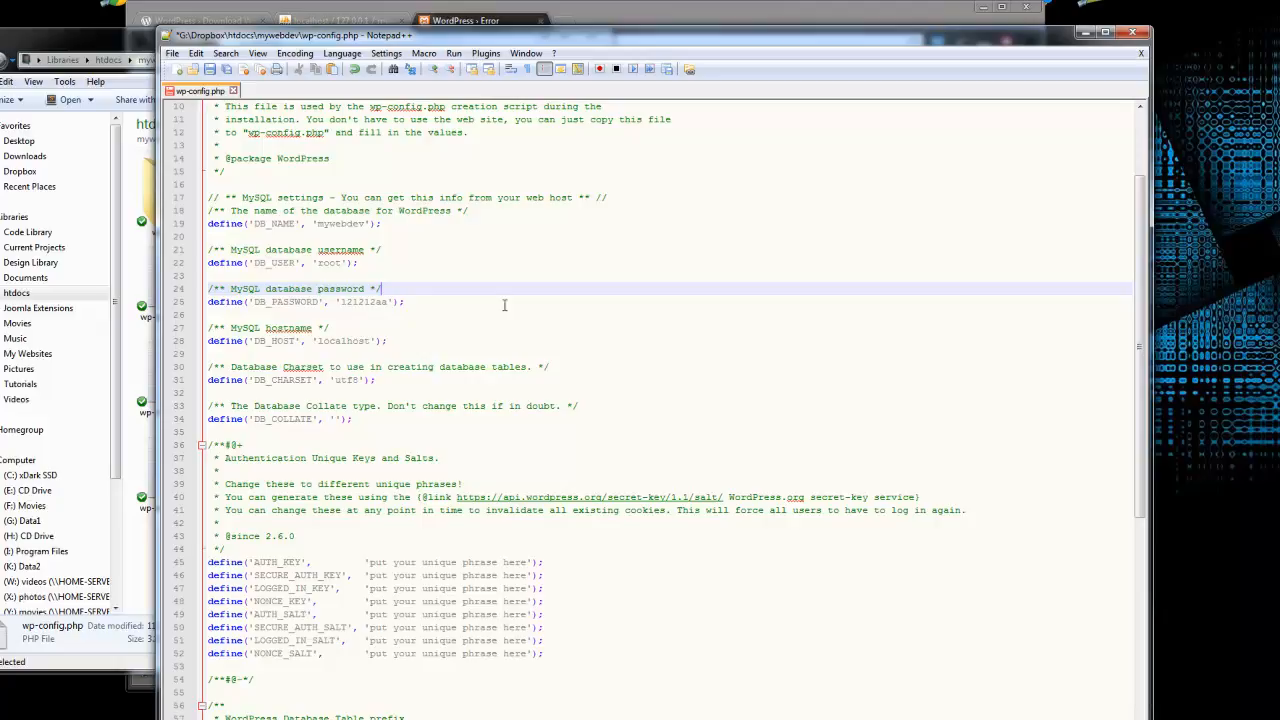
Step: Reload localhost/mywebdev in the browser to reach the WordPress installation welcome form
left_click(172, 52)
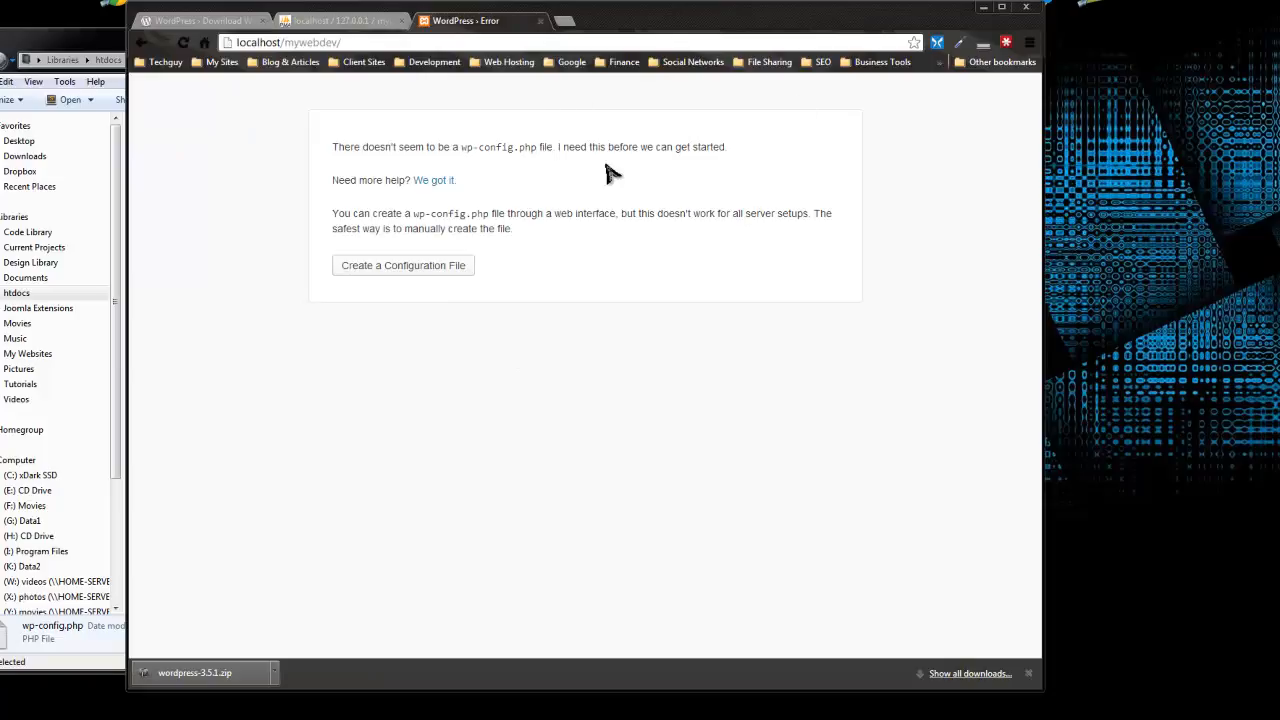
left_click(290, 42)
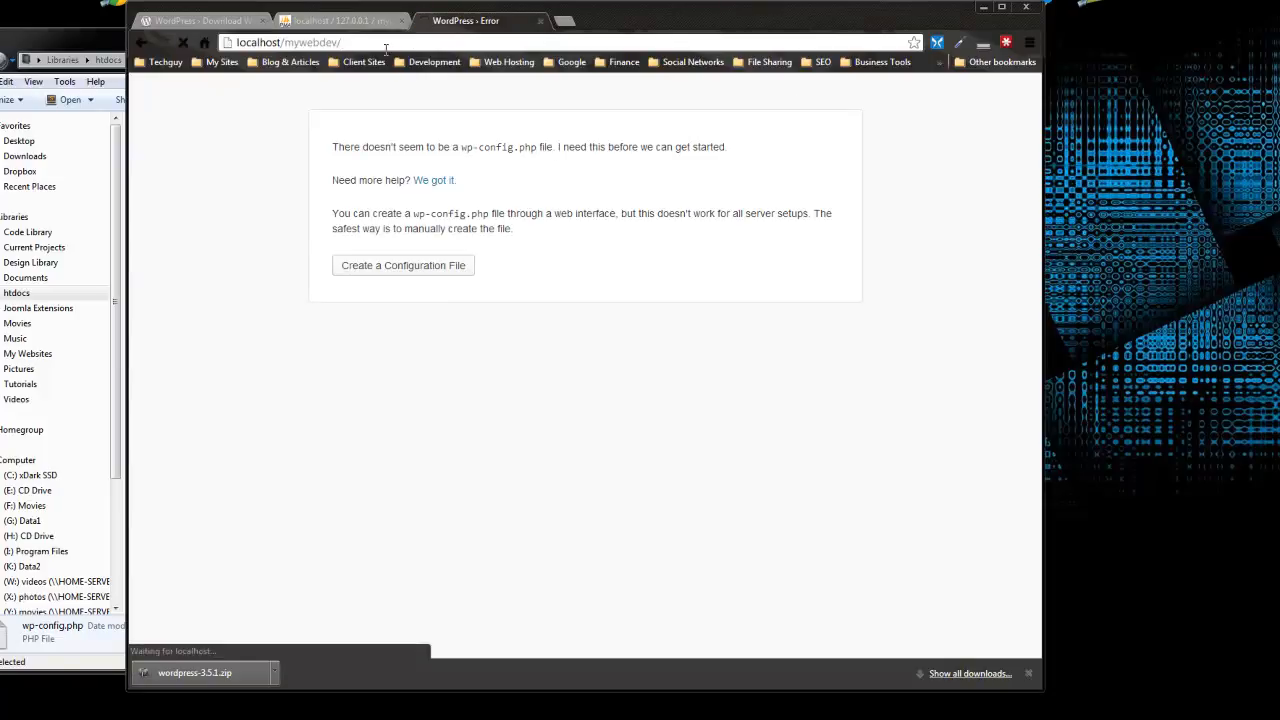
left_click(402, 264)
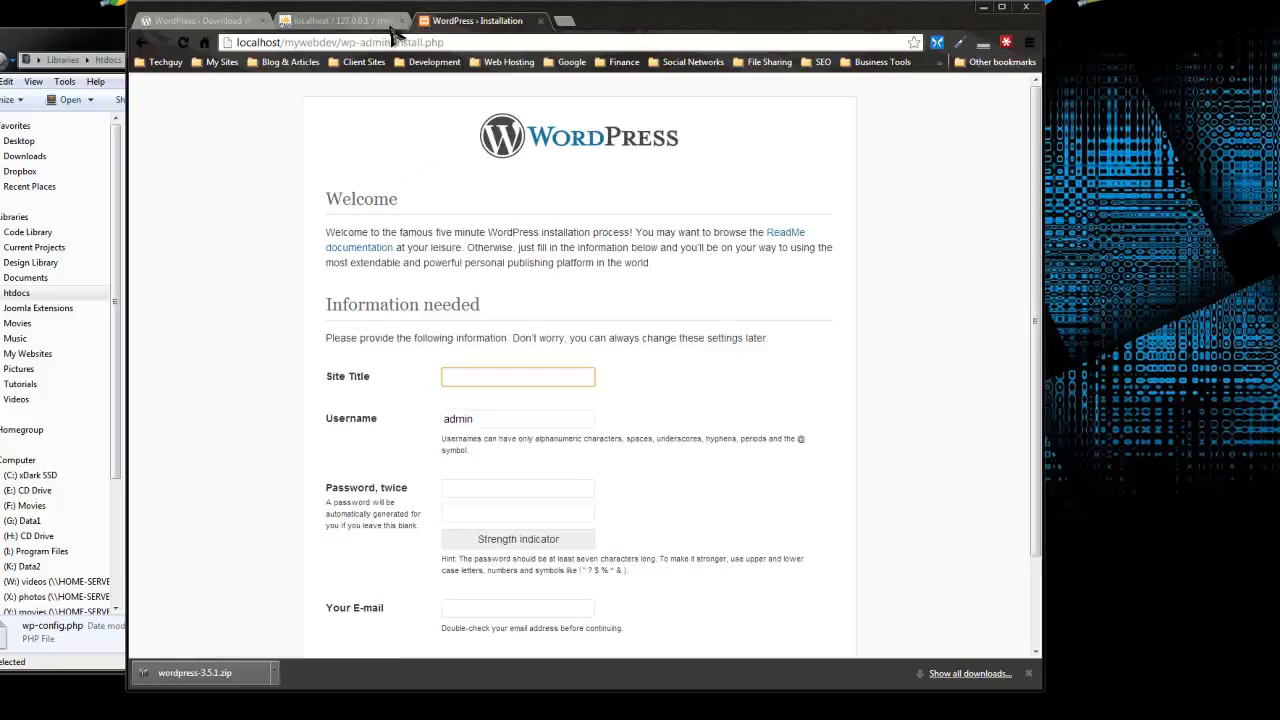
mouse_move(950, 472)
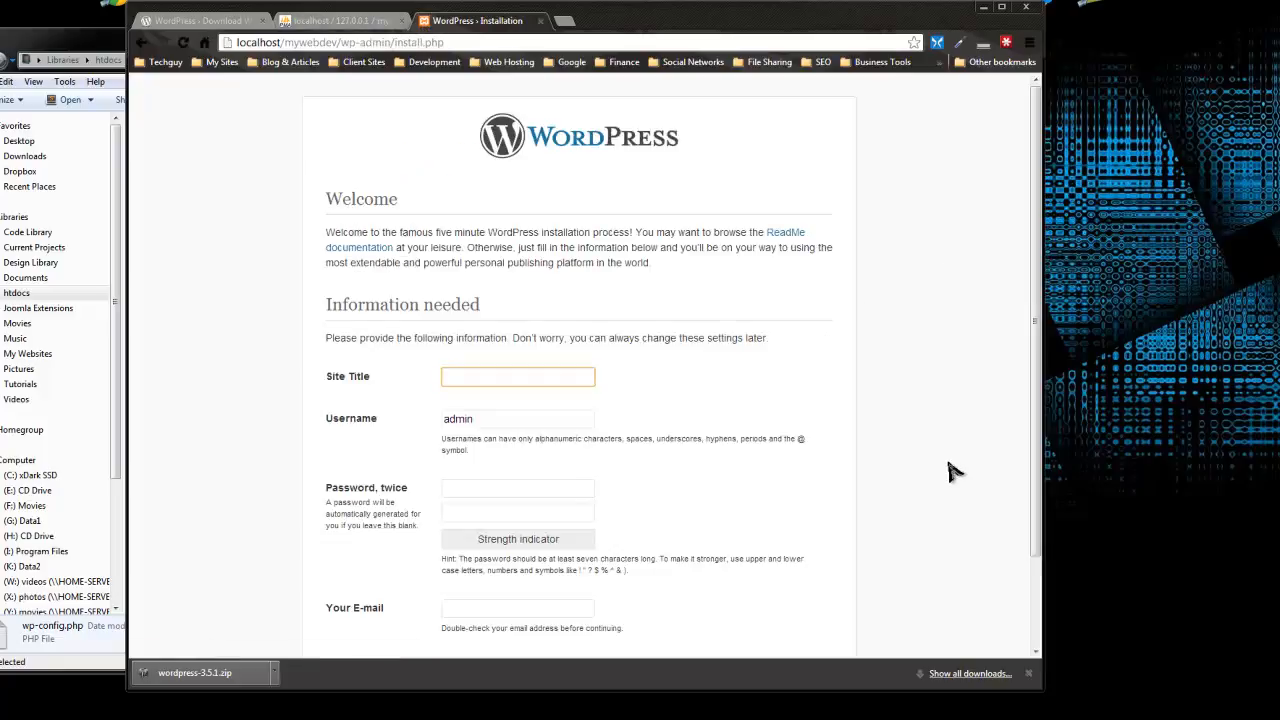
Step: Enter the site title 'My Web Dev' and the admin password in the install form
scroll("down", 3)
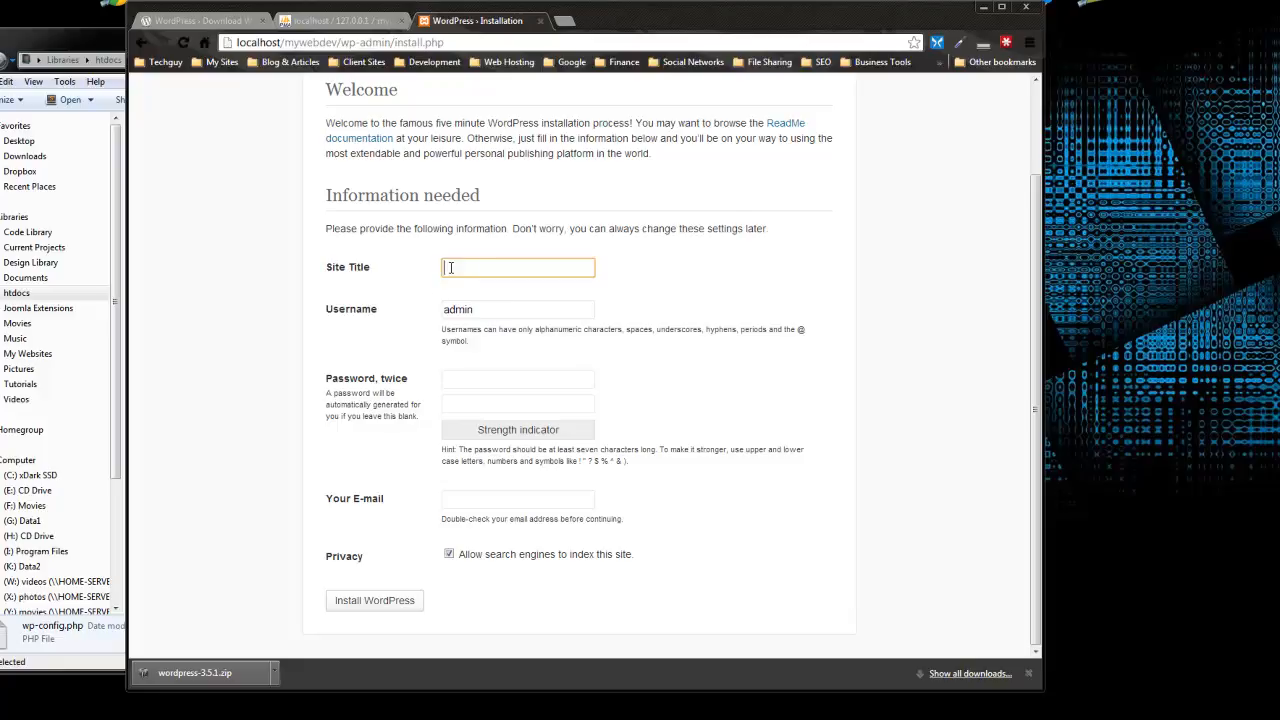
type("My Web De")
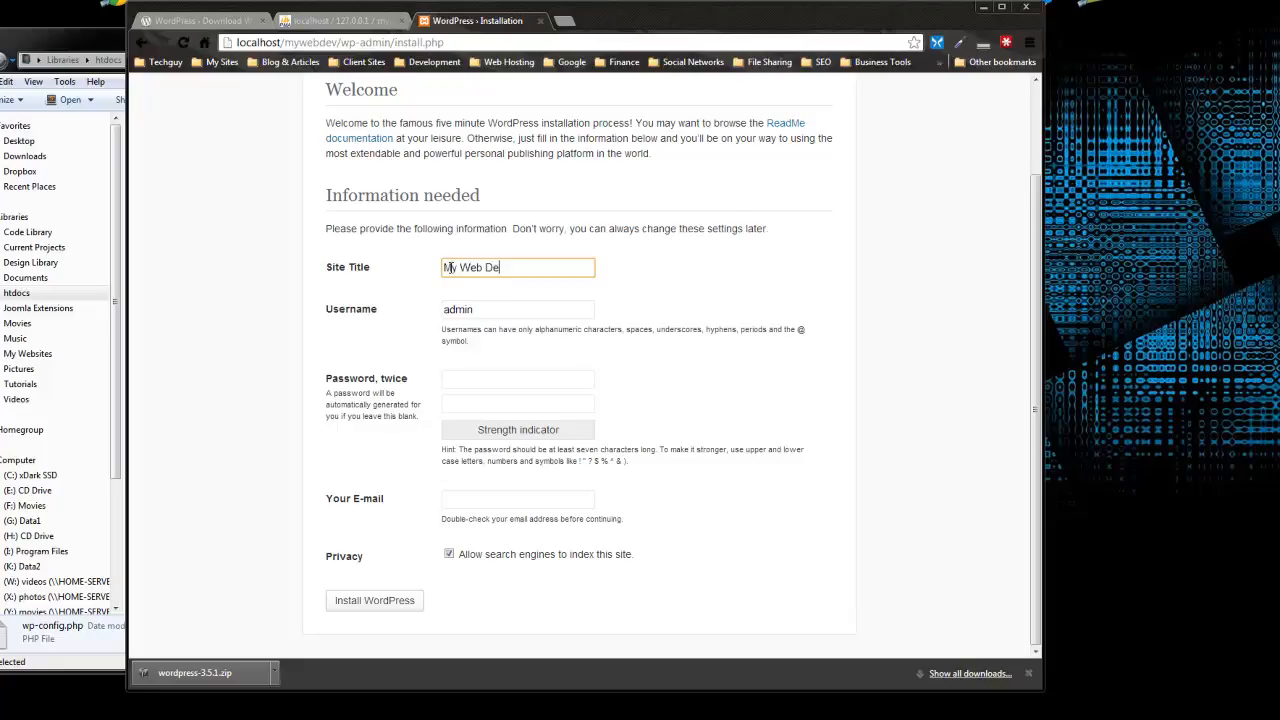
type("v")
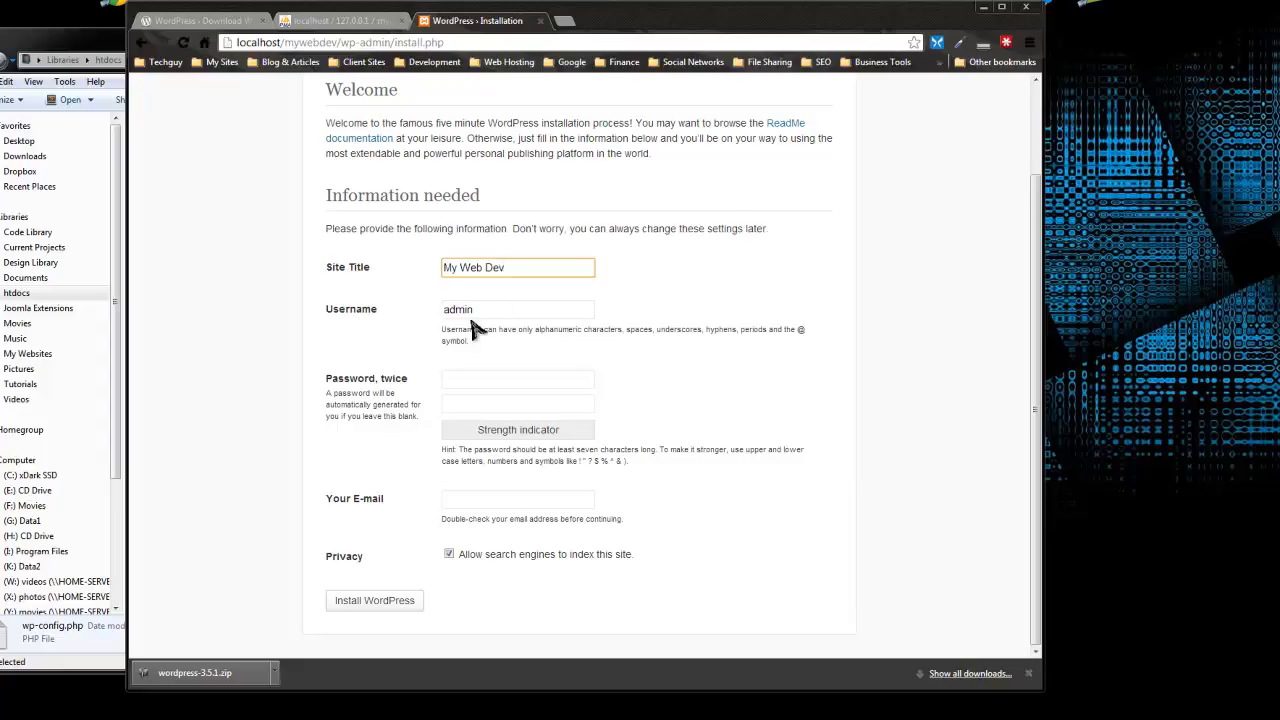
mouse_move(478, 664)
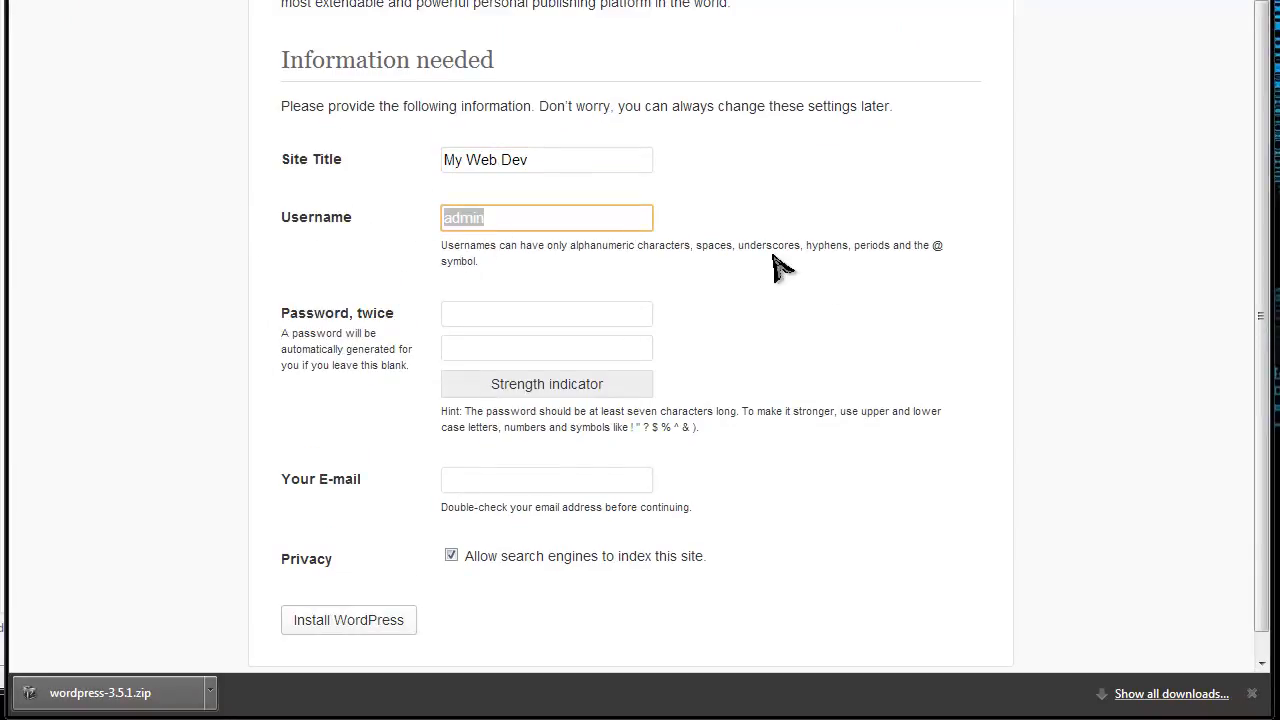
left_click(546, 312)
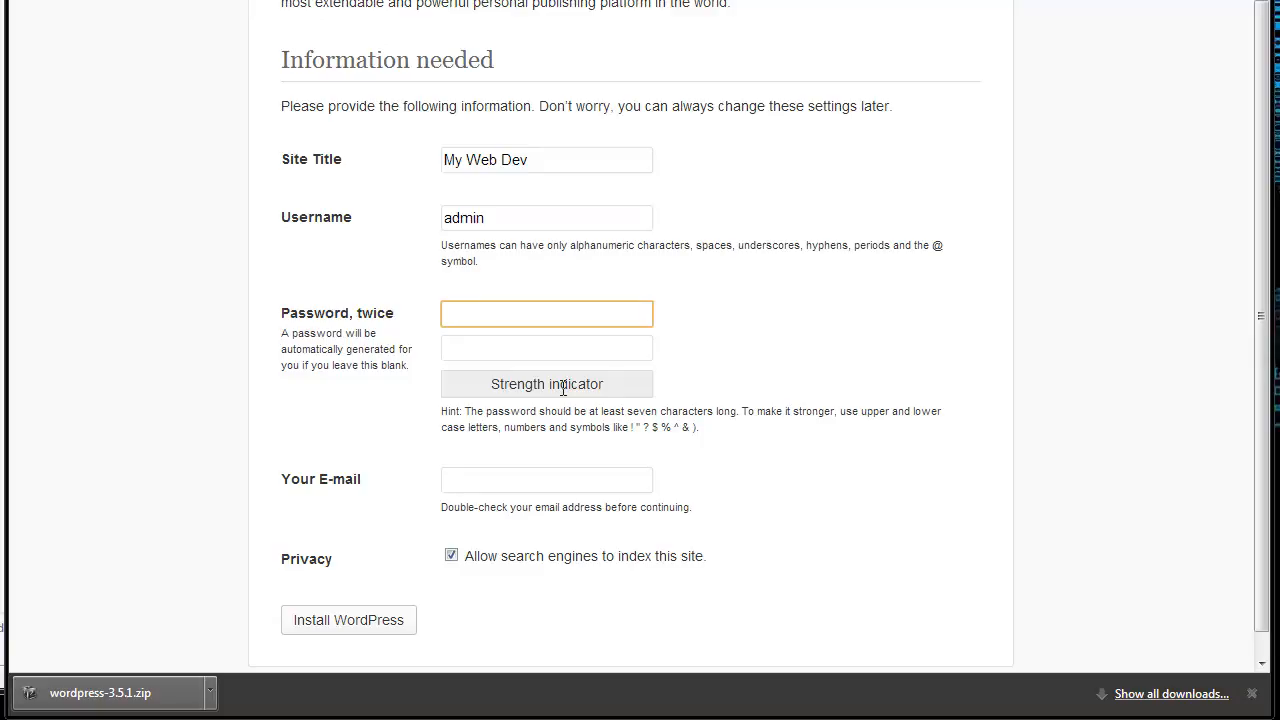
mouse_move(504, 388)
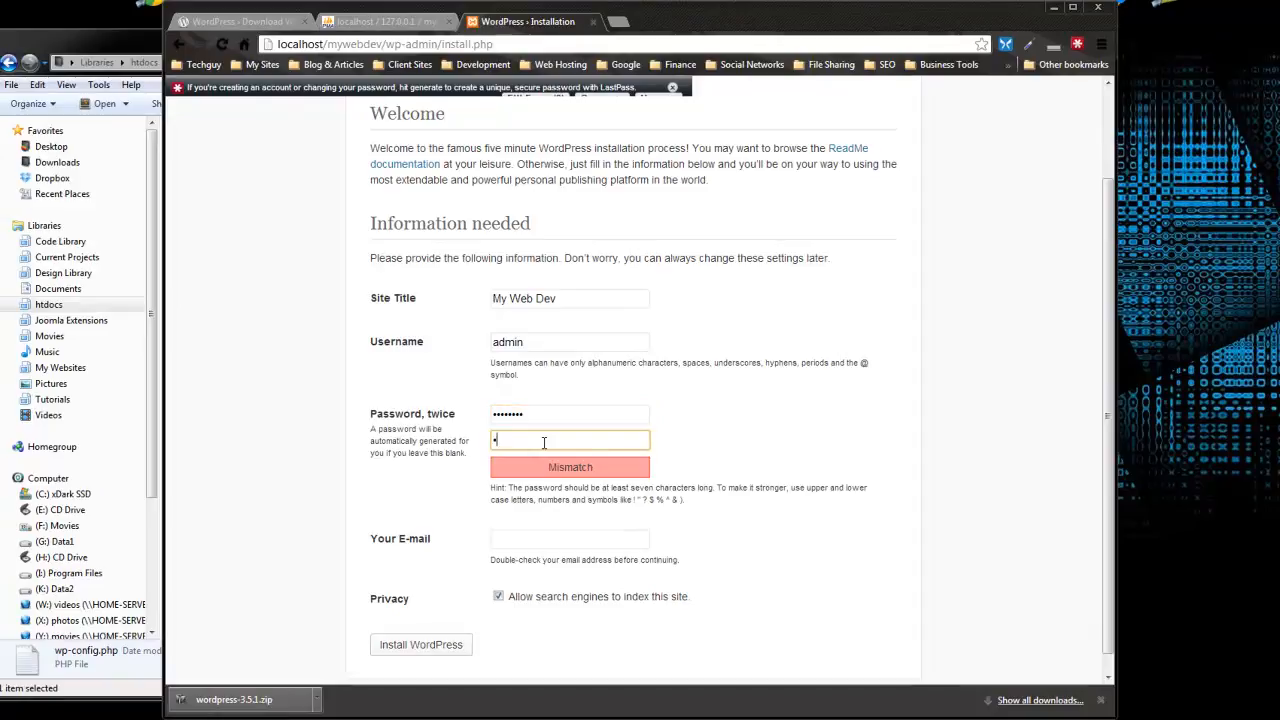
type("•••••")
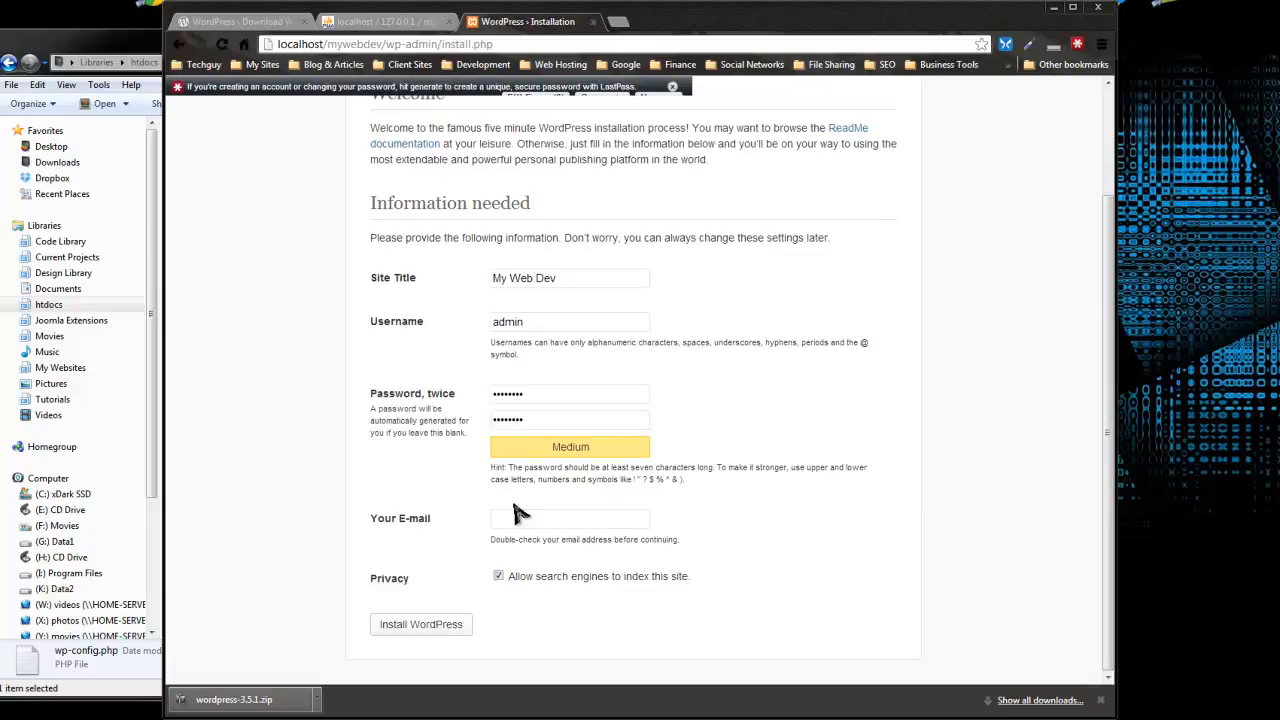
Step: Enter the techguy e-mail address and keep search engine indexing allowed
left_click(568, 518)
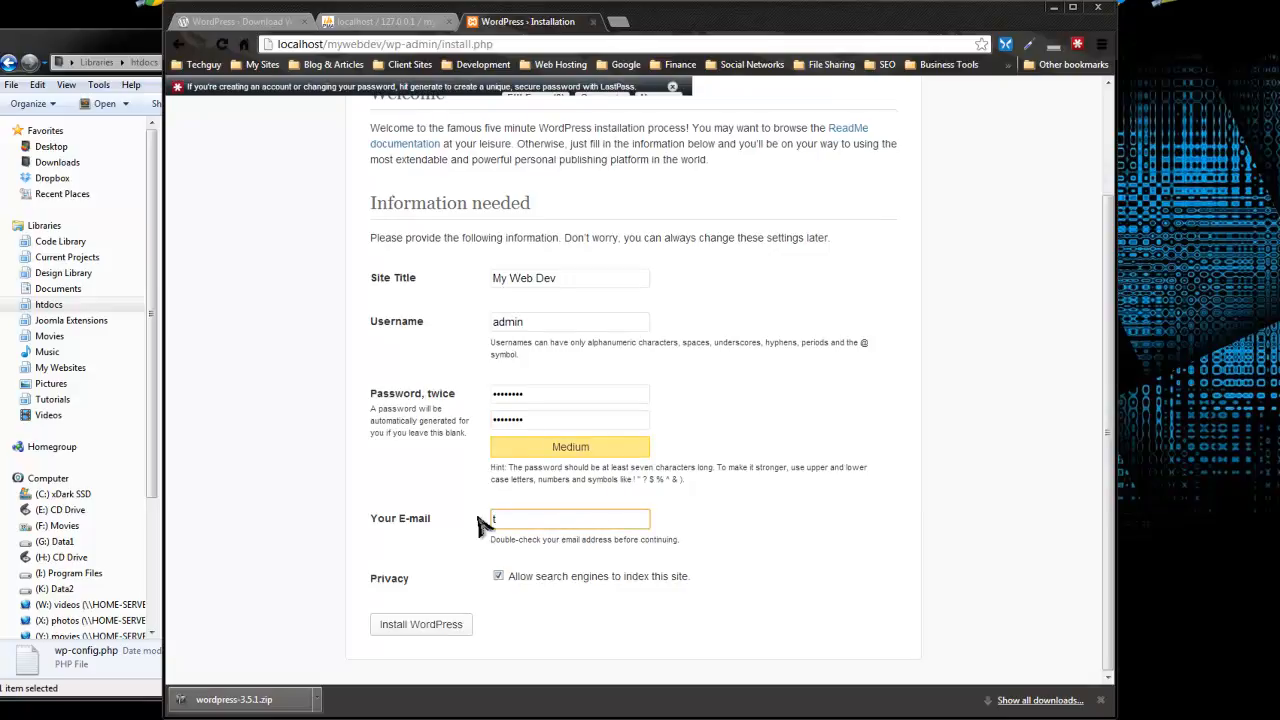
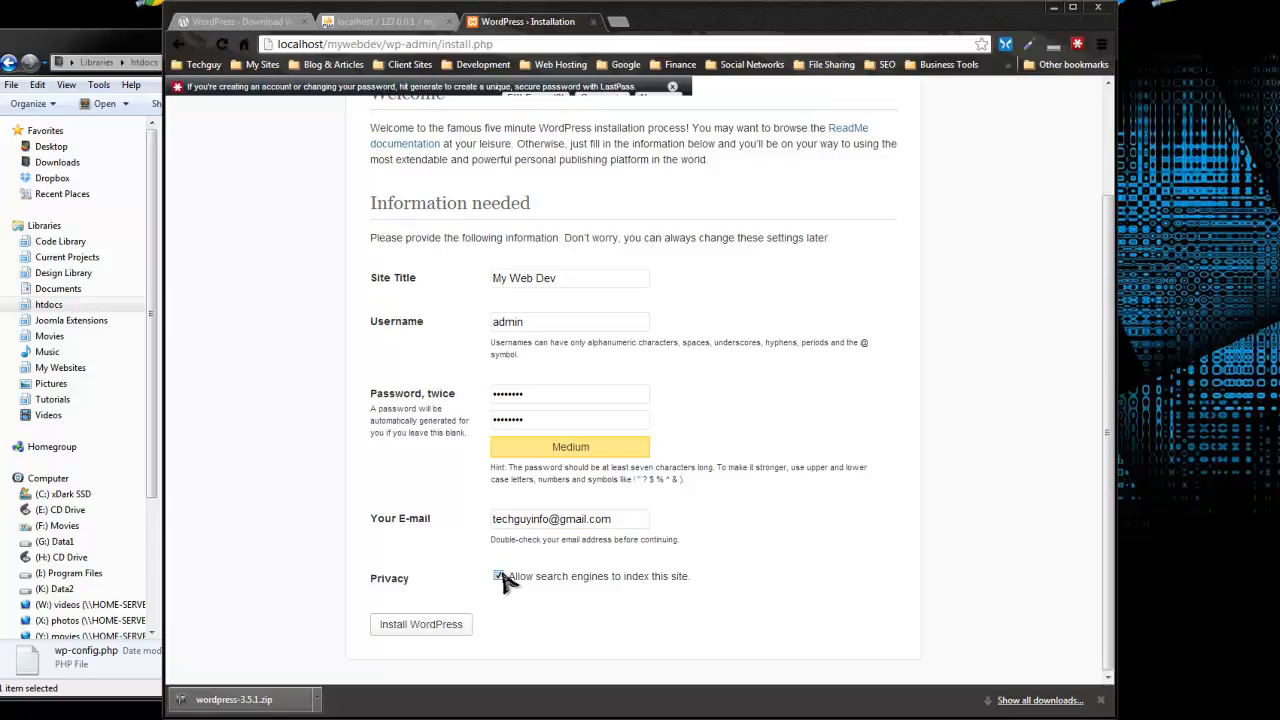
left_click(498, 576)
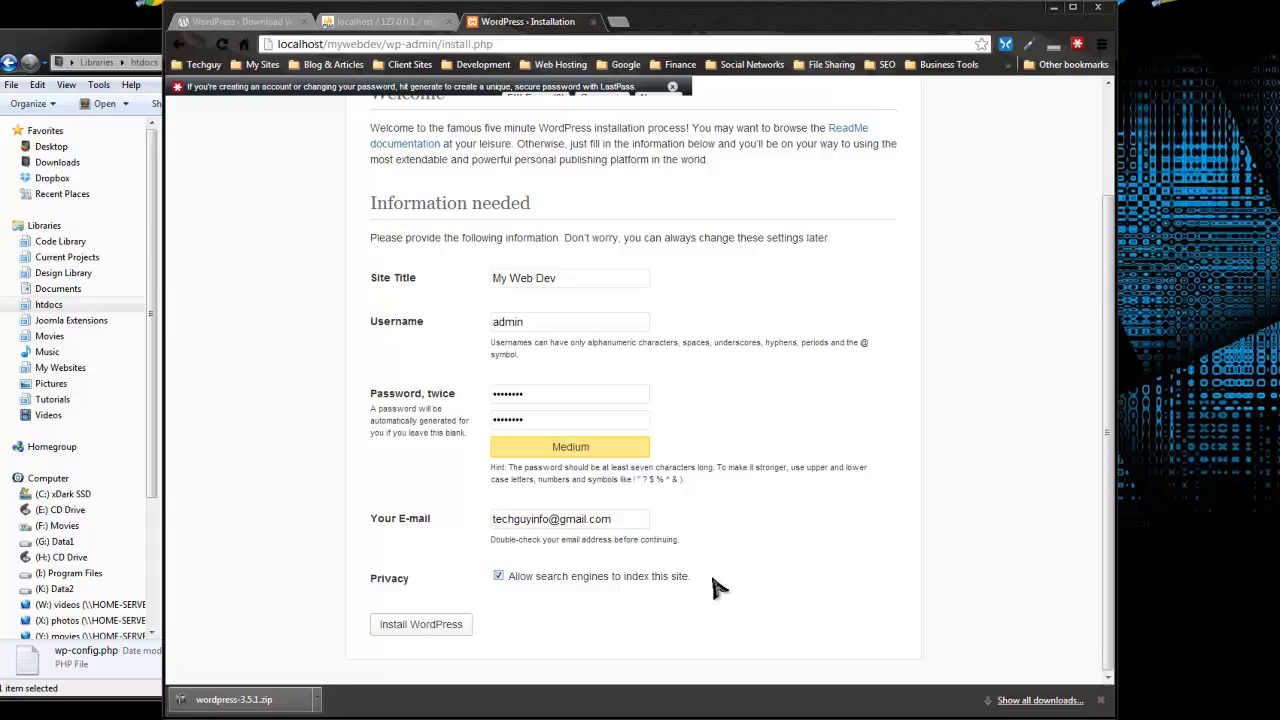
mouse_move(520, 588)
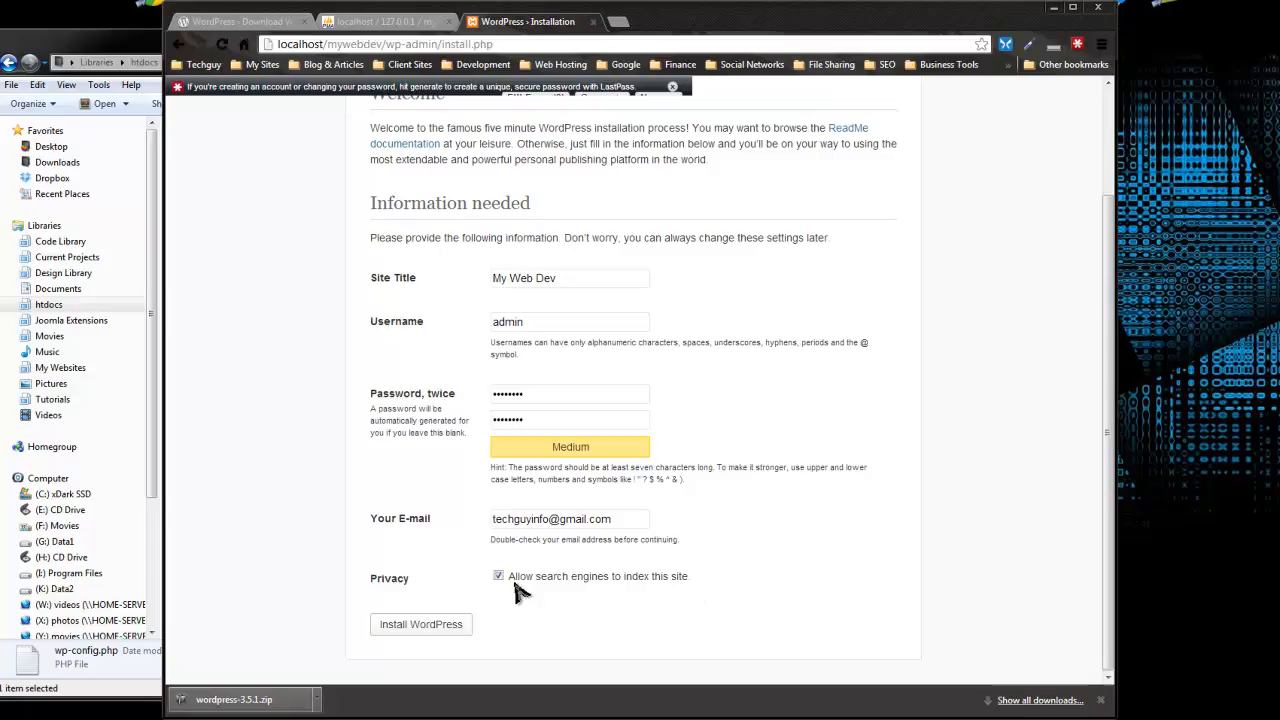
left_click(498, 576)
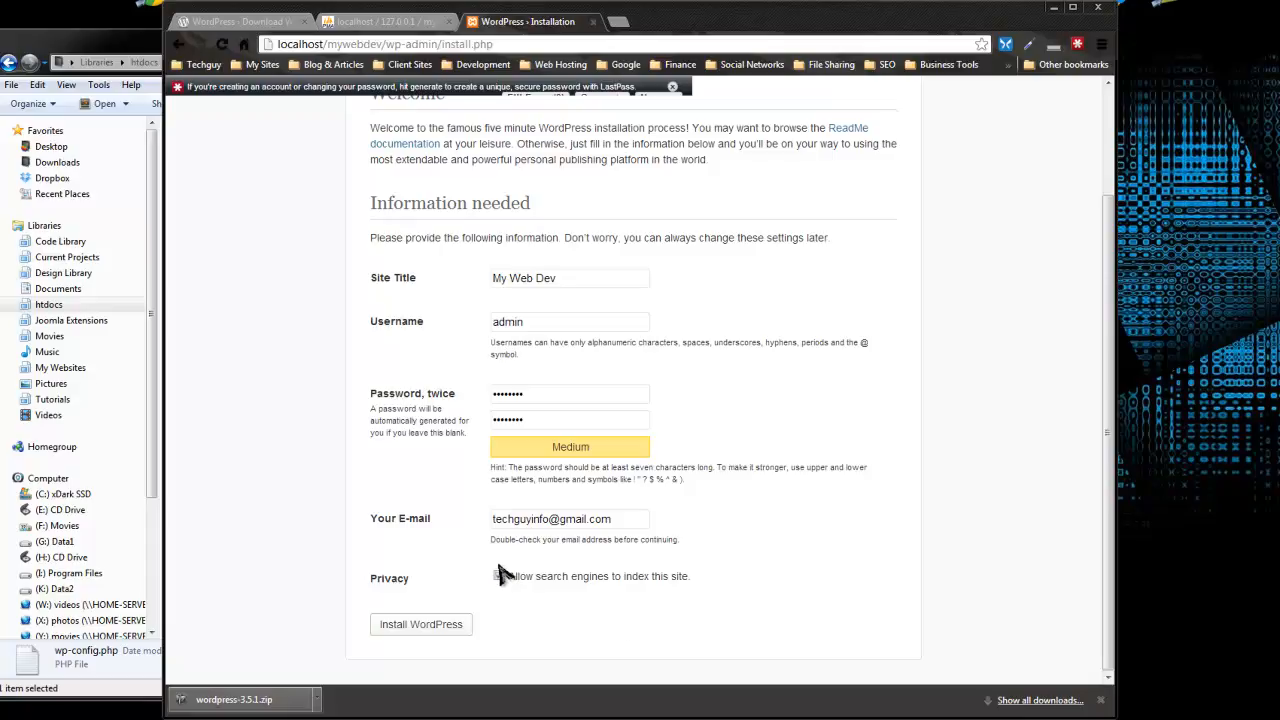
left_click(498, 576)
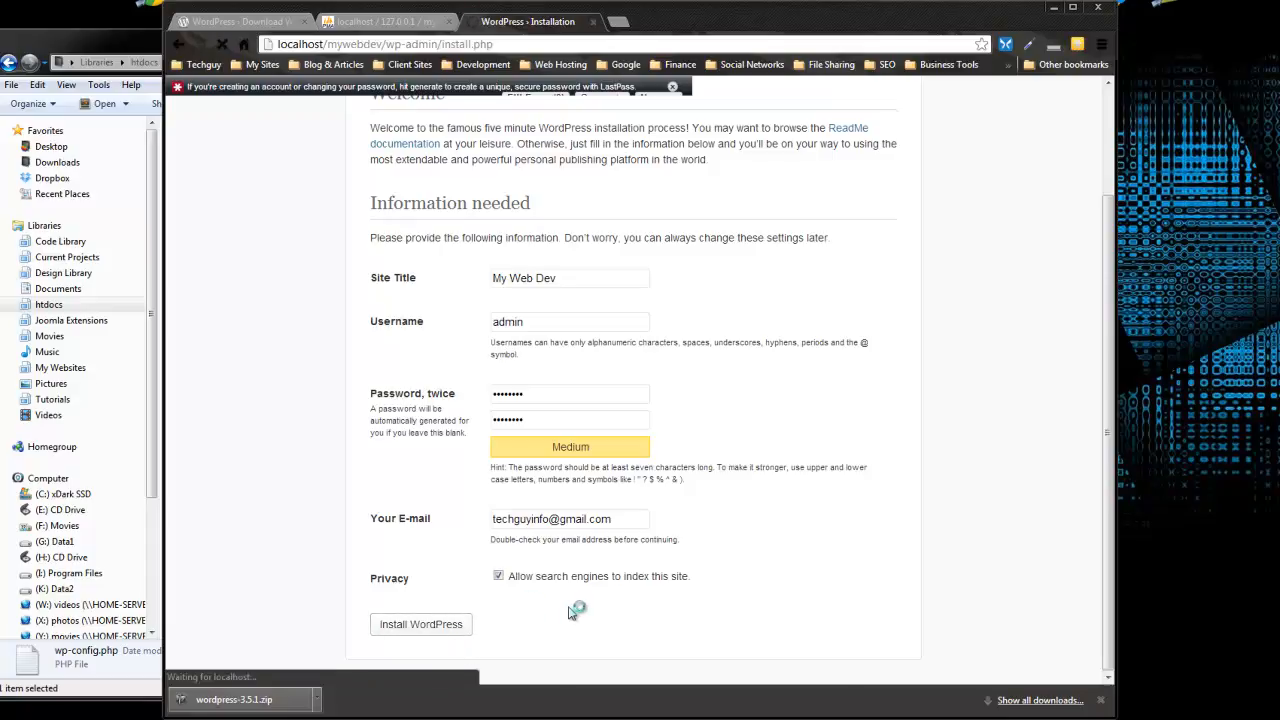
Step: Install WordPress with the entered details, then return to the mywebdev database in phpMyAdmin
left_click(420, 624)
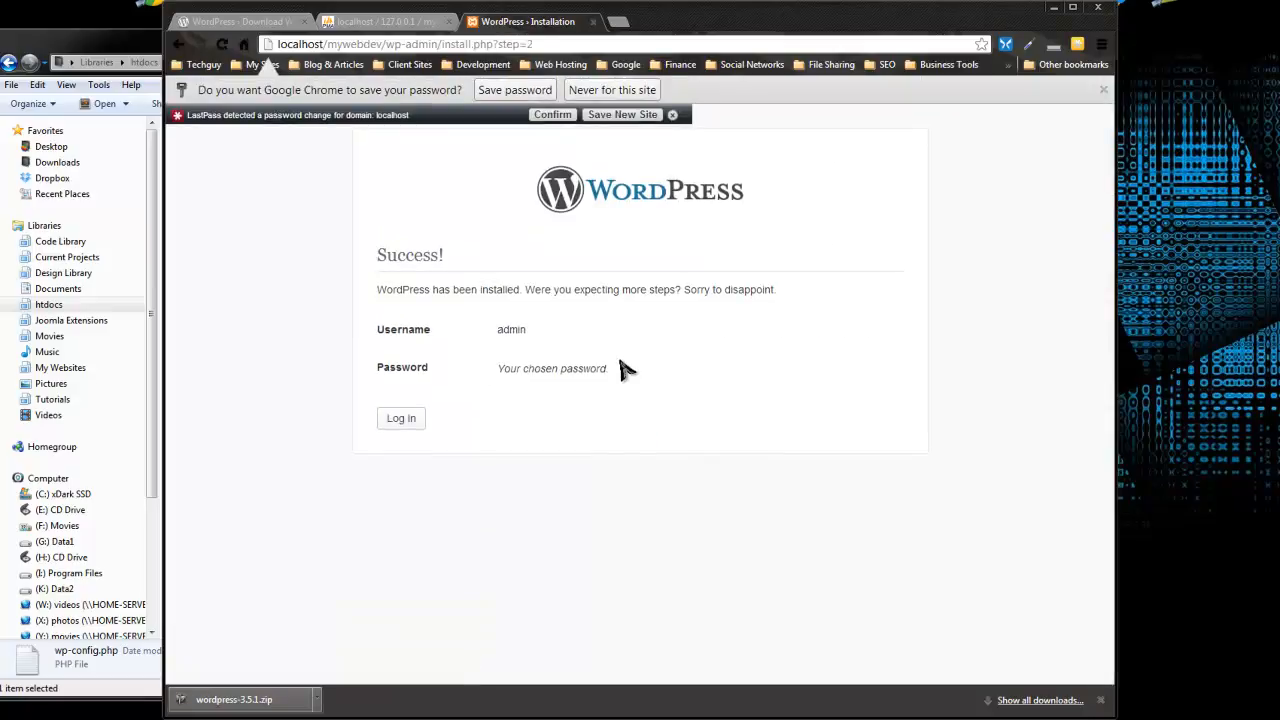
mouse_move(518, 308)
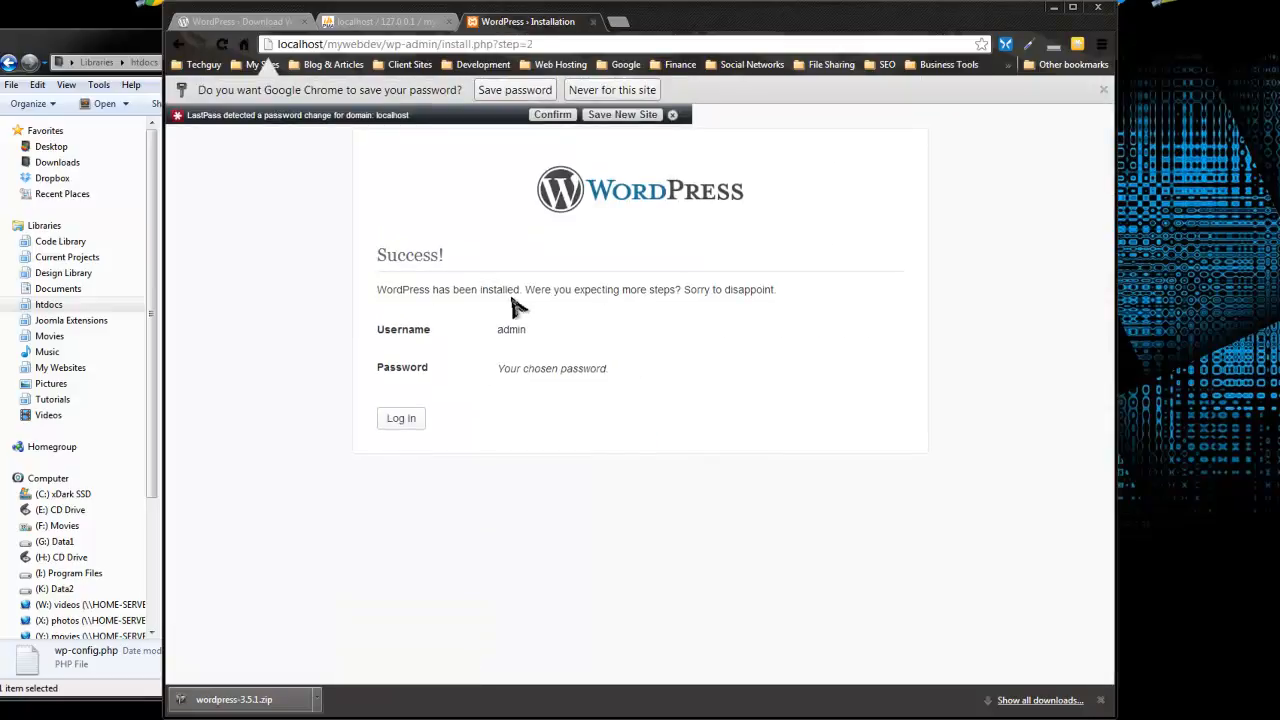
mouse_move(370, 36)
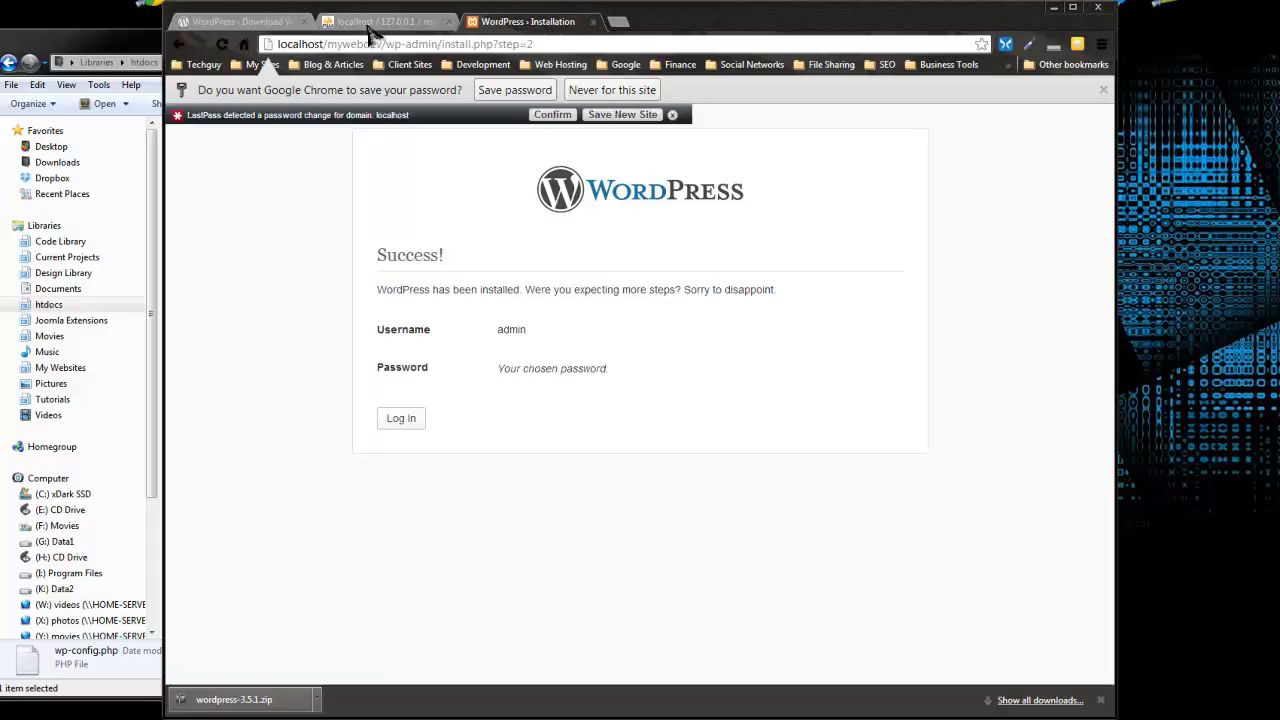
left_click(380, 20)
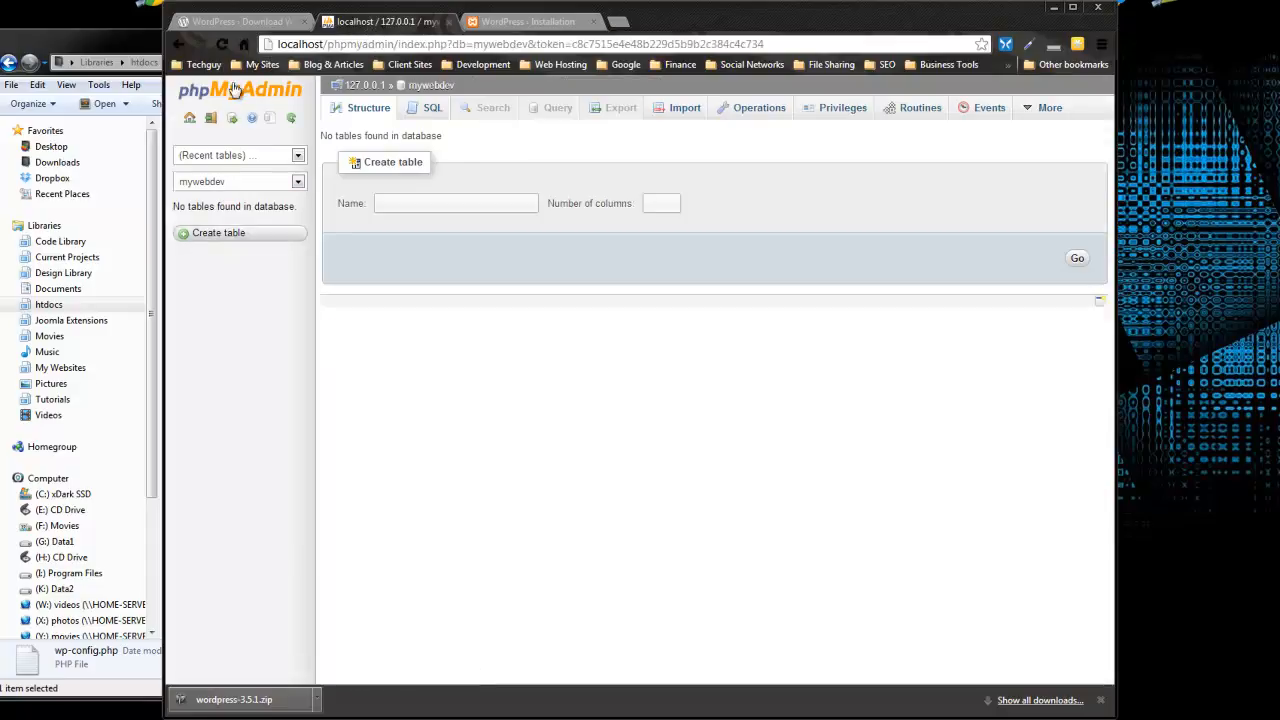
mouse_move(222, 44)
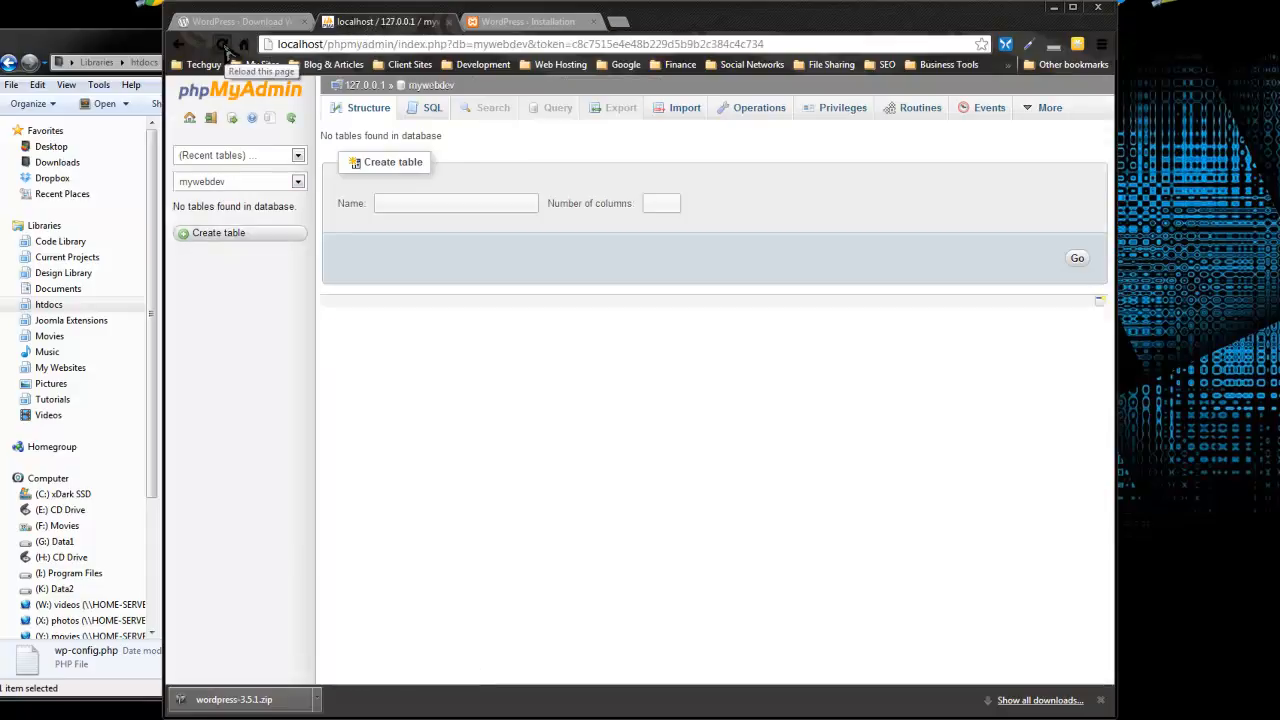
Step: Refresh mywebdev to show the 11 new wp_ tables, then return to the Success page
left_click(224, 44)
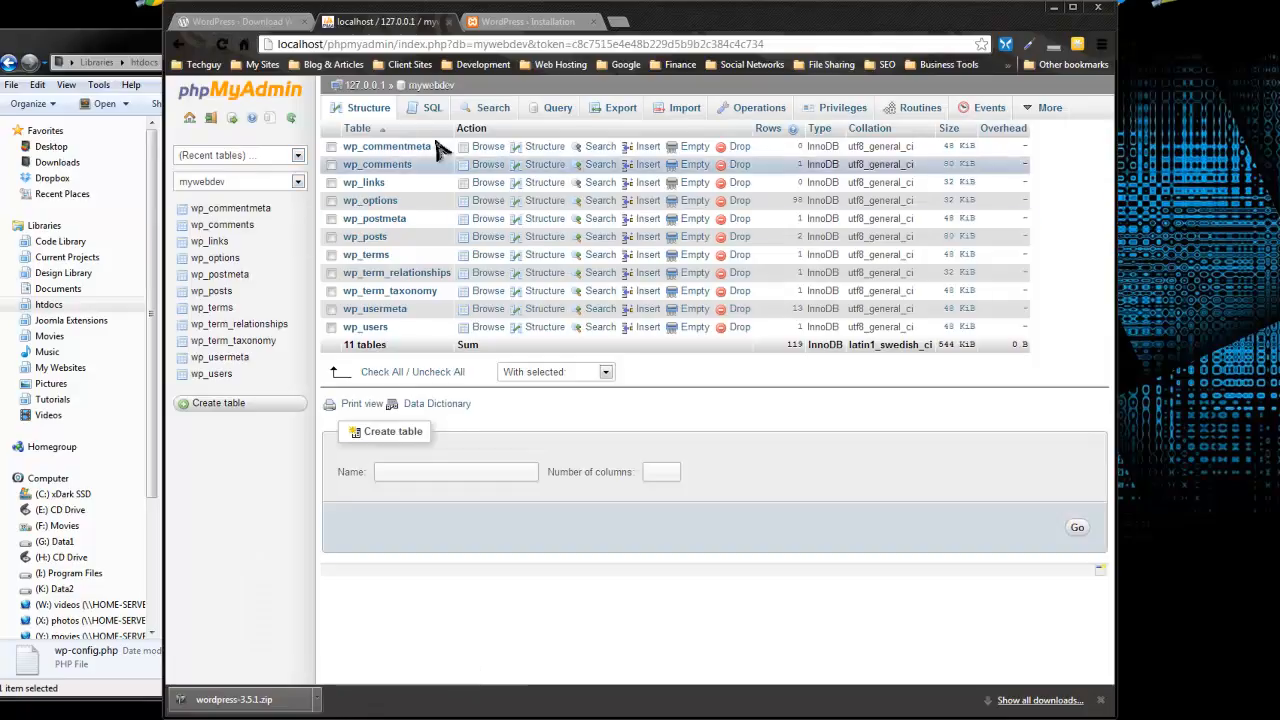
mouse_move(600, 180)
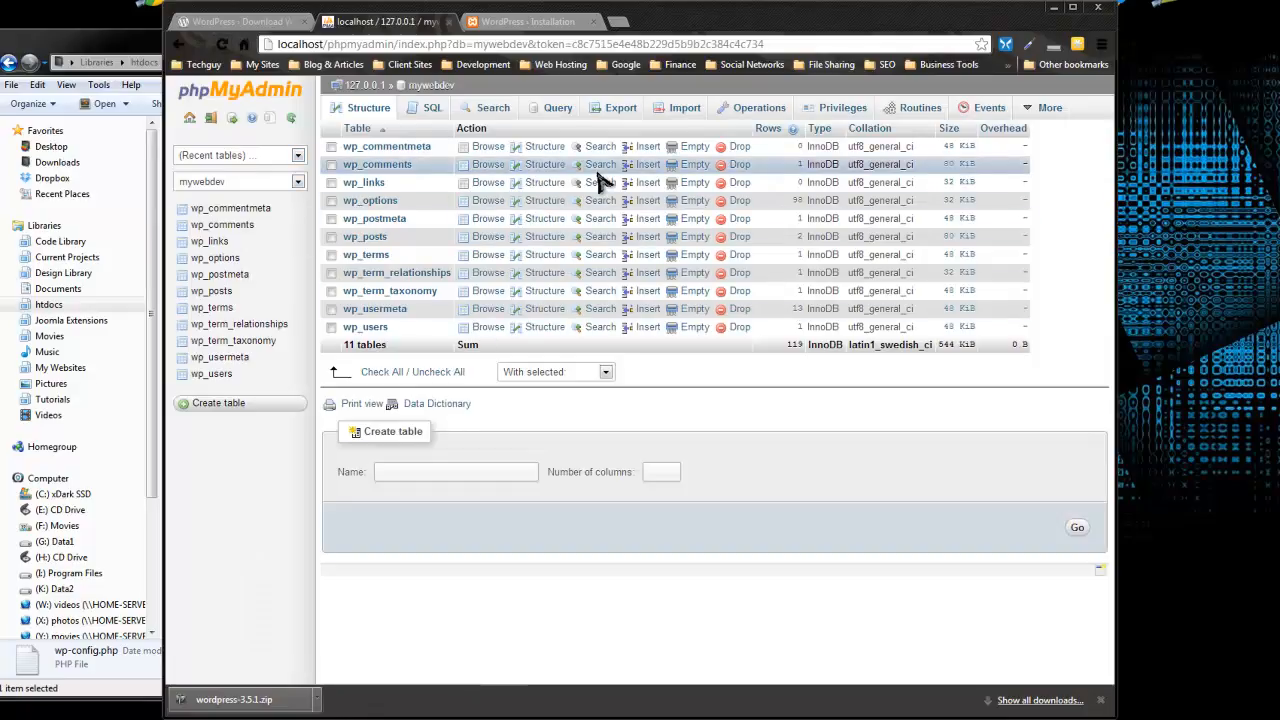
mouse_move(398, 304)
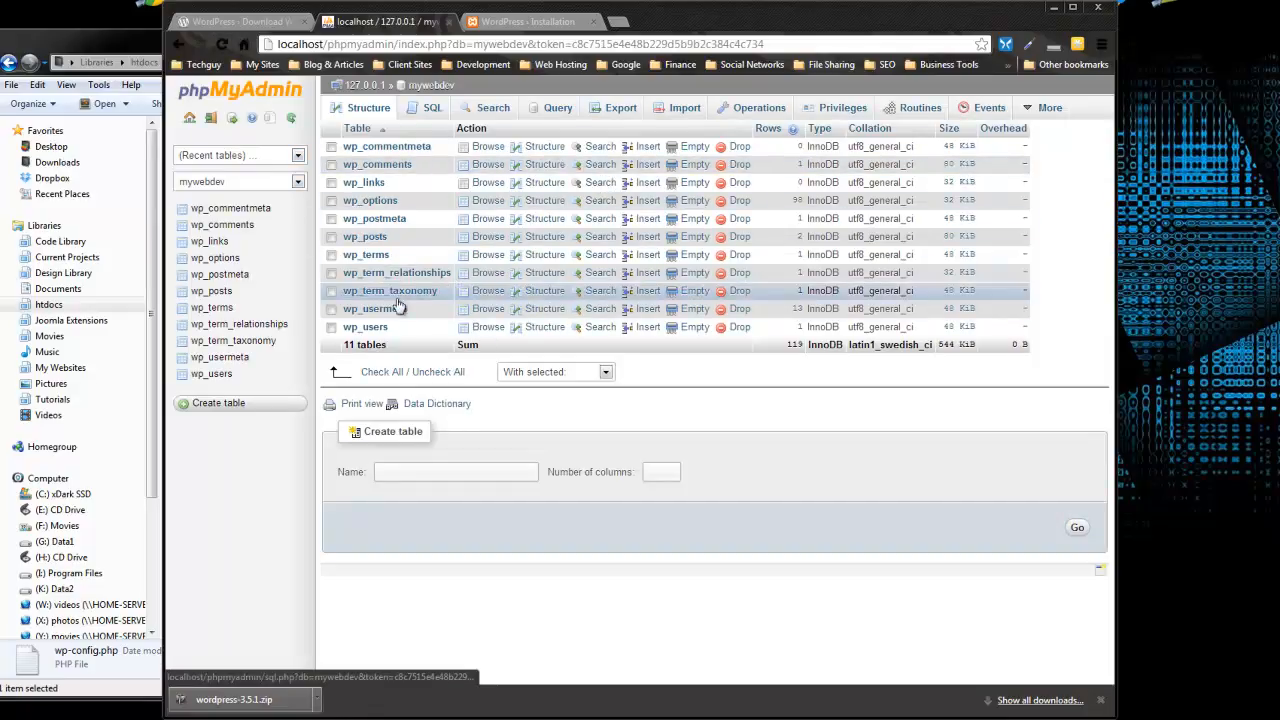
left_click(528, 20)
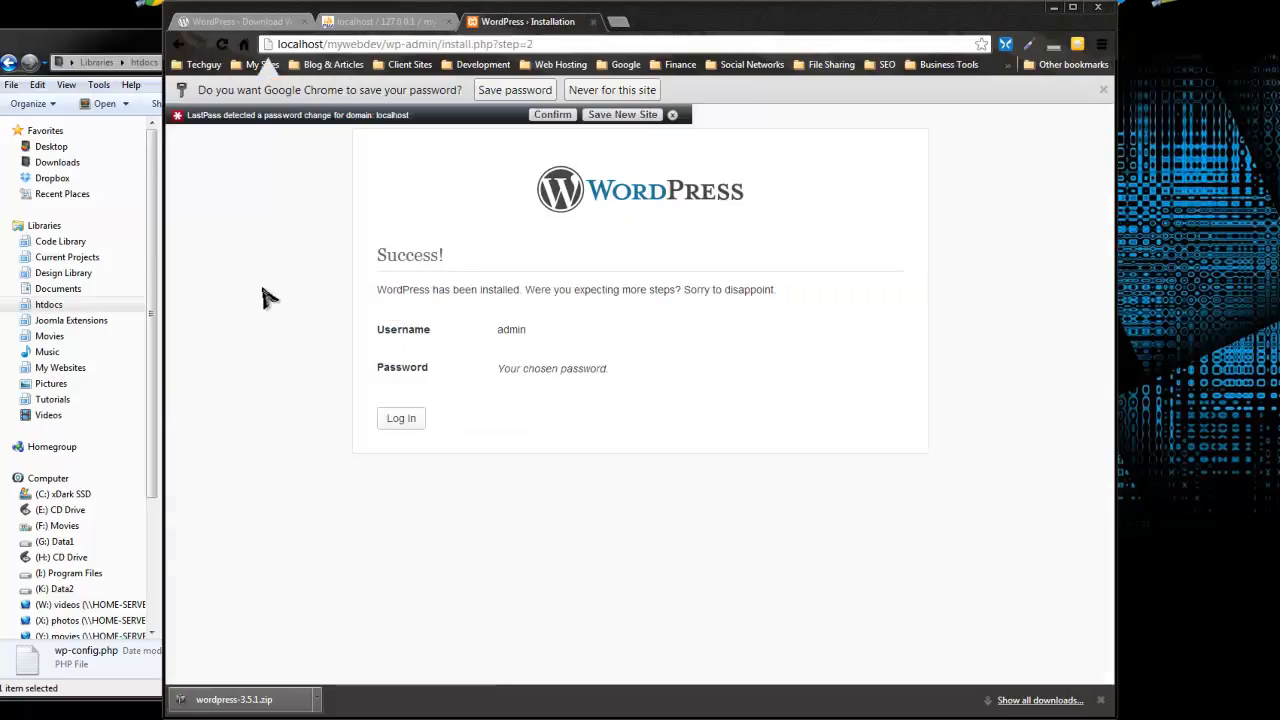
Step: Go to the login screen and sign in as admin with its password
left_click(400, 418)
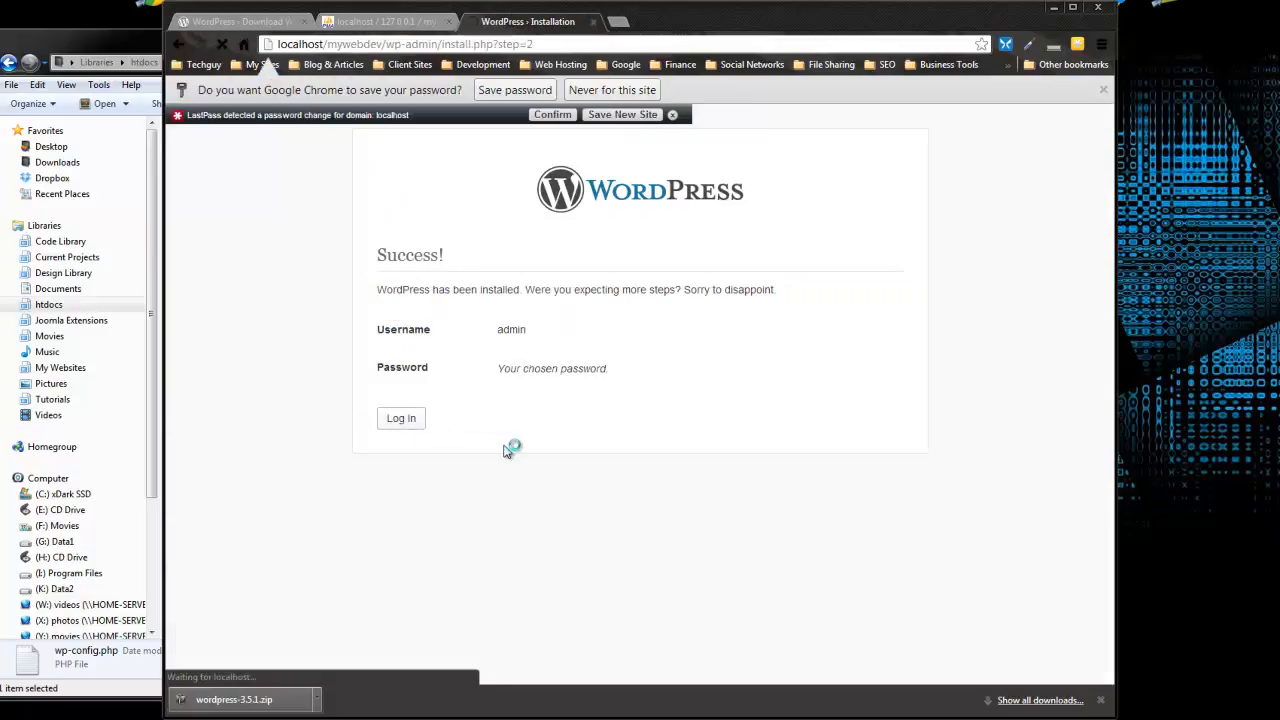
left_click(400, 418)
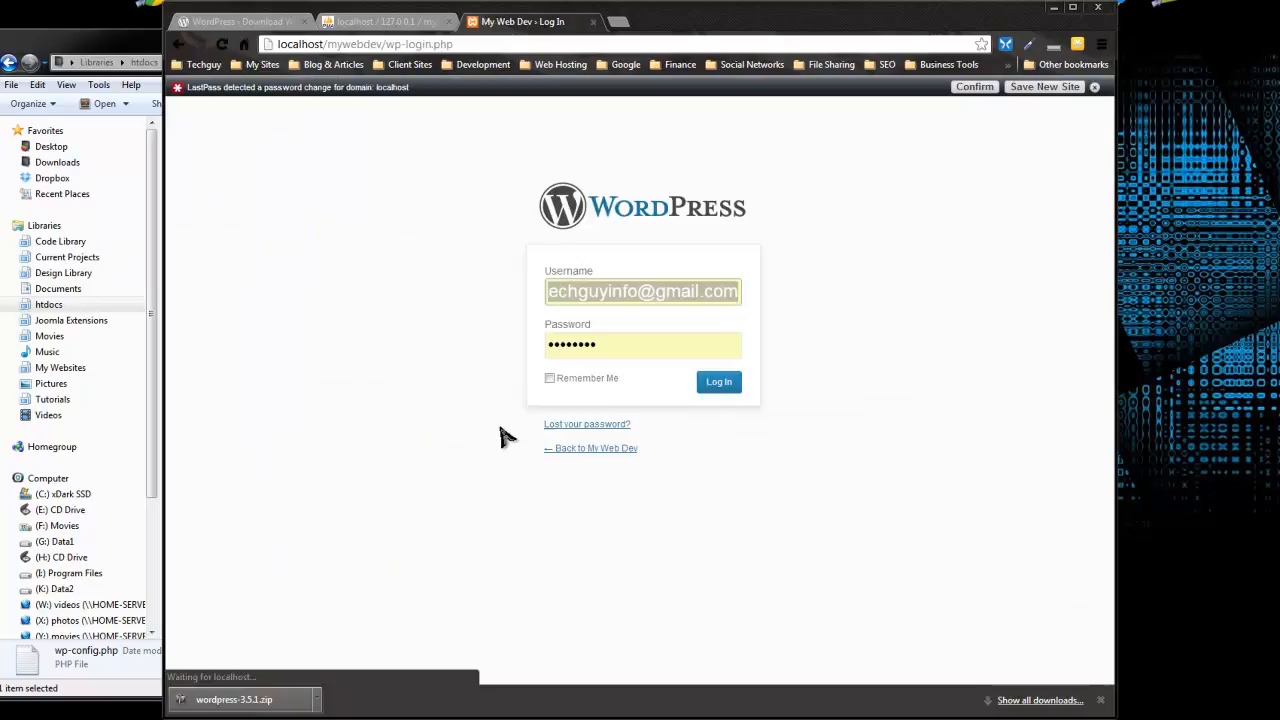
mouse_move(630, 258)
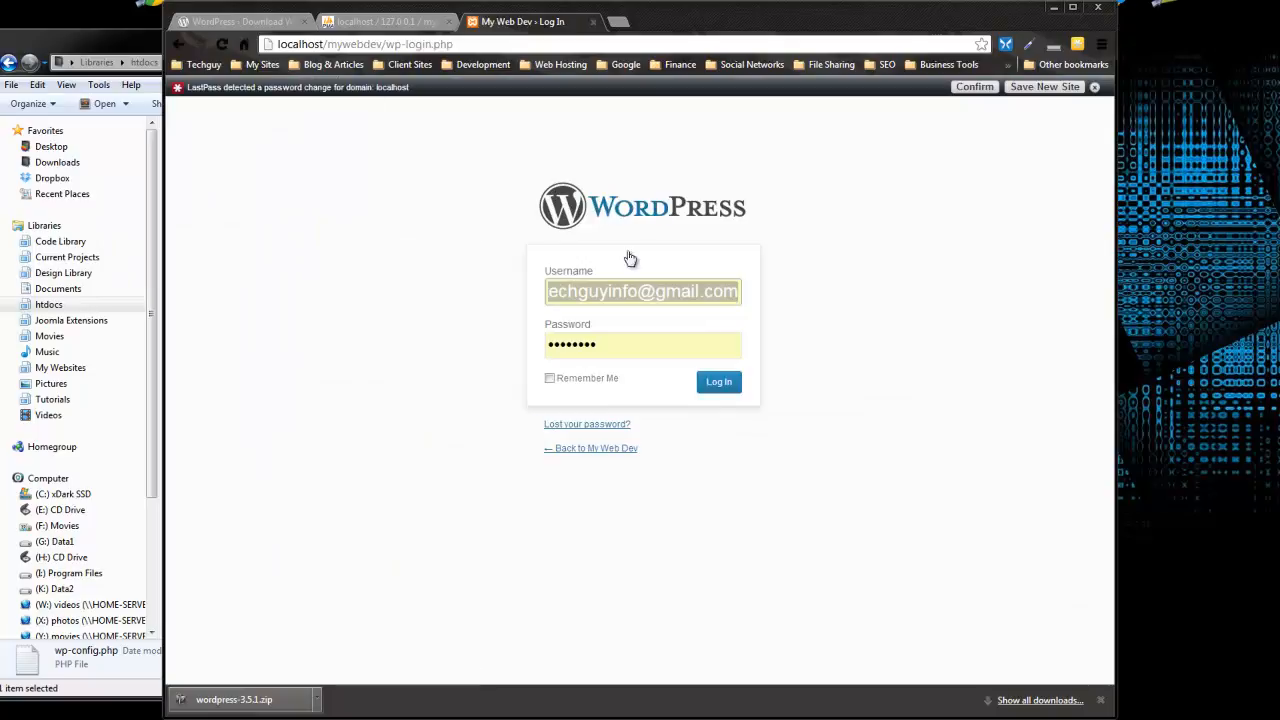
mouse_move(418, 118)
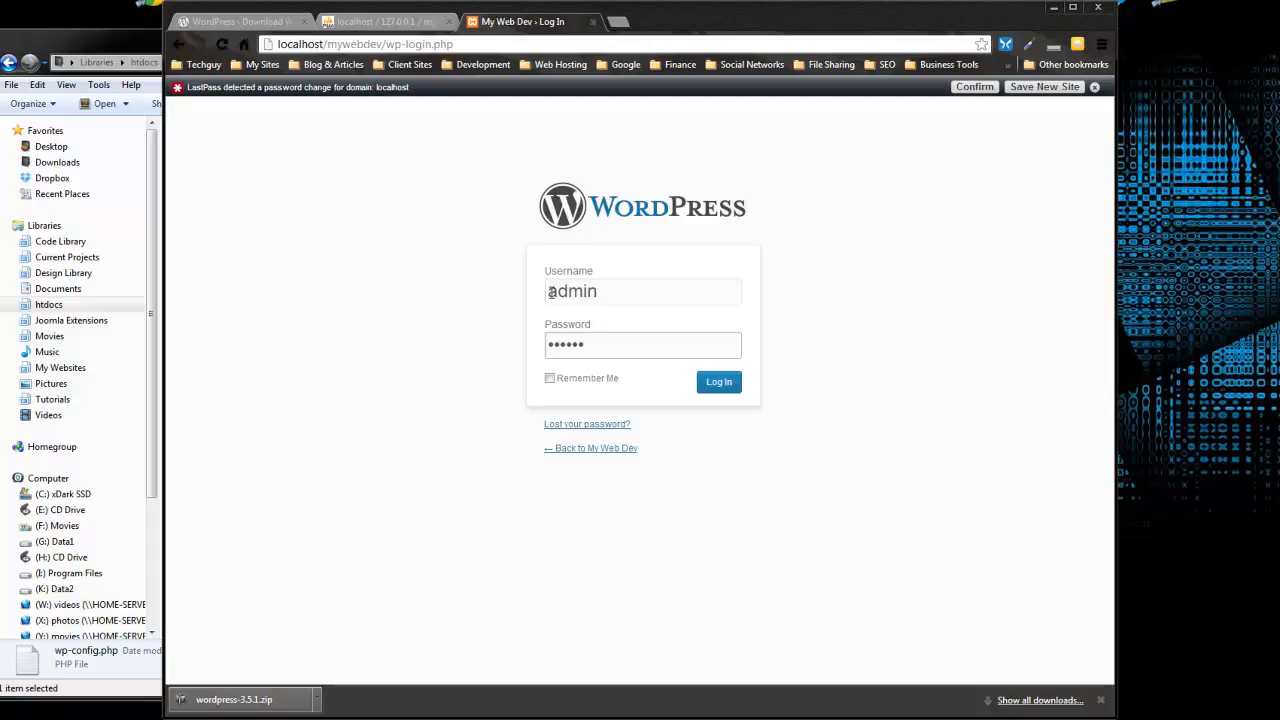
left_click(718, 380)
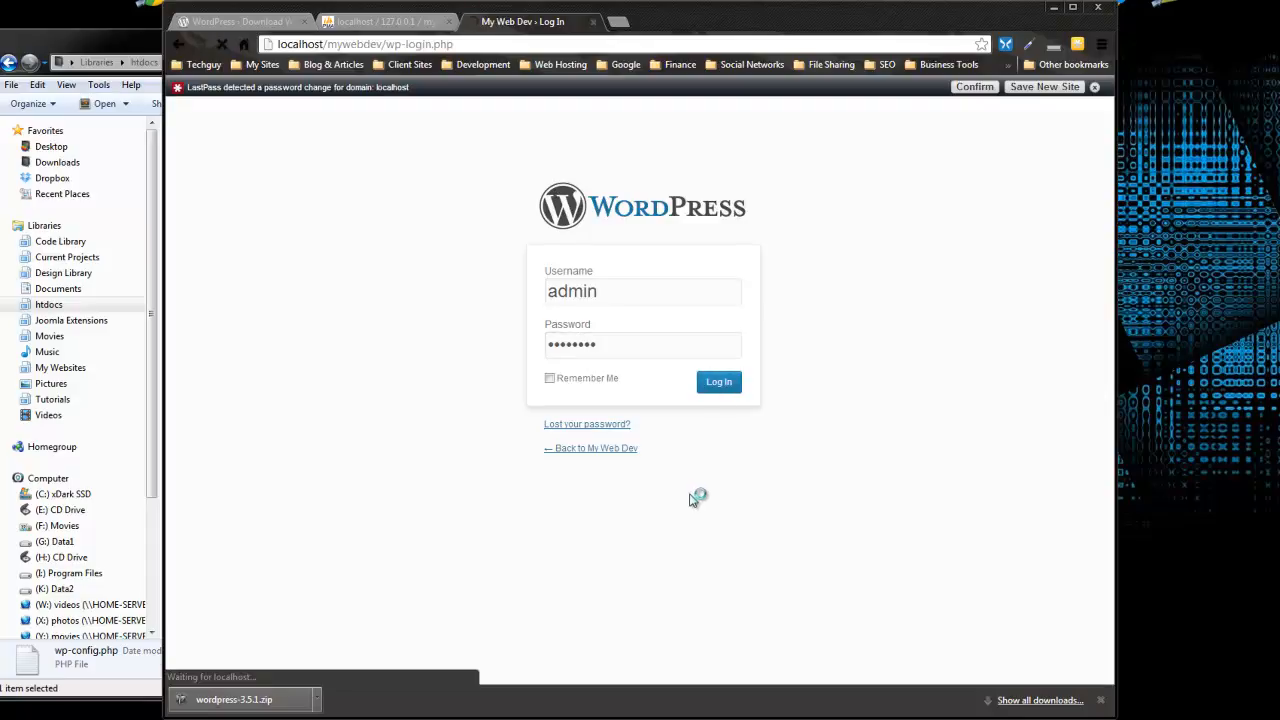
mouse_move(478, 262)
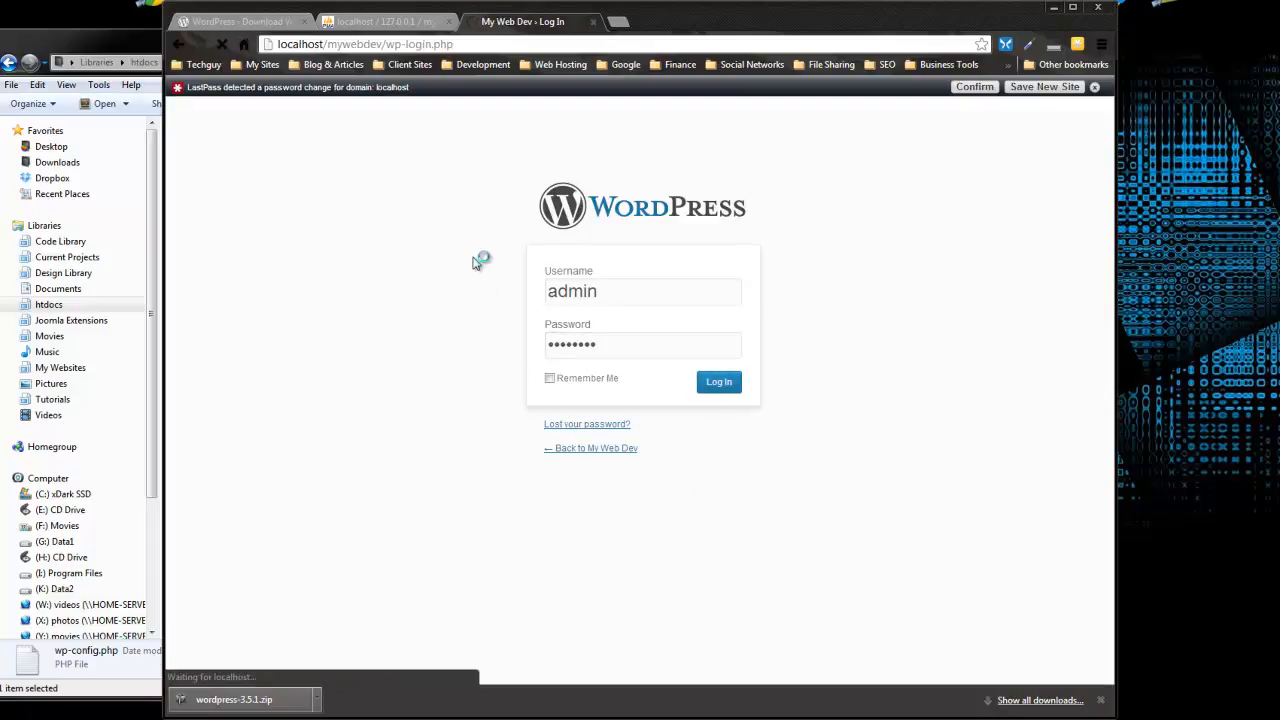
left_click(718, 380)
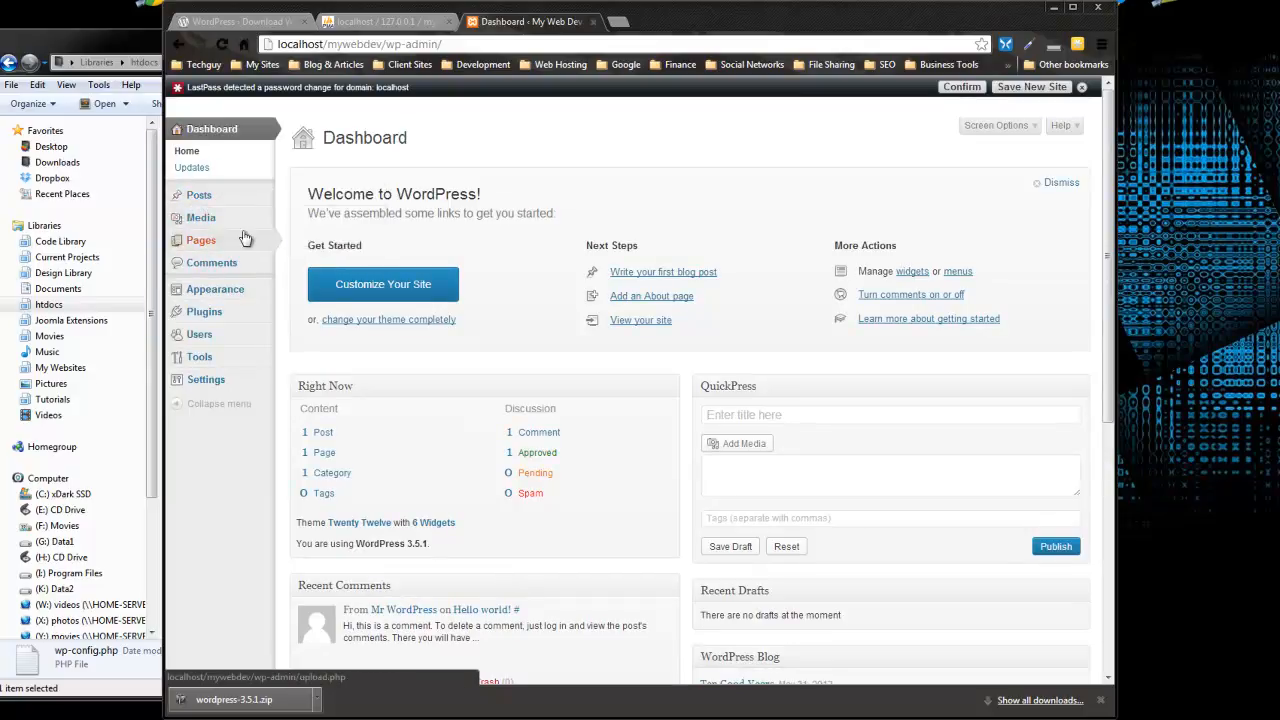
Step: From the Dashboard, visit the public My Web Dev front end showing the Hello world! post
left_click(206, 380)
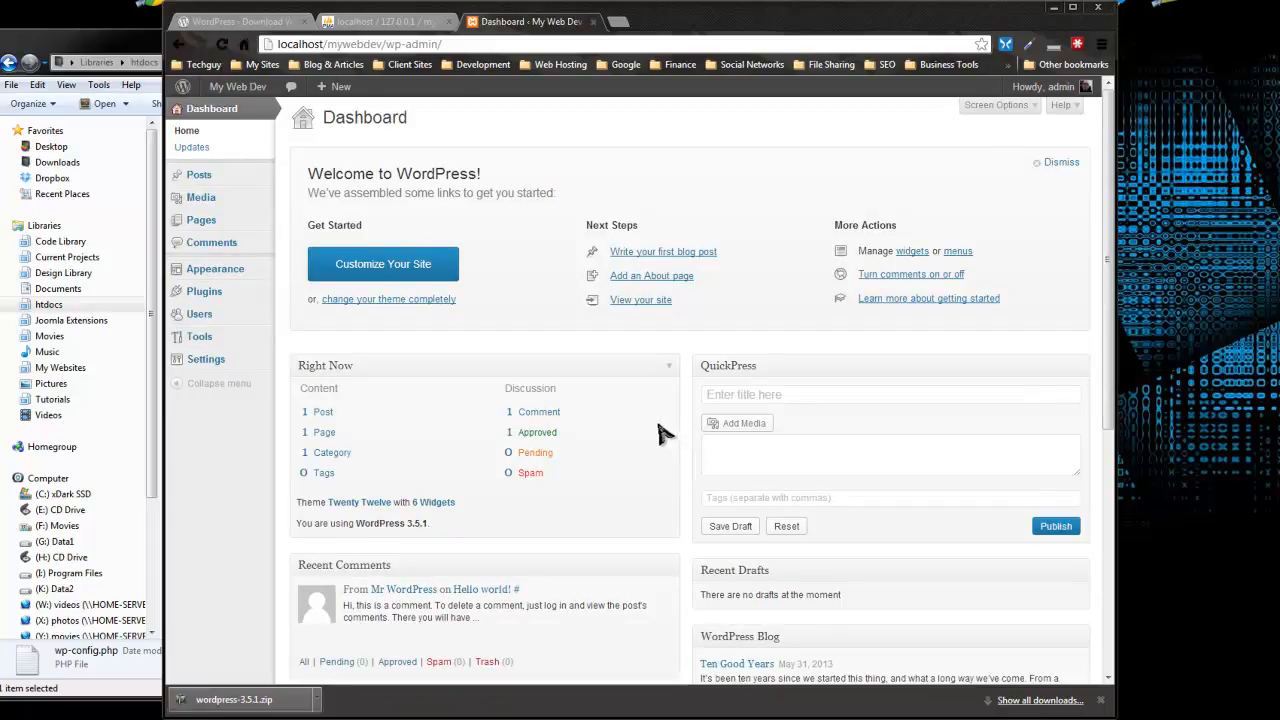
mouse_move(884, 390)
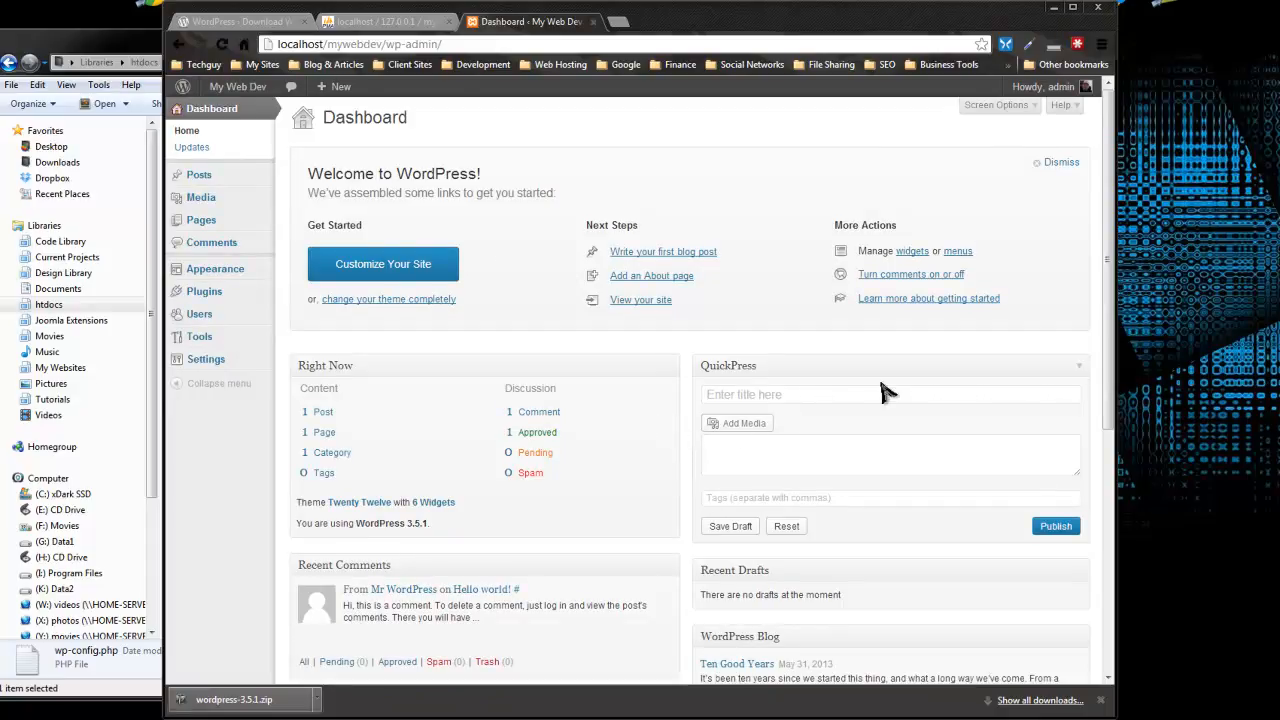
mouse_move(788, 362)
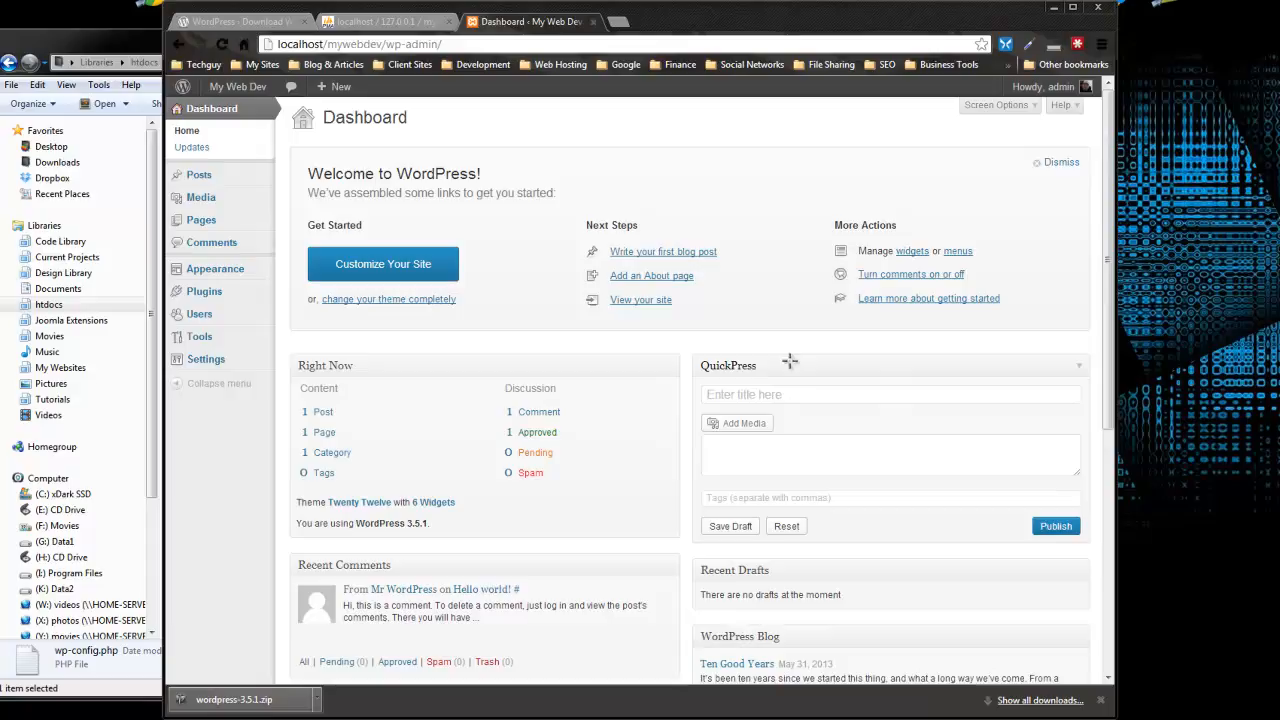
mouse_move(700, 356)
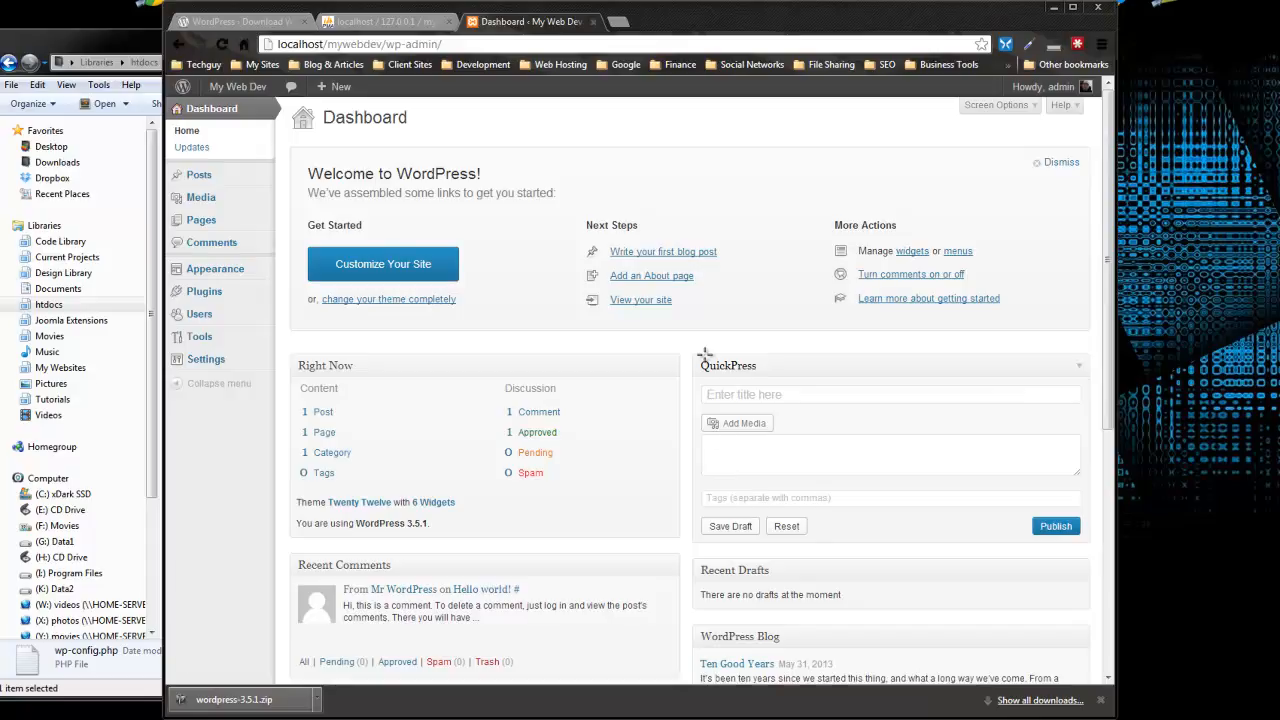
mouse_move(572, 268)
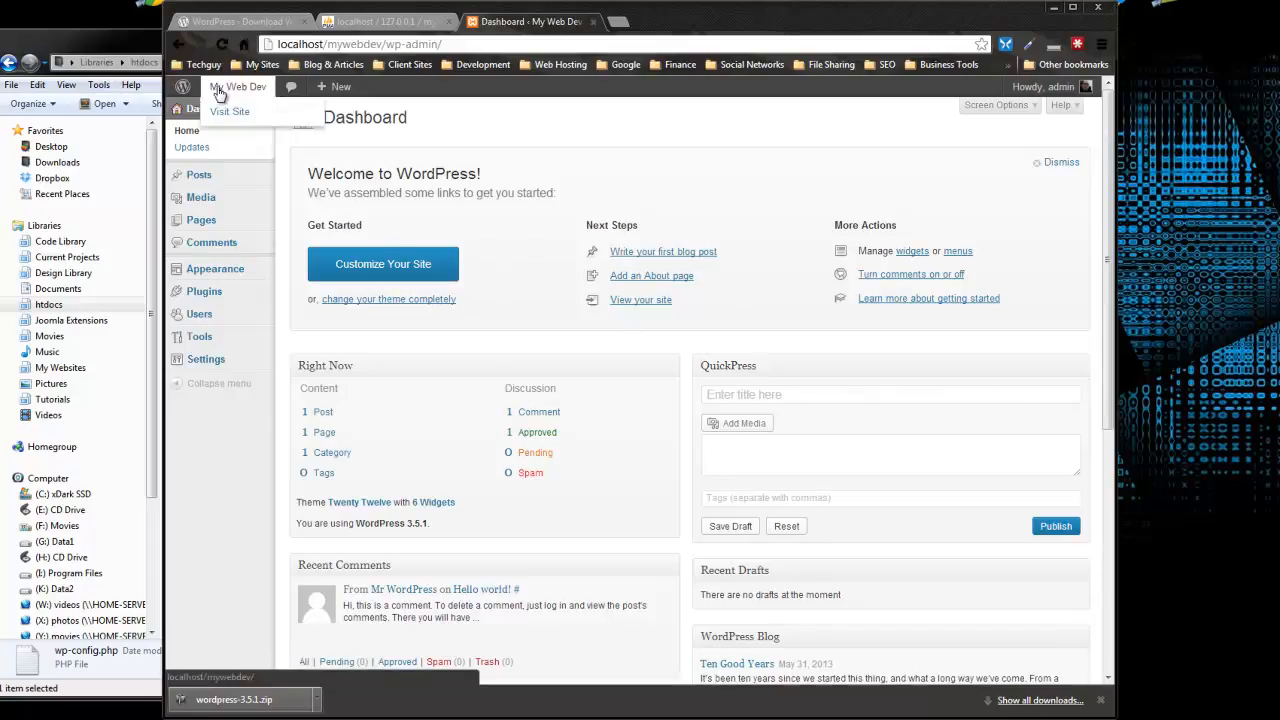
mouse_move(240, 92)
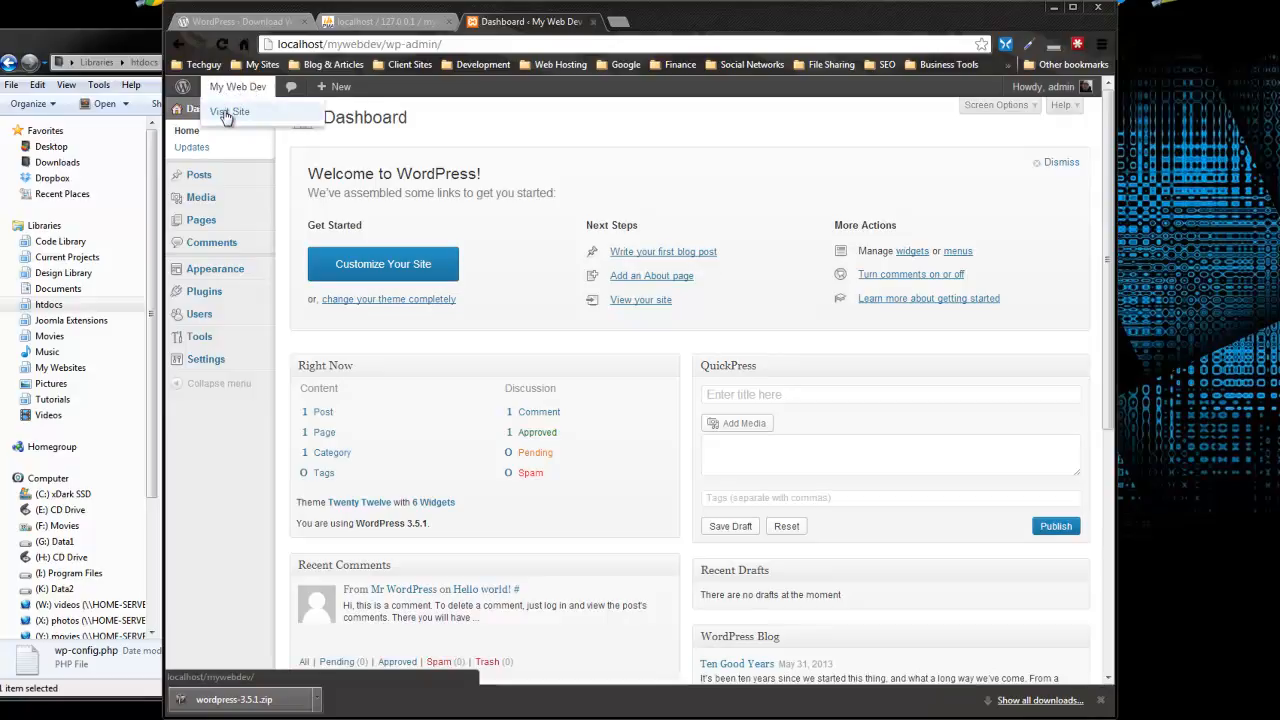
left_click(228, 112)
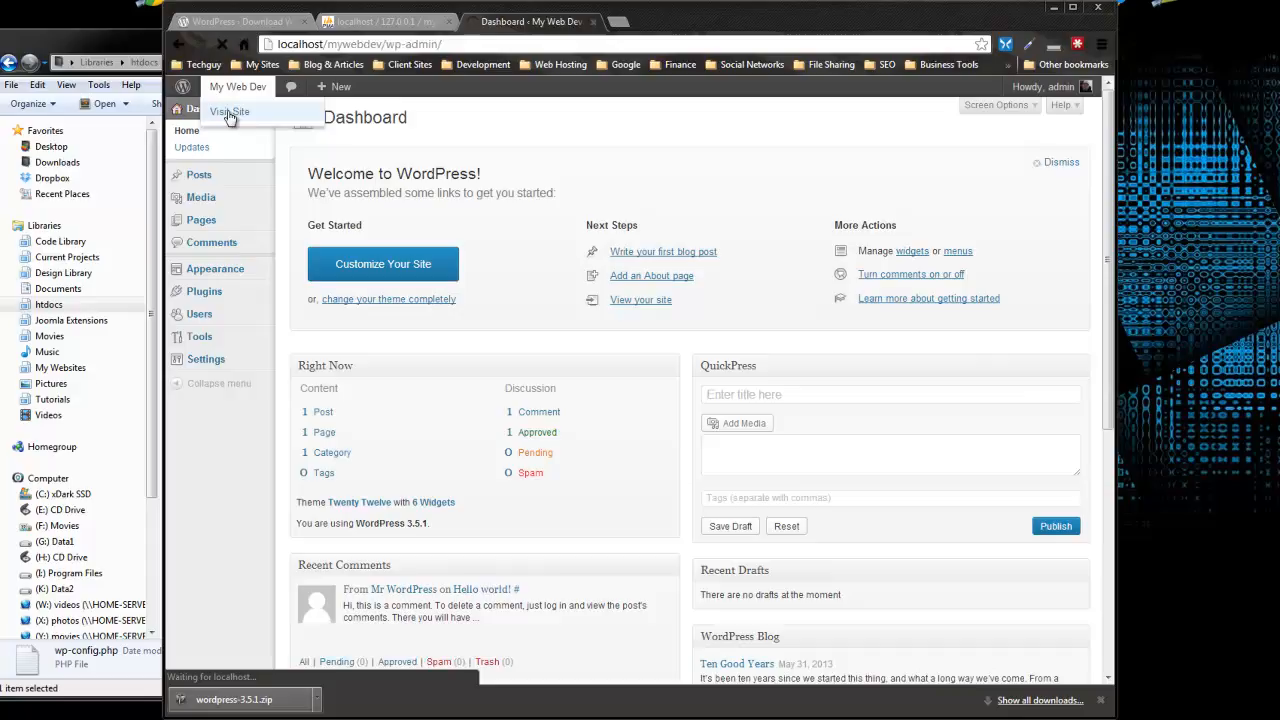
left_click(228, 112)
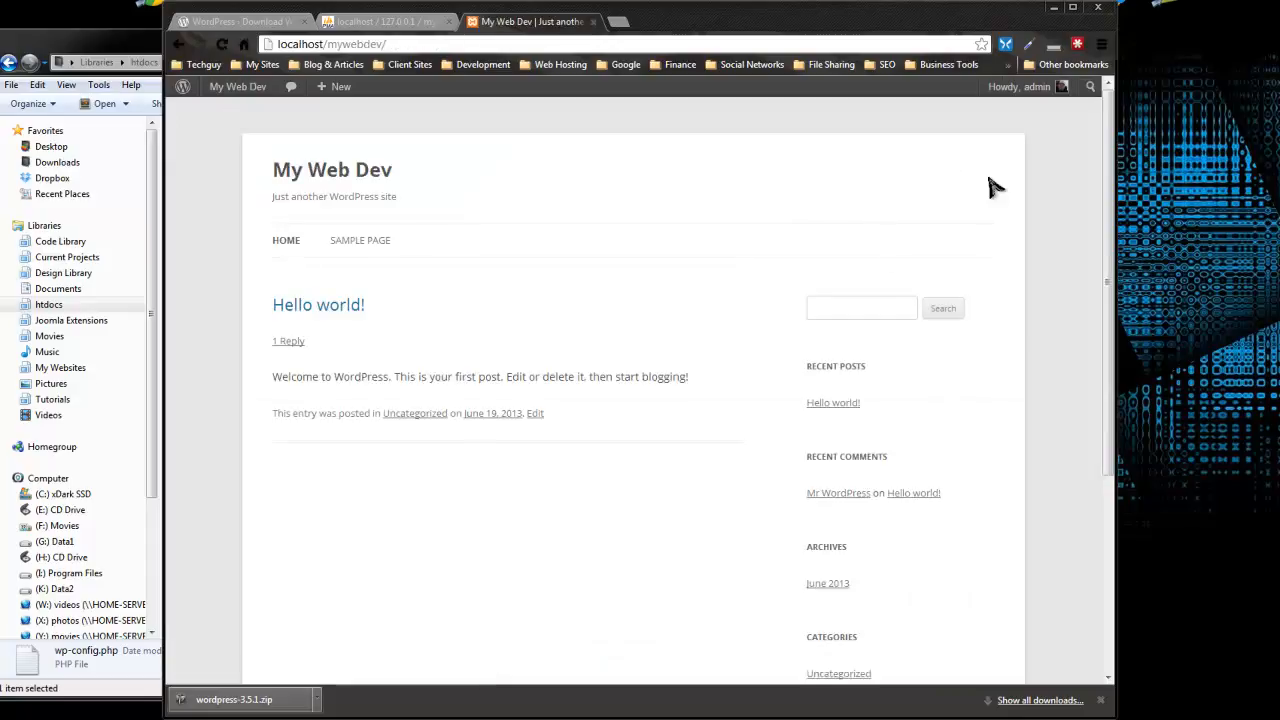
mouse_move(310, 168)
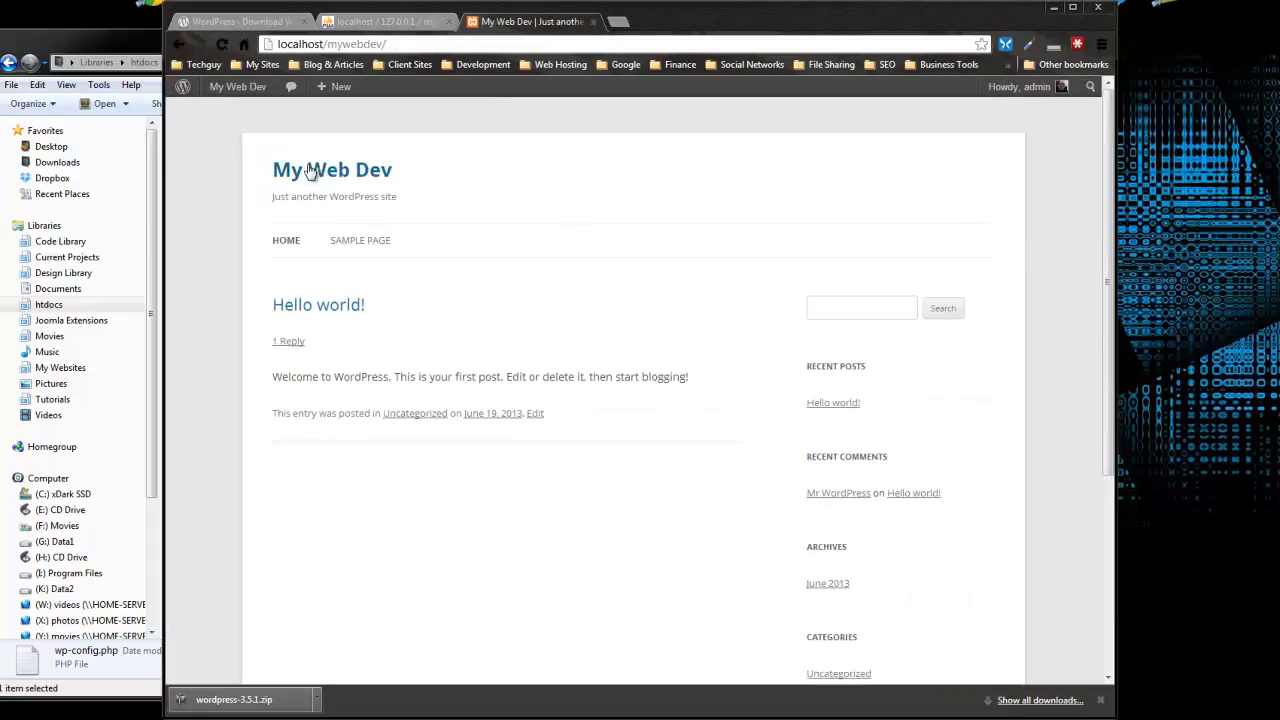
mouse_move(864, 250)
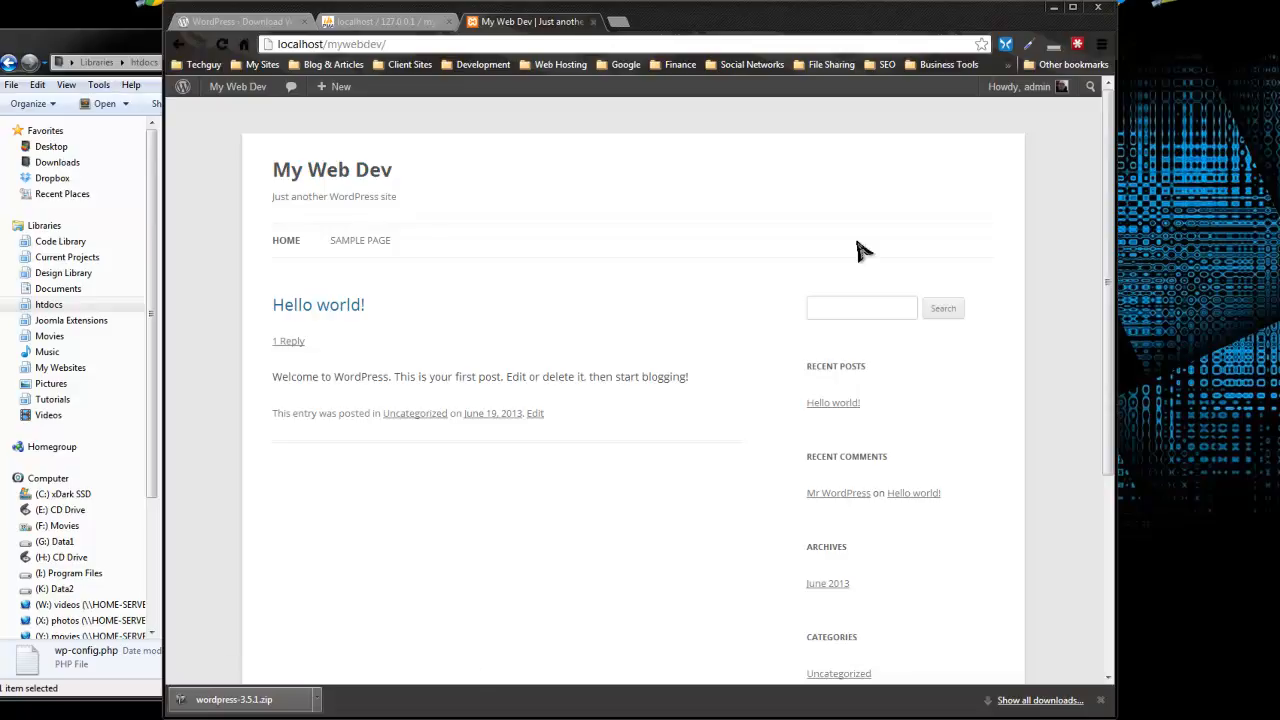
mouse_move(722, 646)
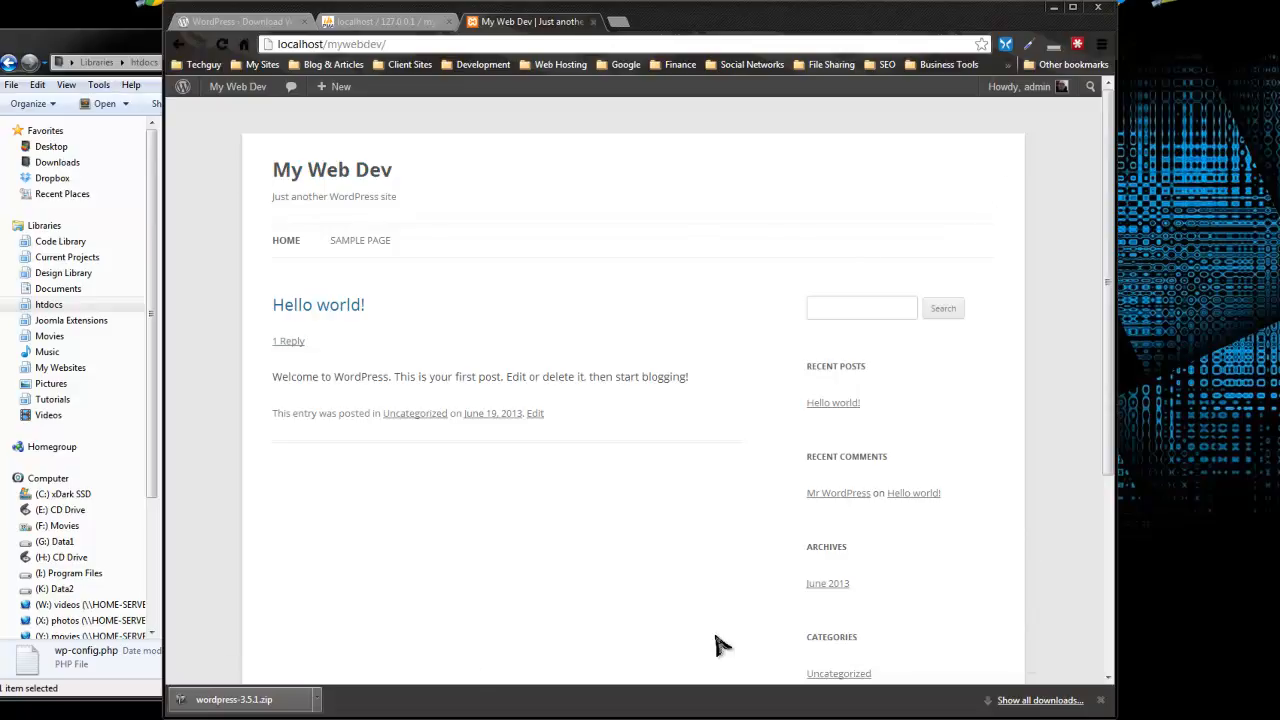
mouse_move(284, 576)
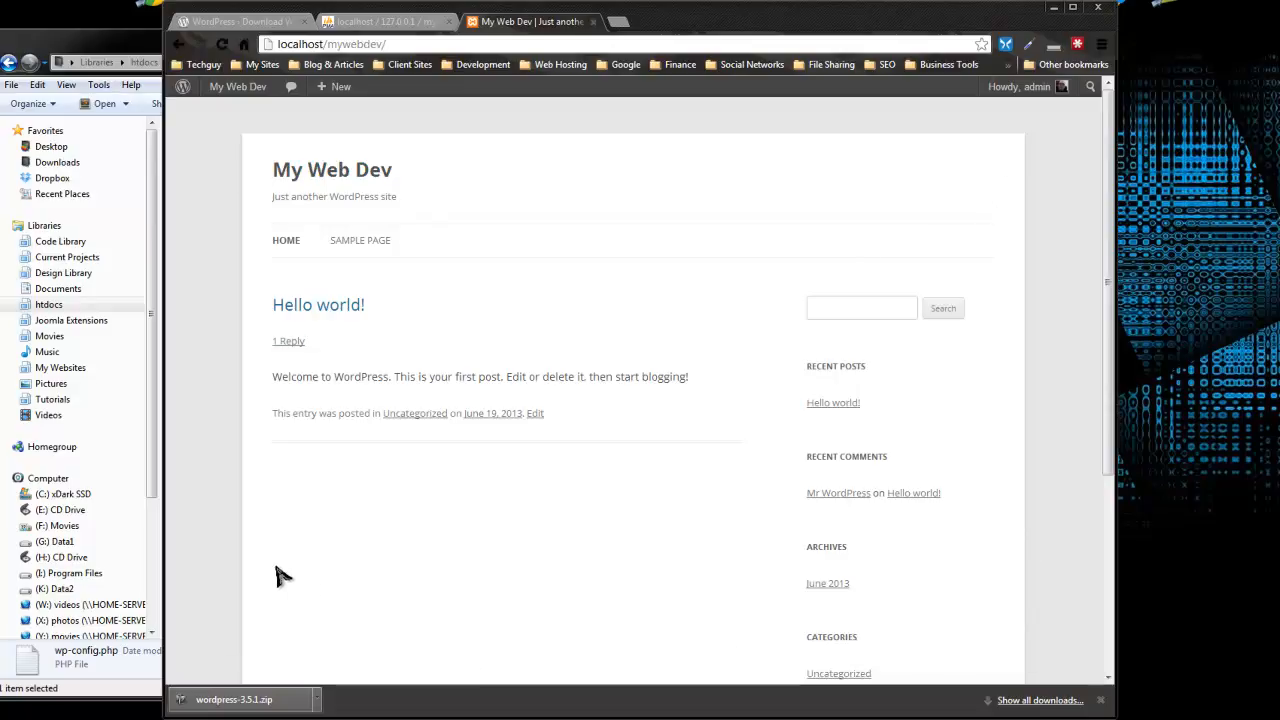
mouse_move(286, 244)
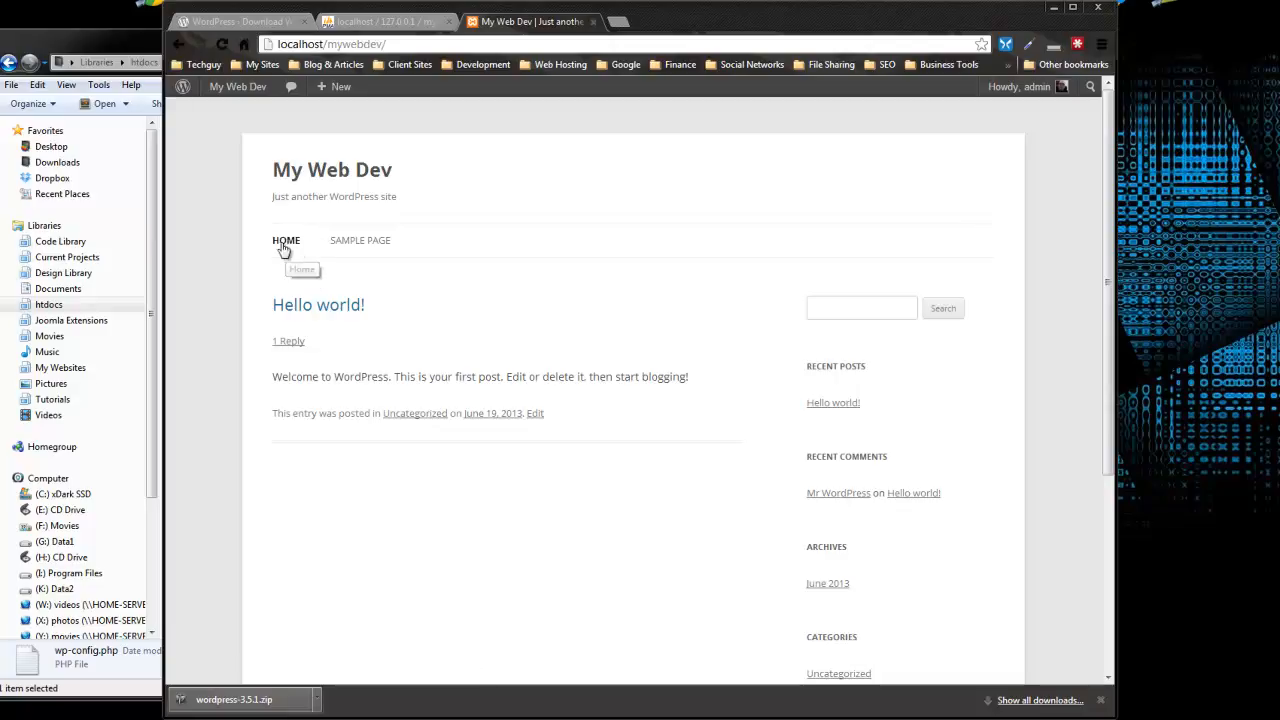
left_click(360, 240)
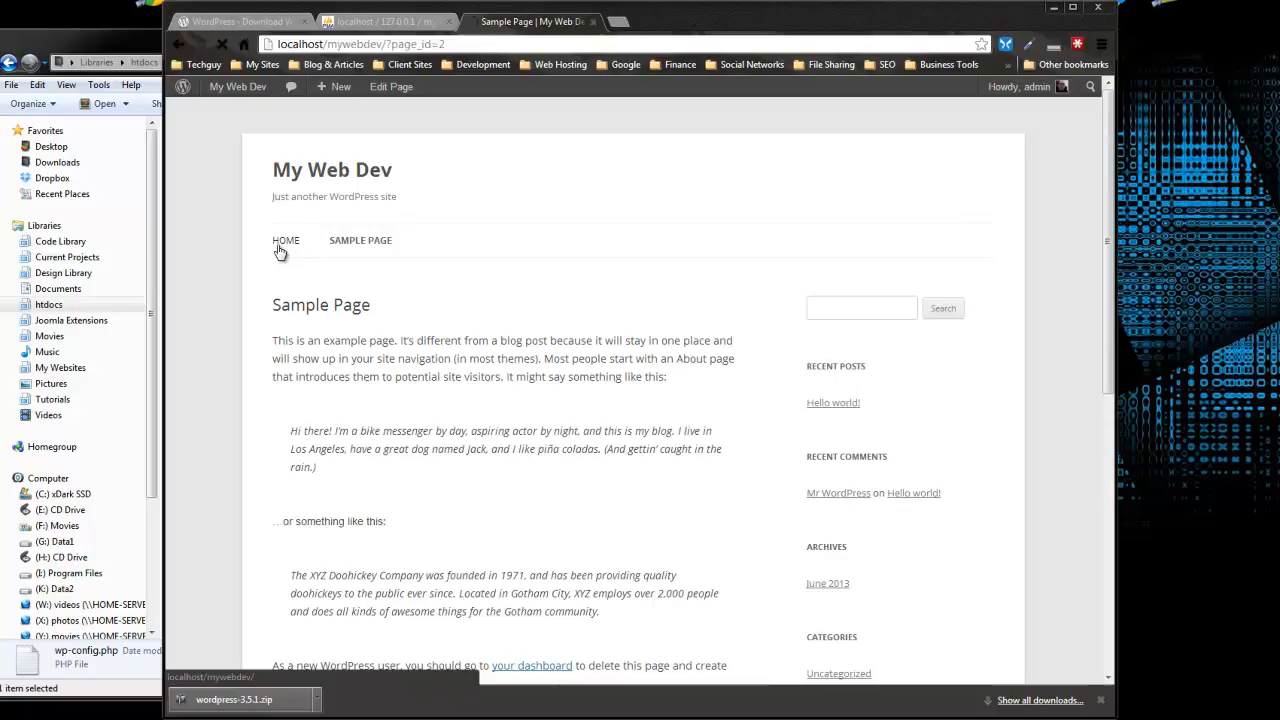
left_click(286, 240)
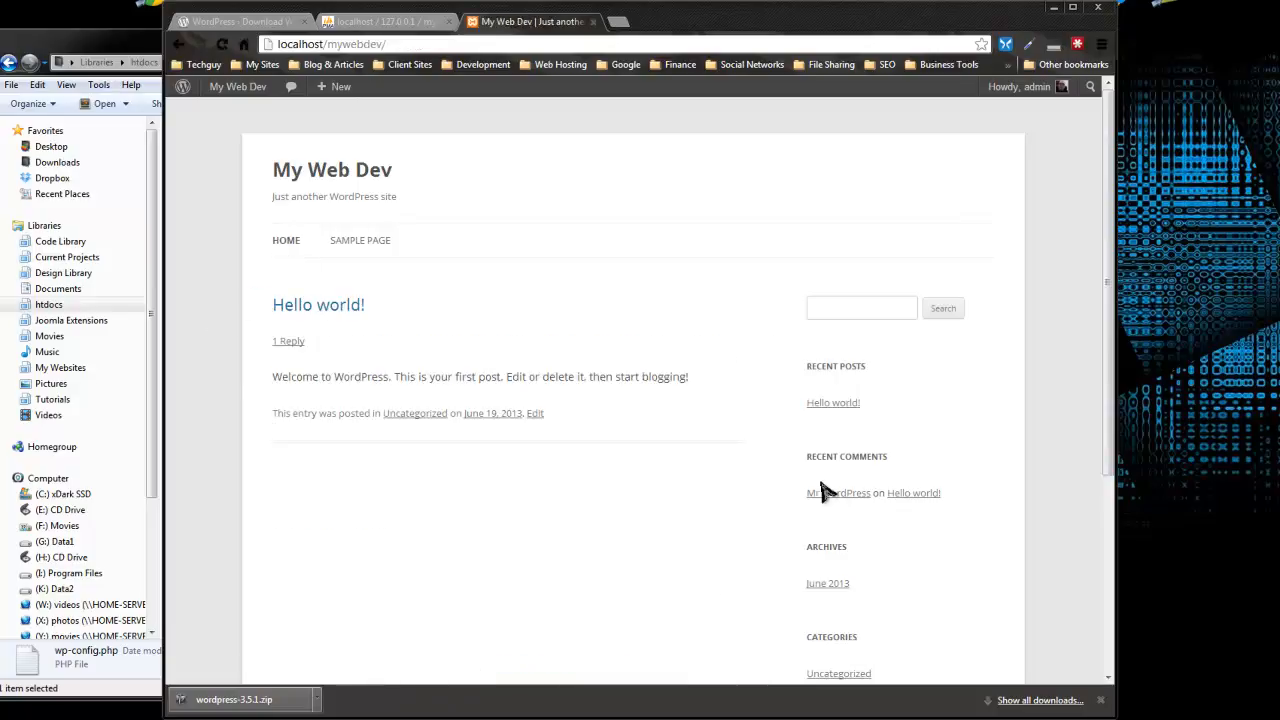
mouse_move(810, 528)
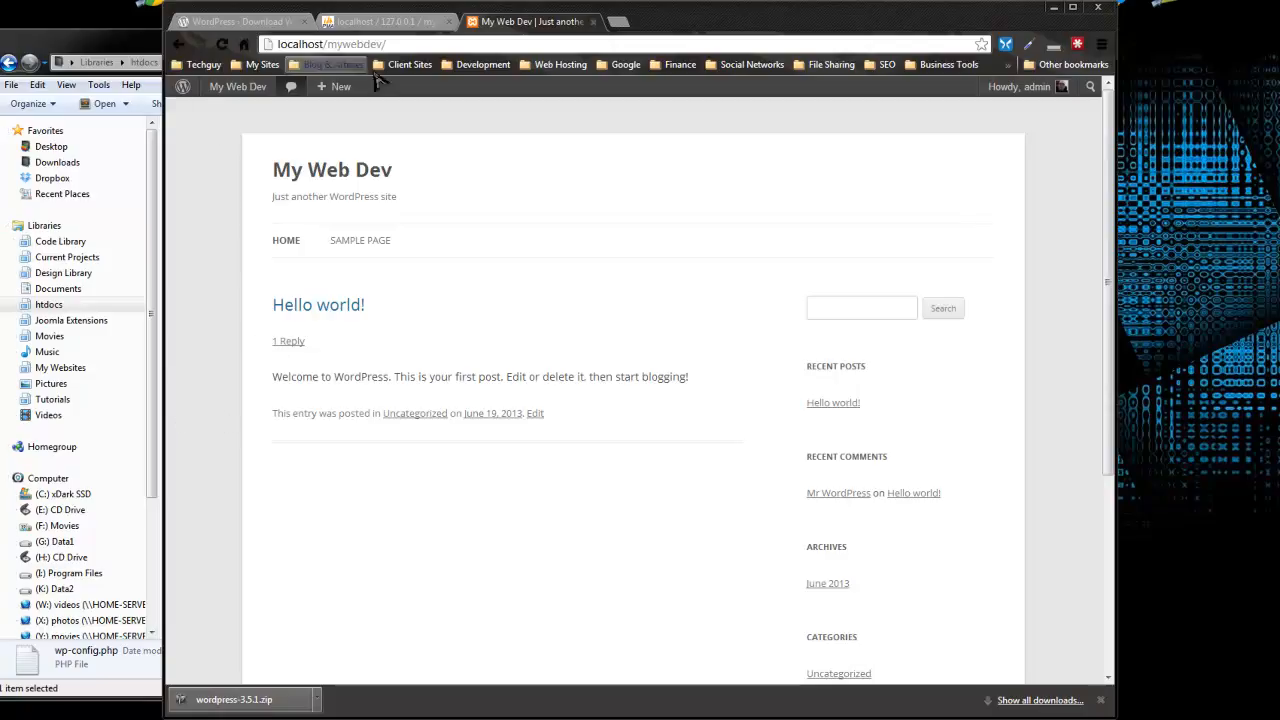
mouse_move(1016, 280)
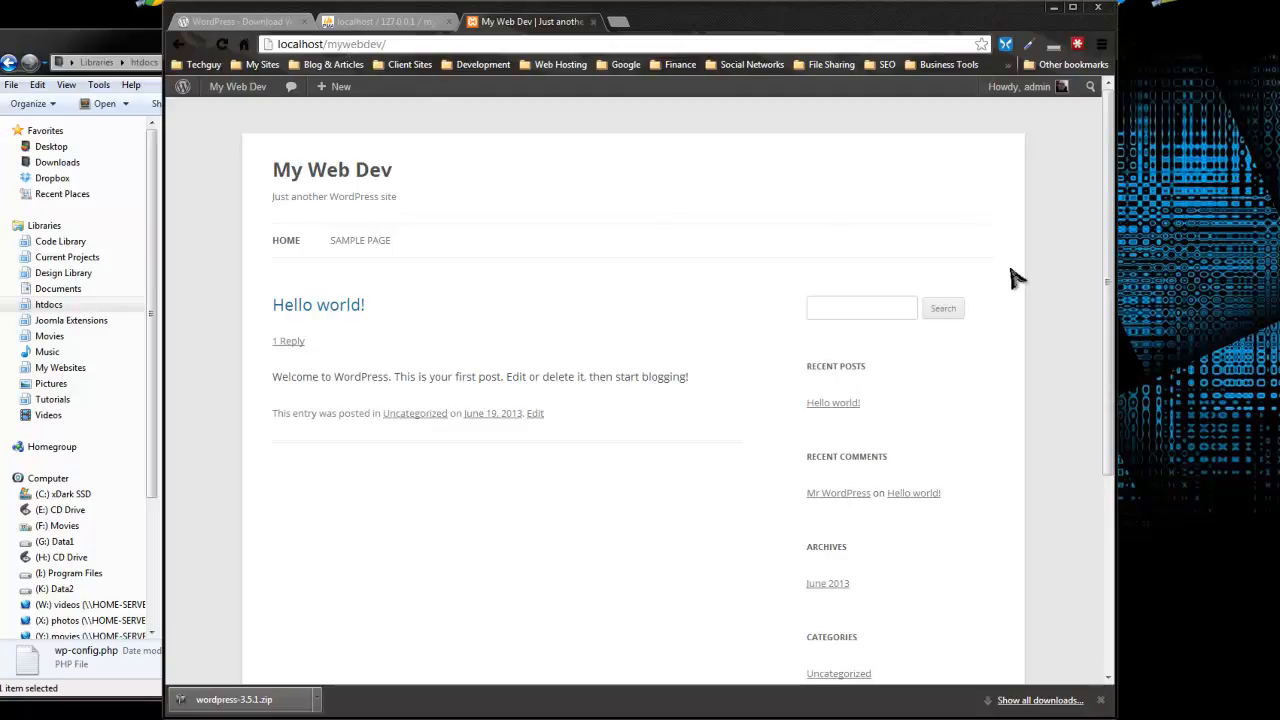